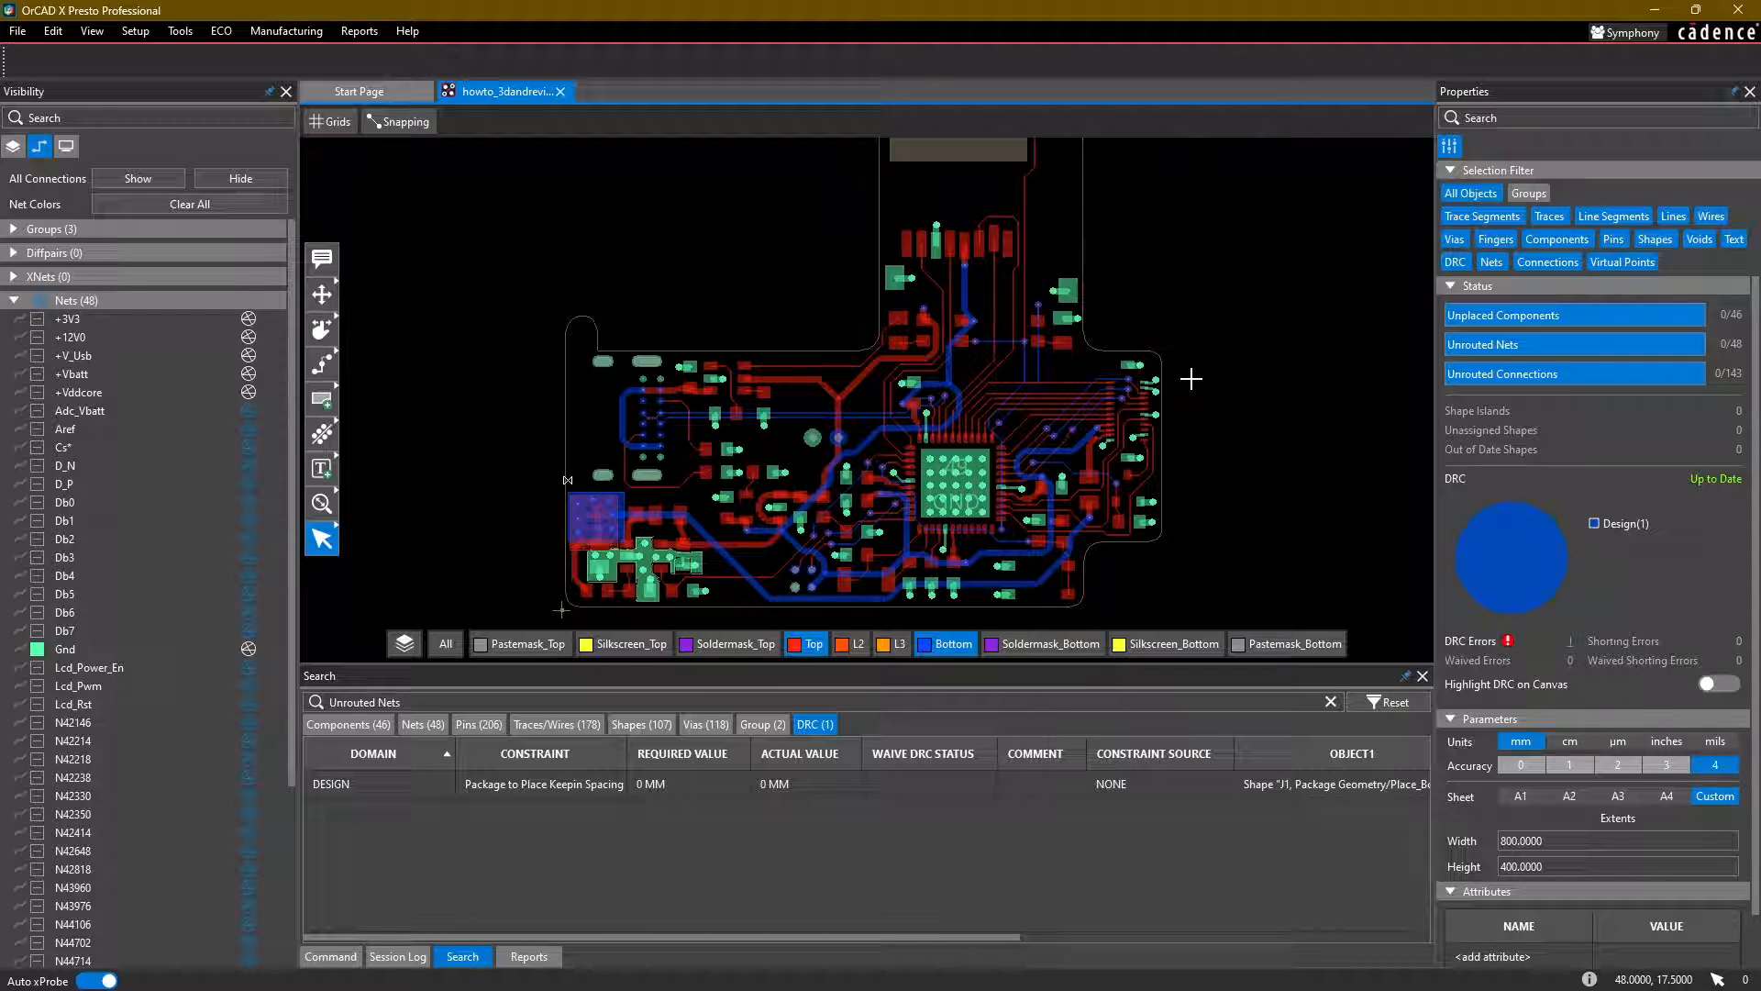
mouse_move(1191, 419)
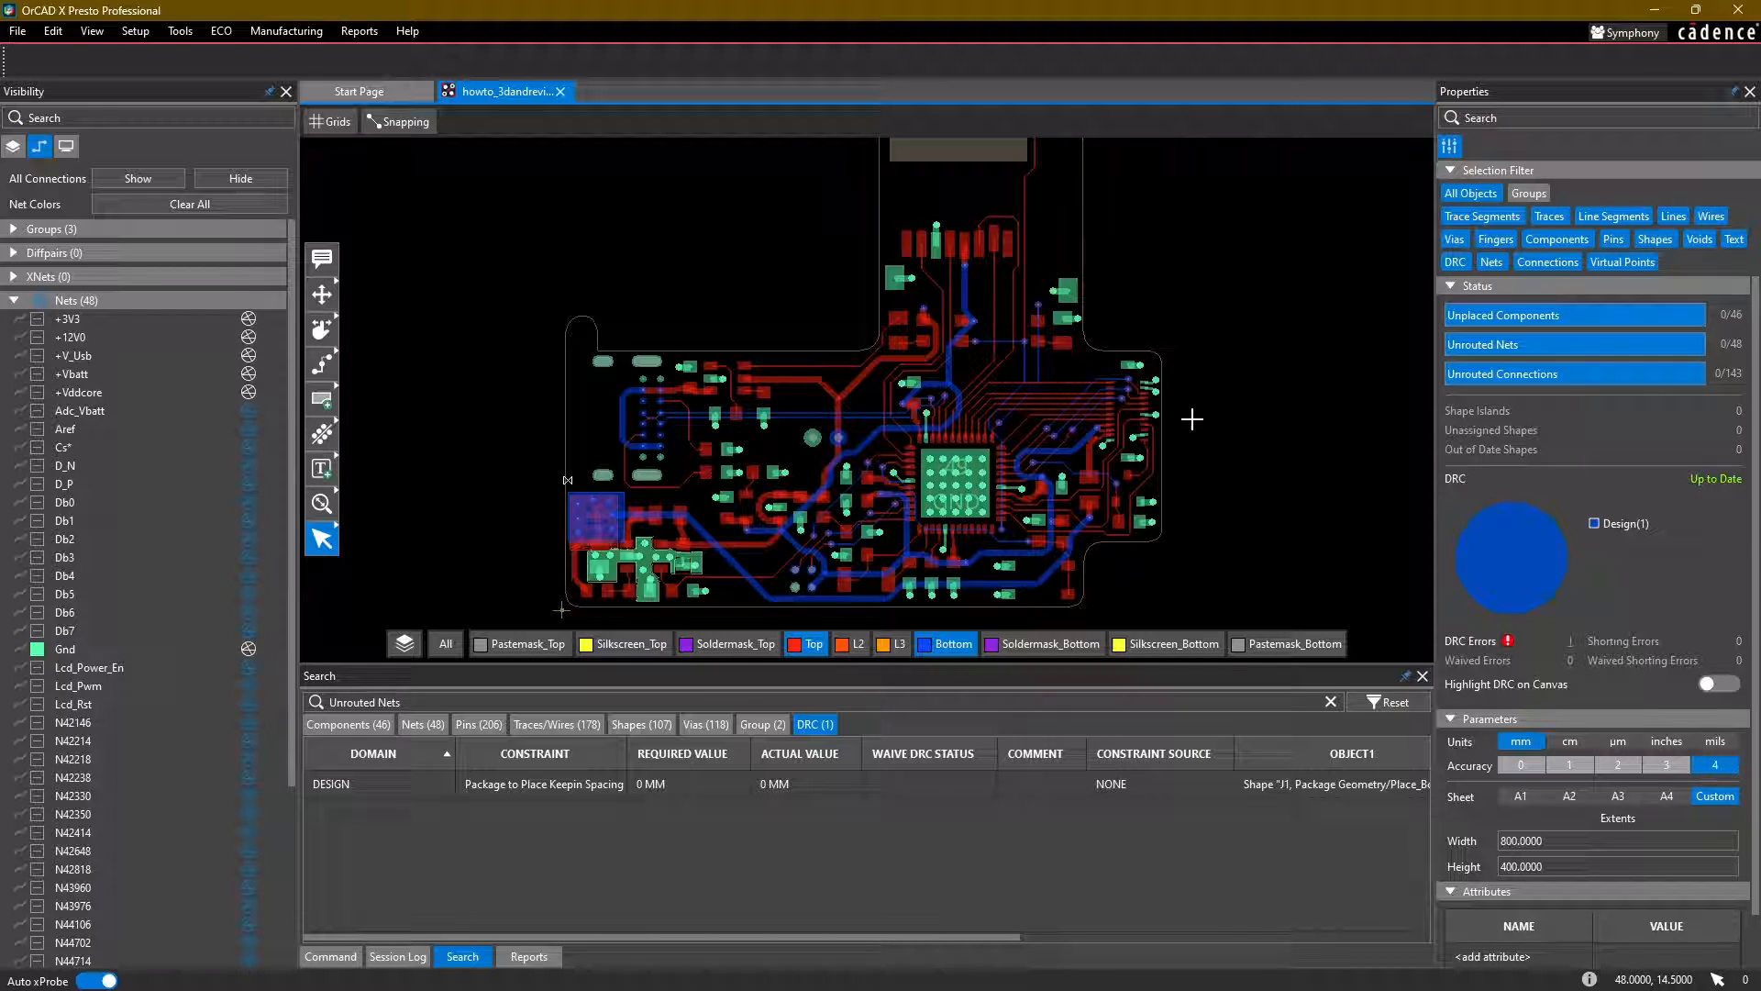
Step: Activate the Teardrops/Tapers routing tool with Teardrops and Add selected
scroll("up", 3)
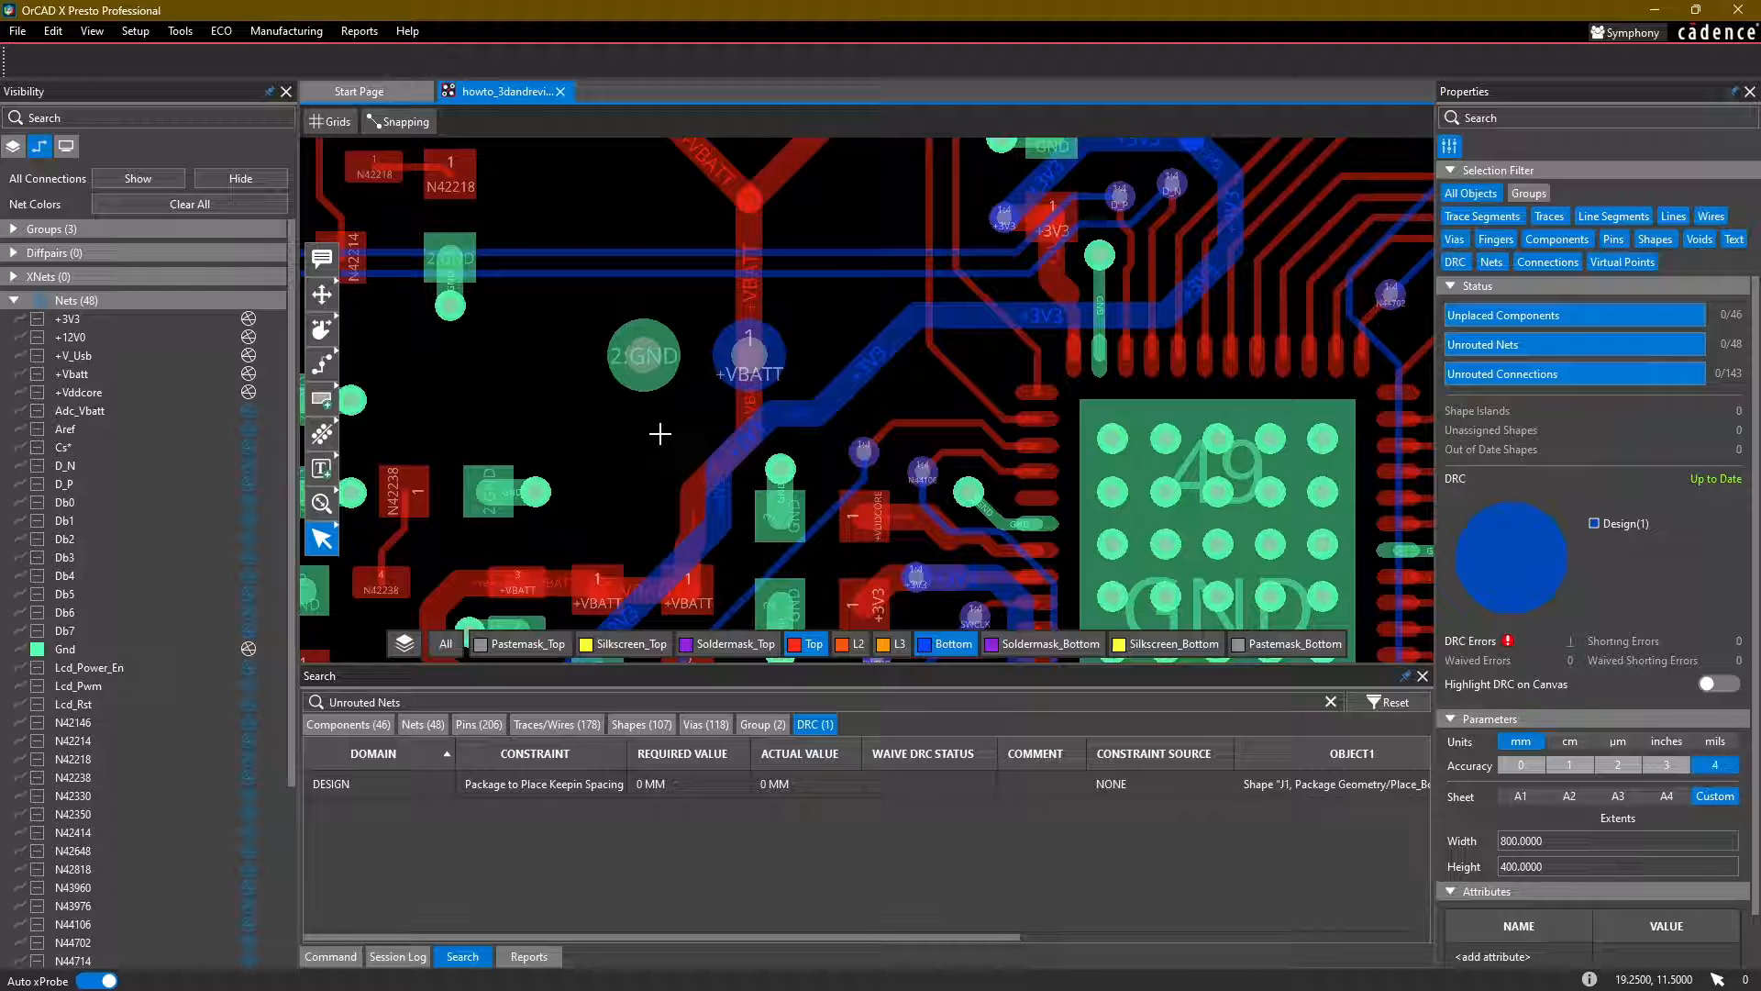
mouse_move(644, 441)
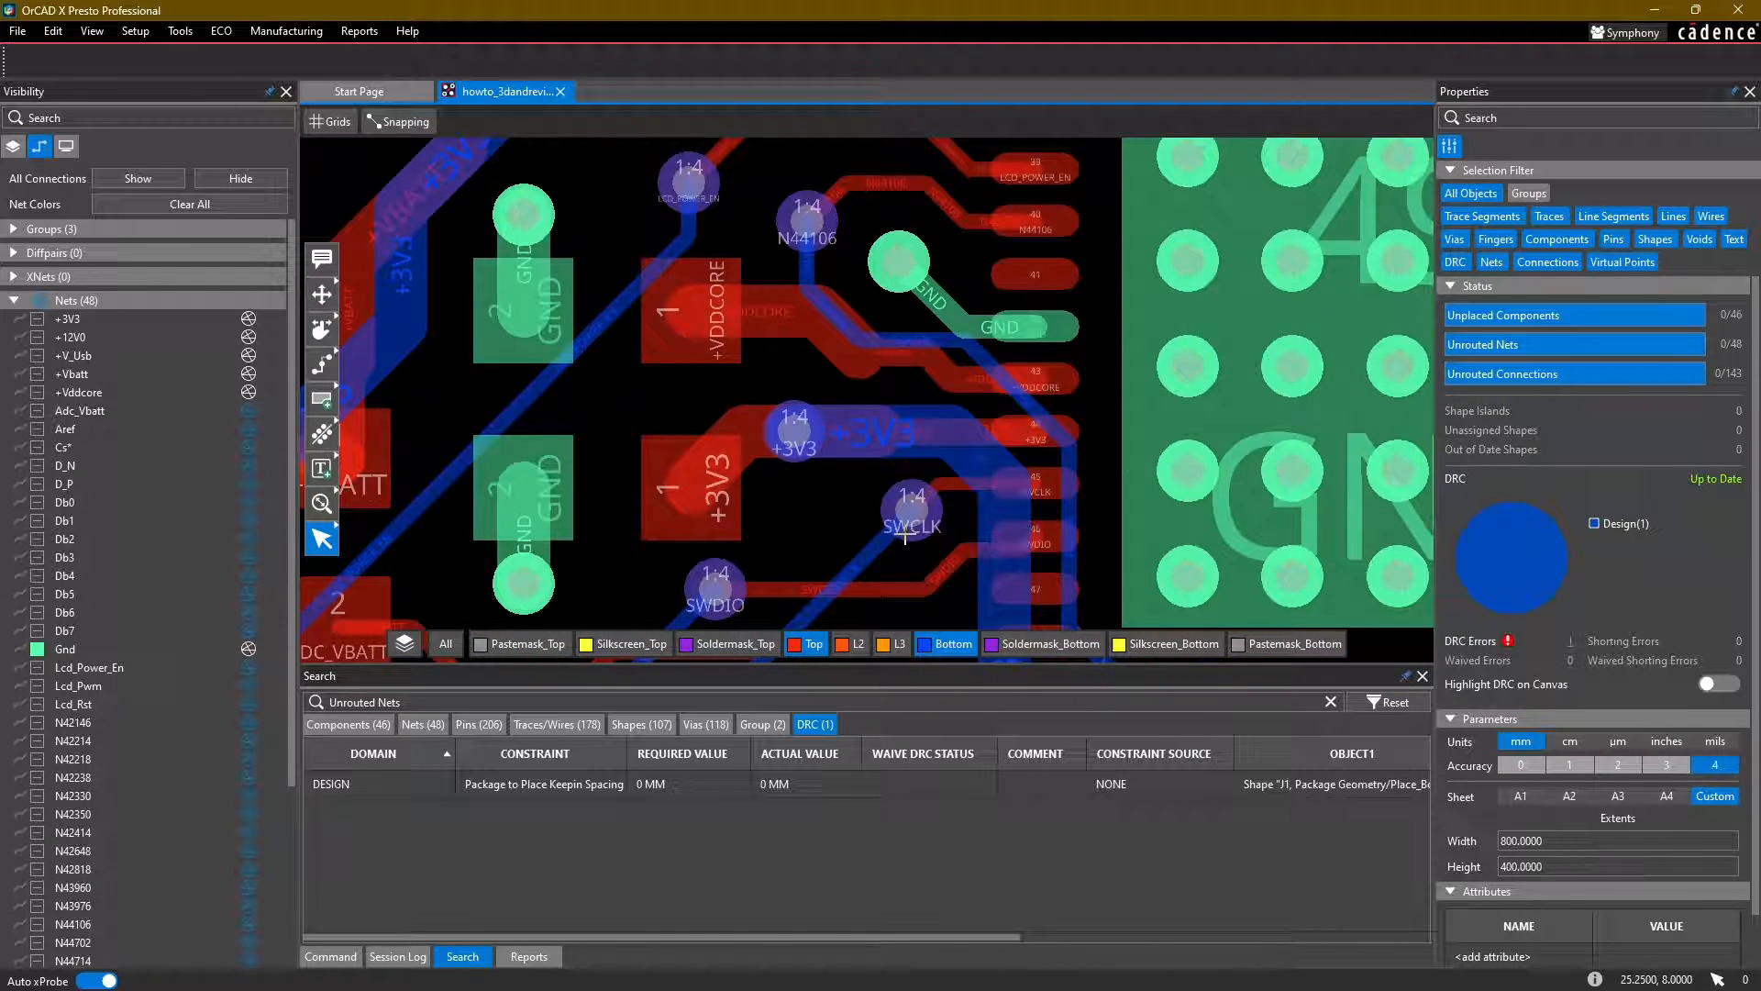
scroll("up", 3)
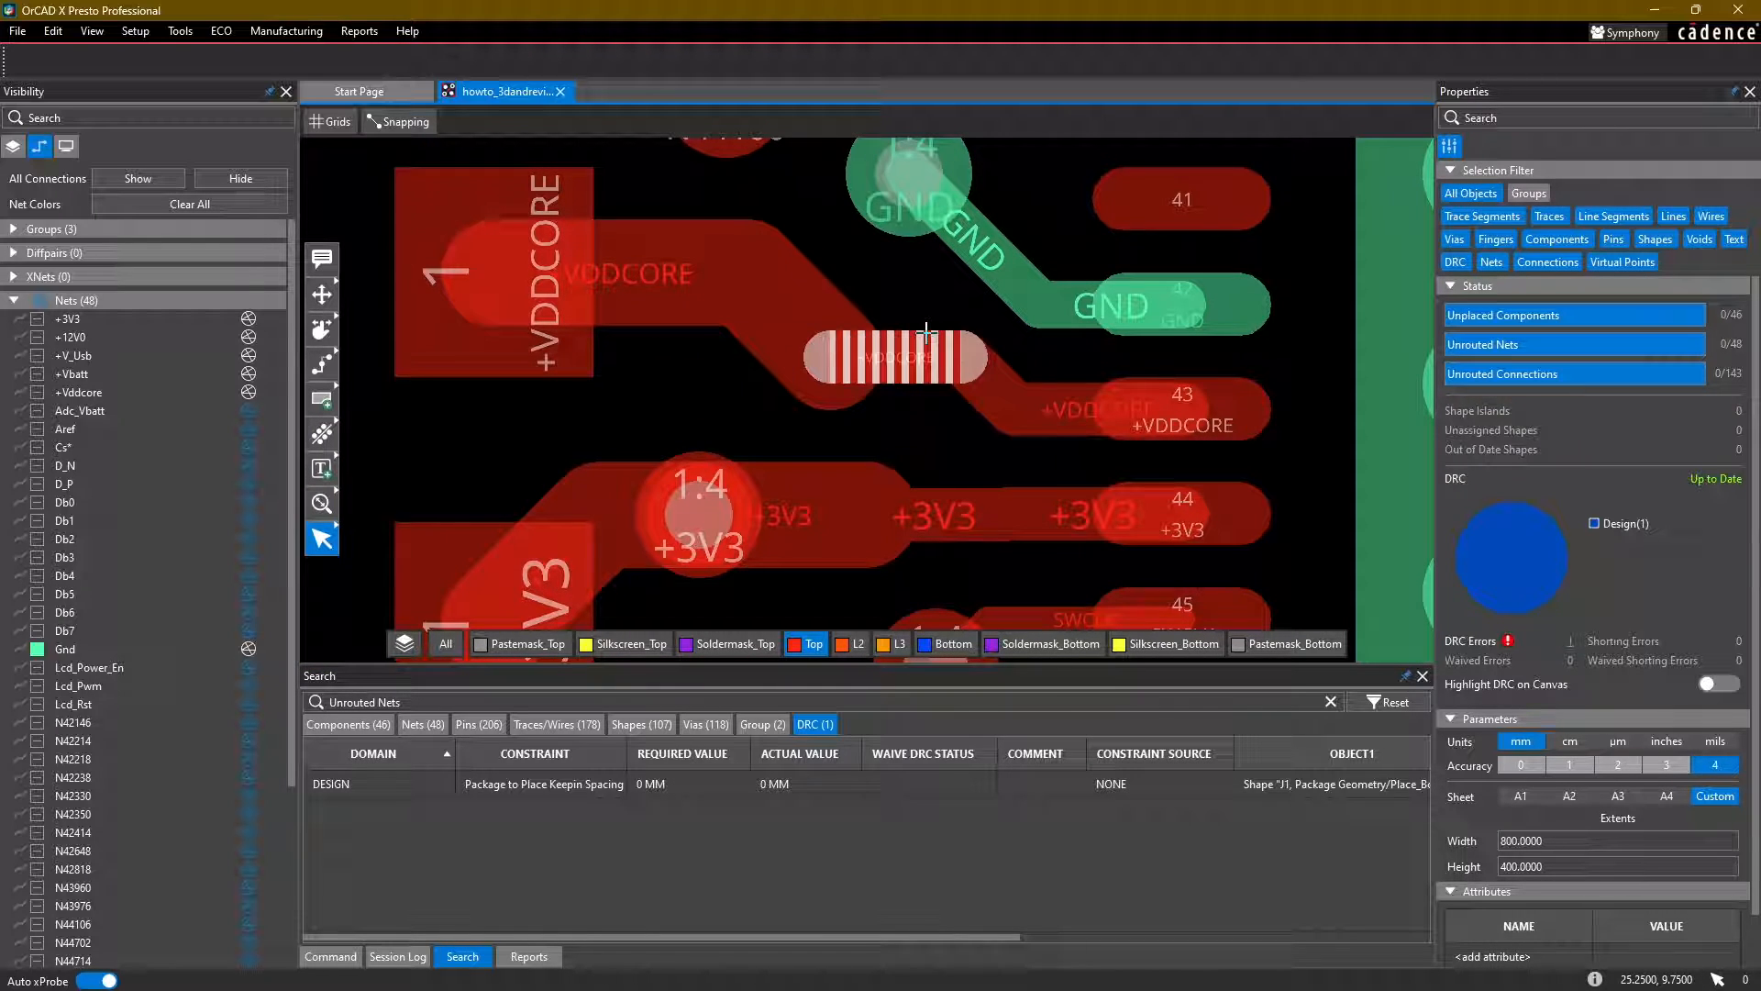
mouse_move(958, 362)
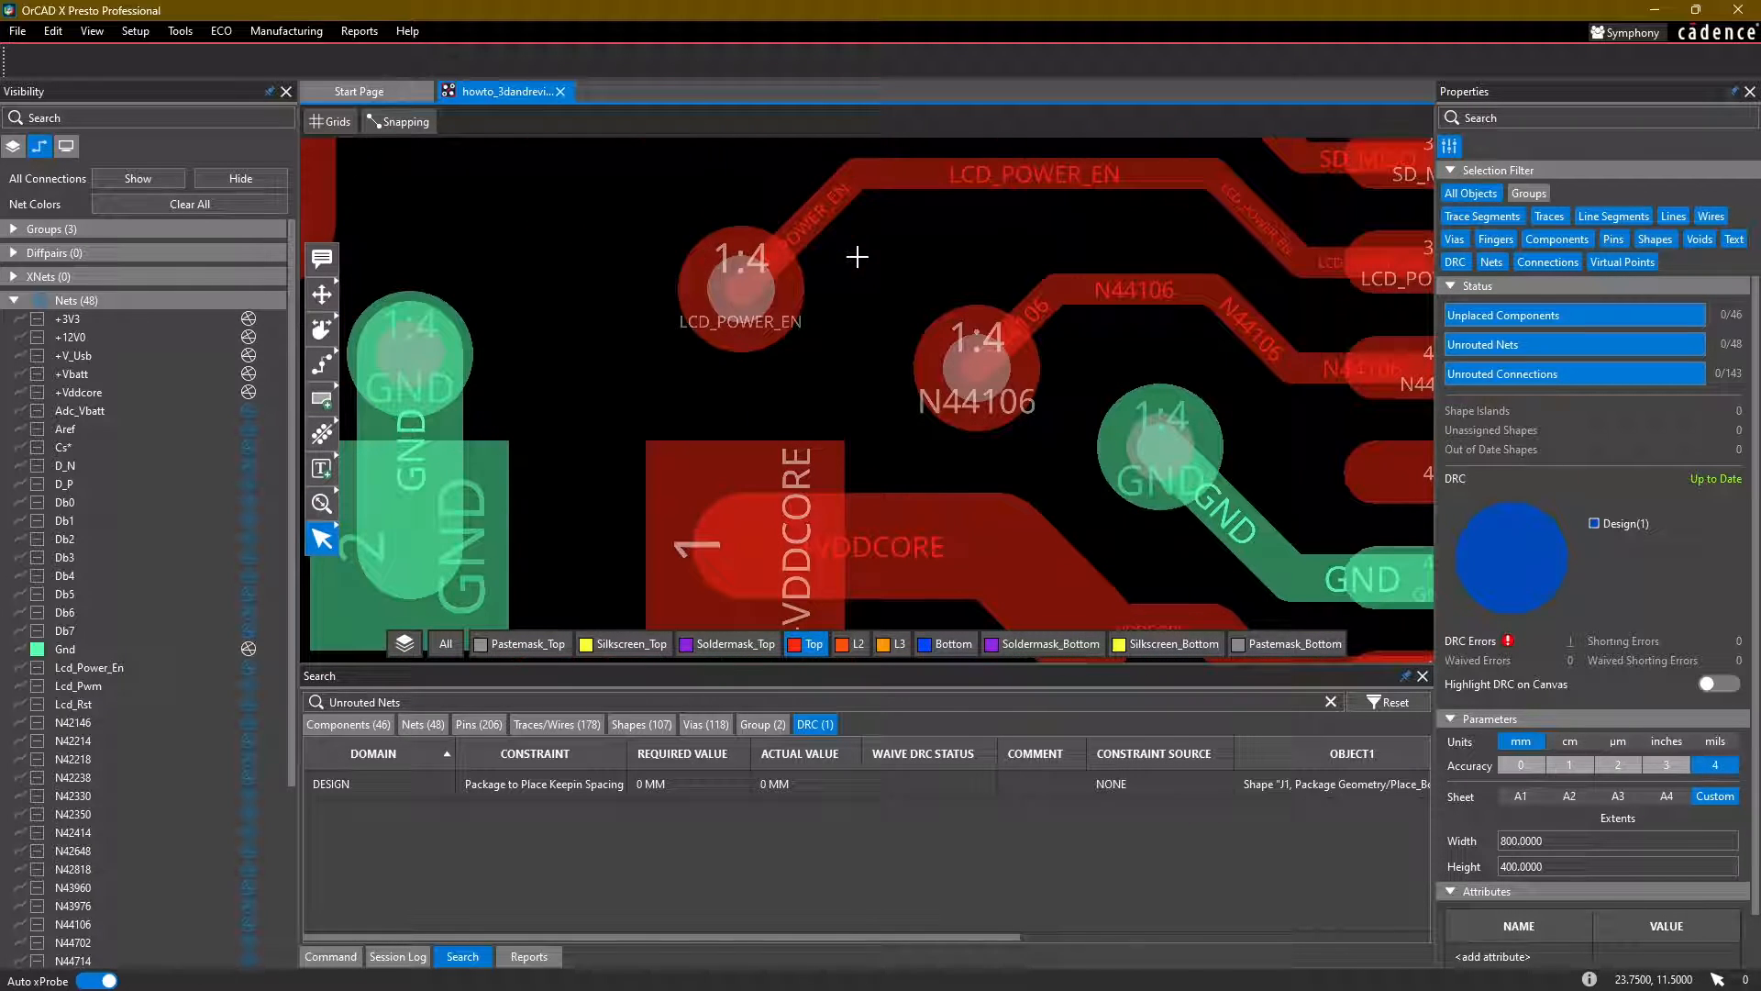
mouse_move(877, 291)
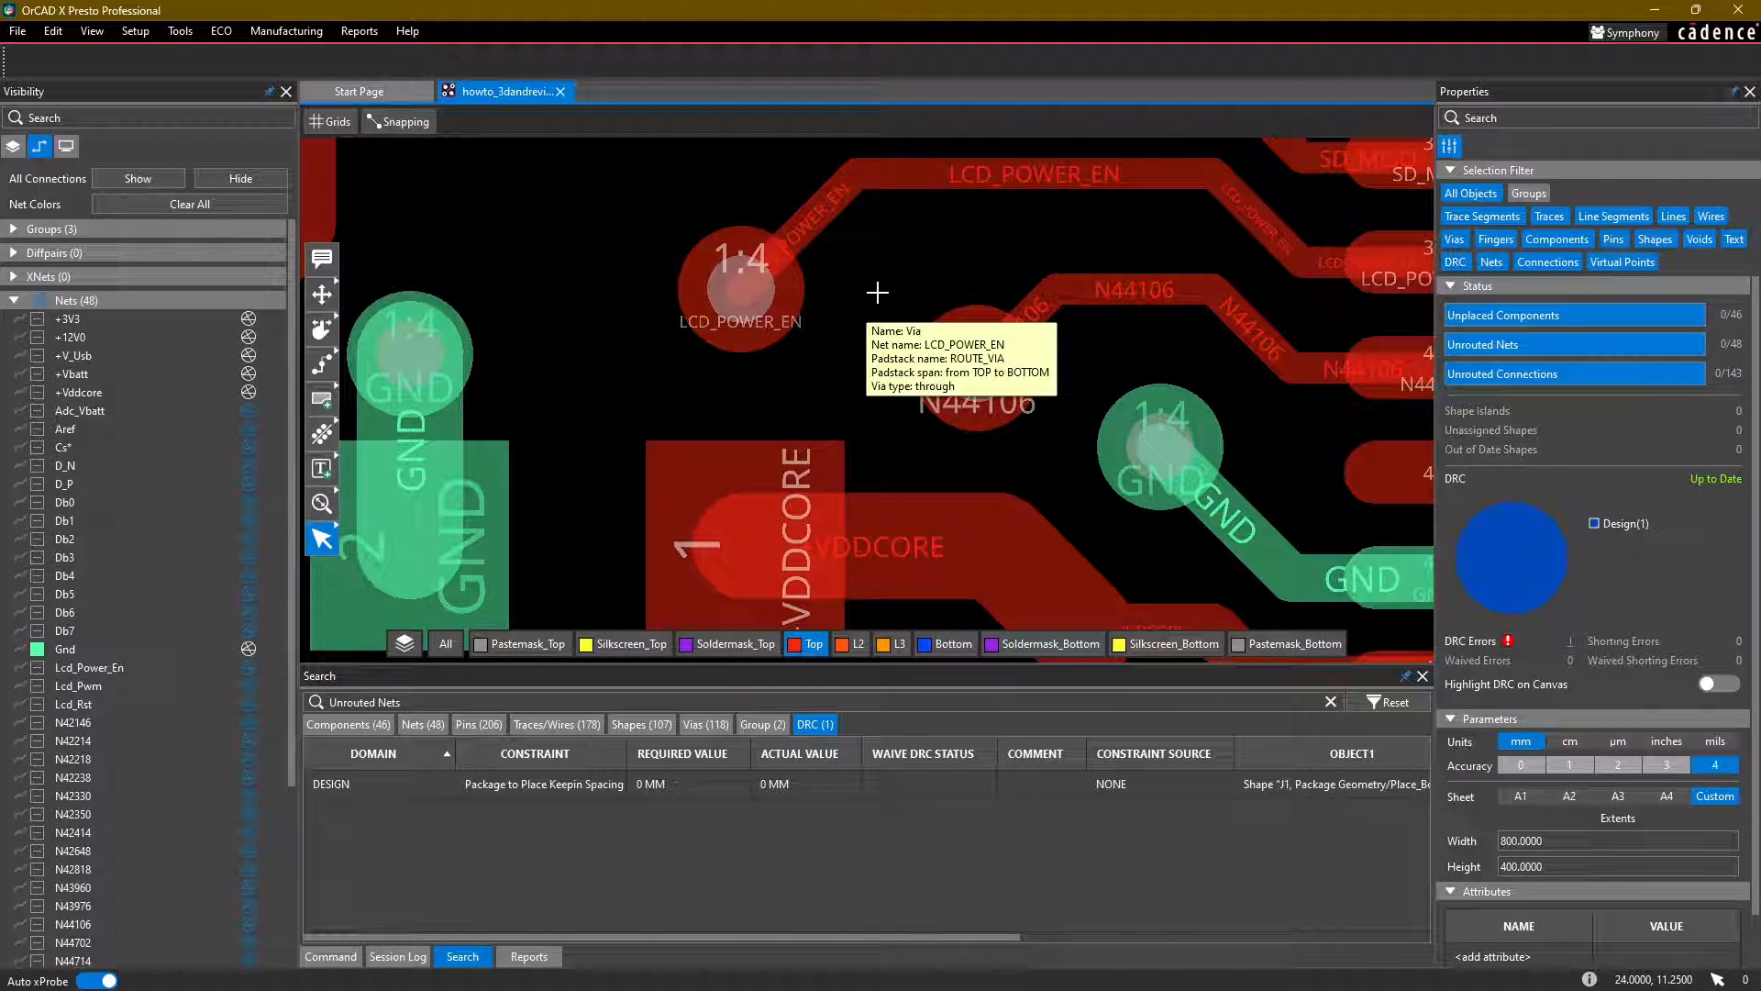
scroll("up", 3)
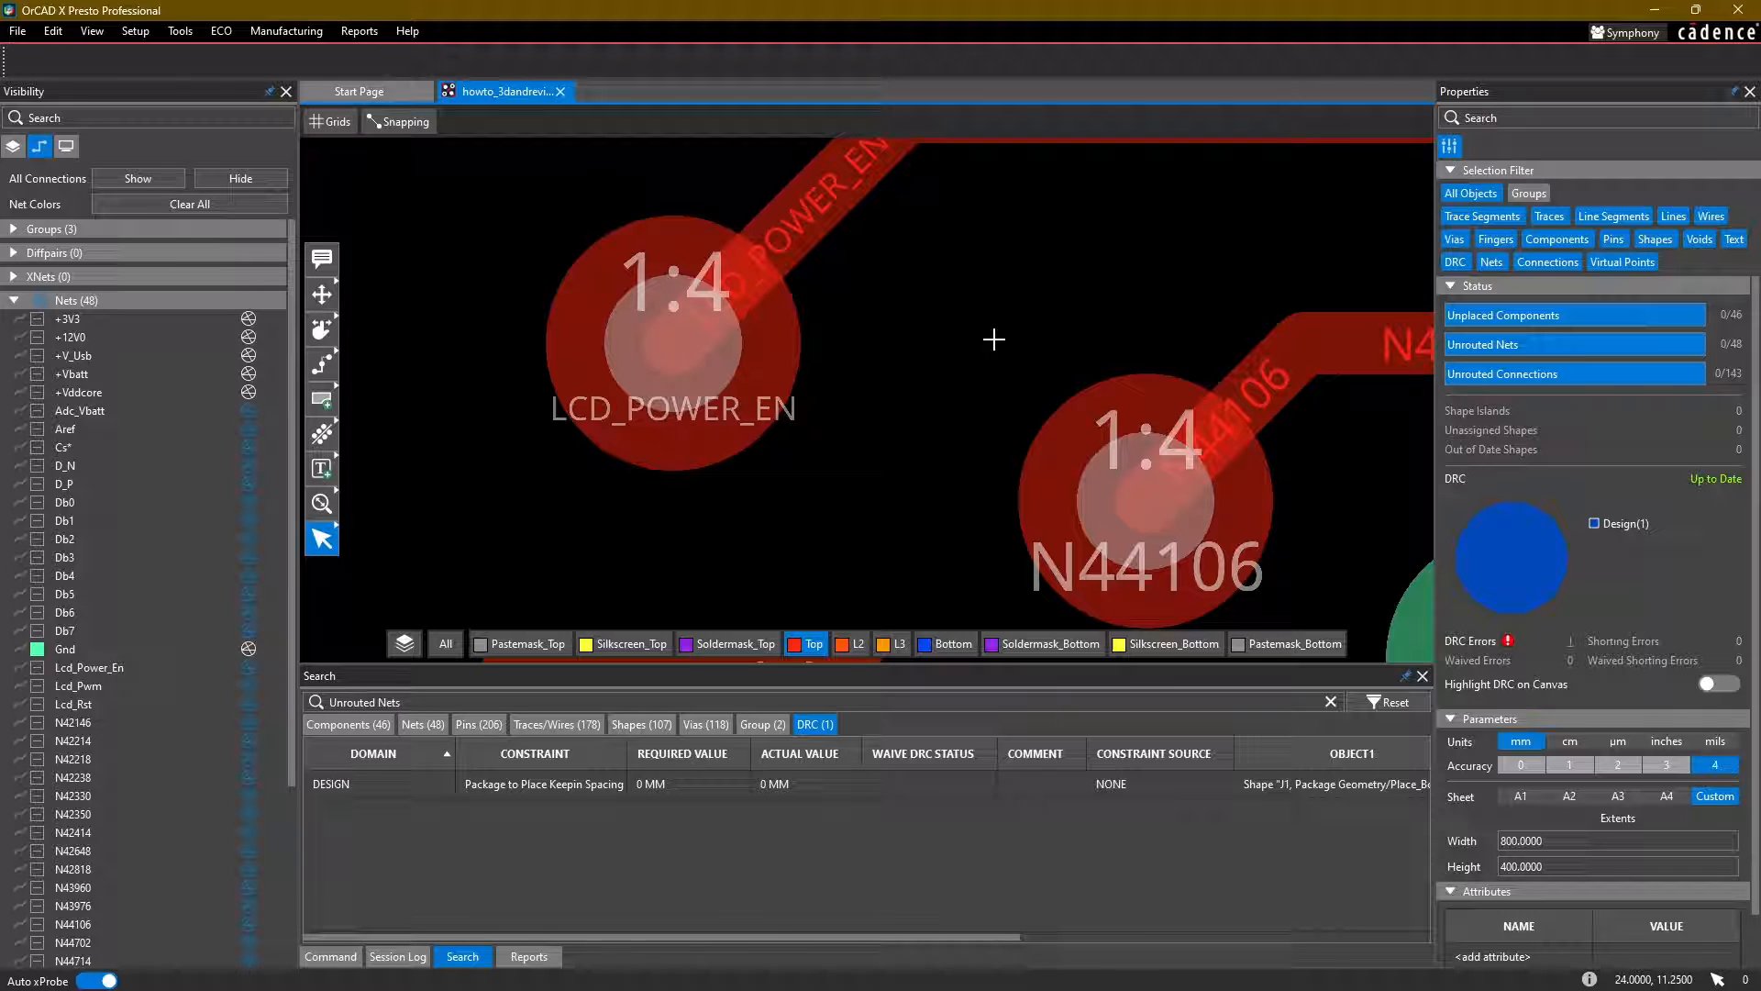
scroll("down", 3)
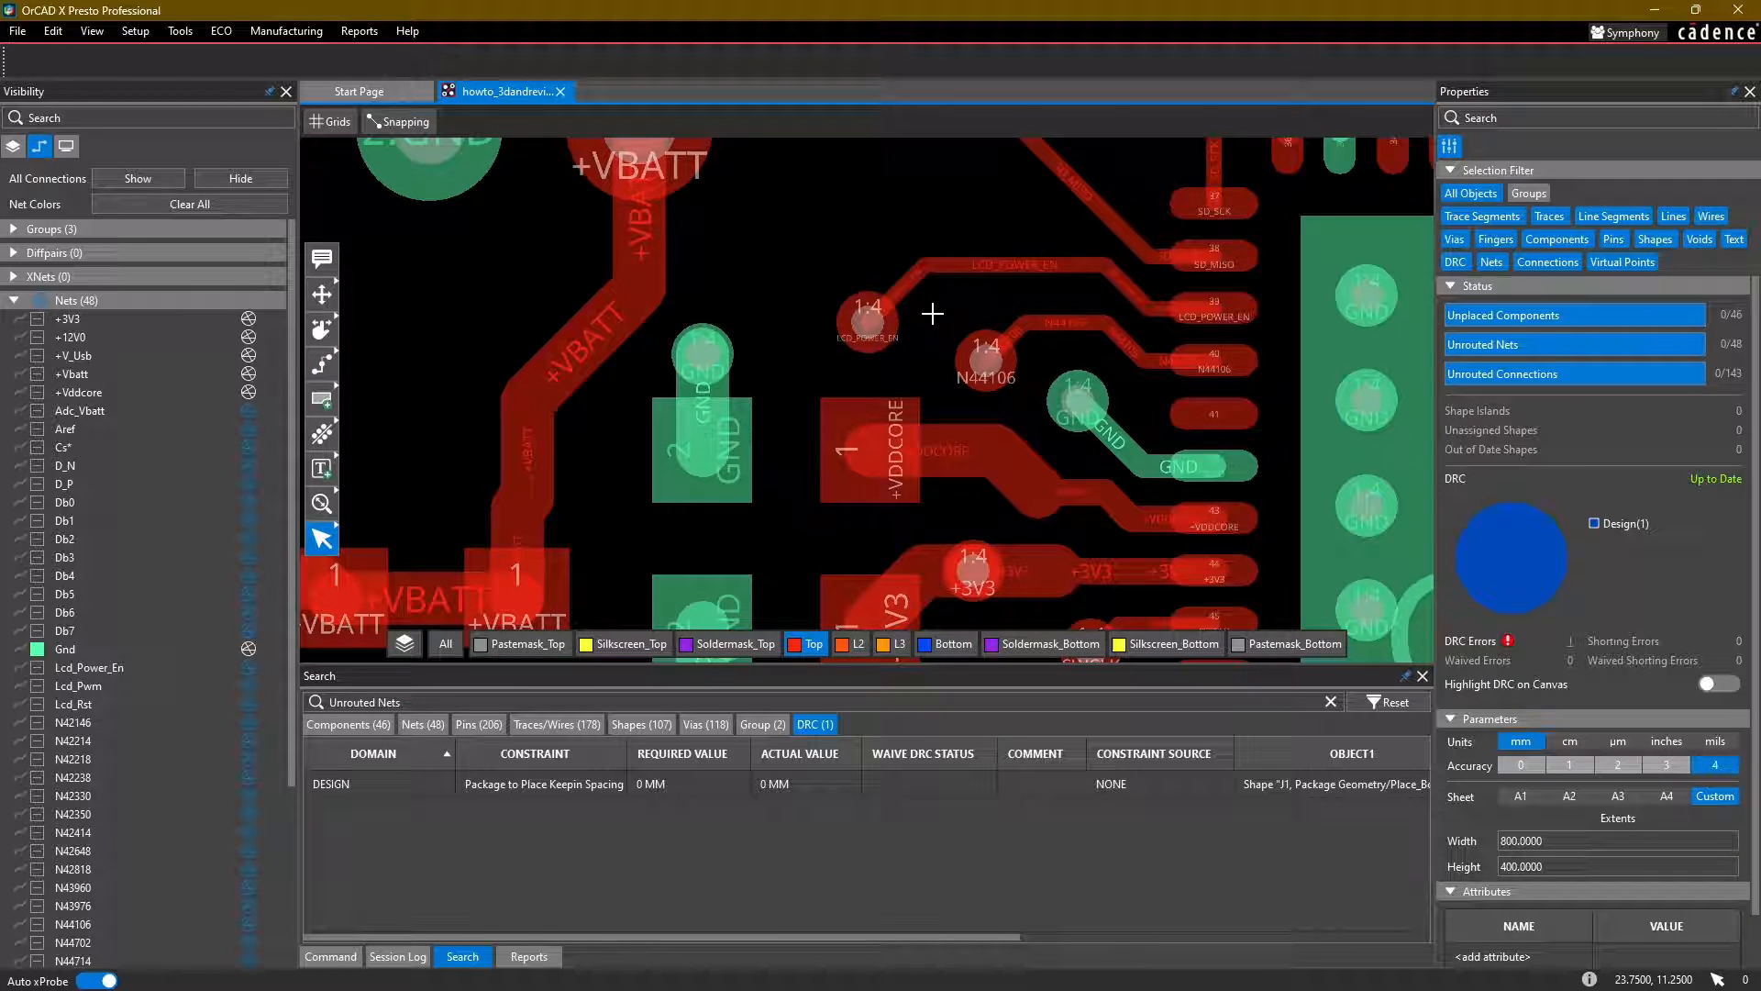
mouse_move(957, 299)
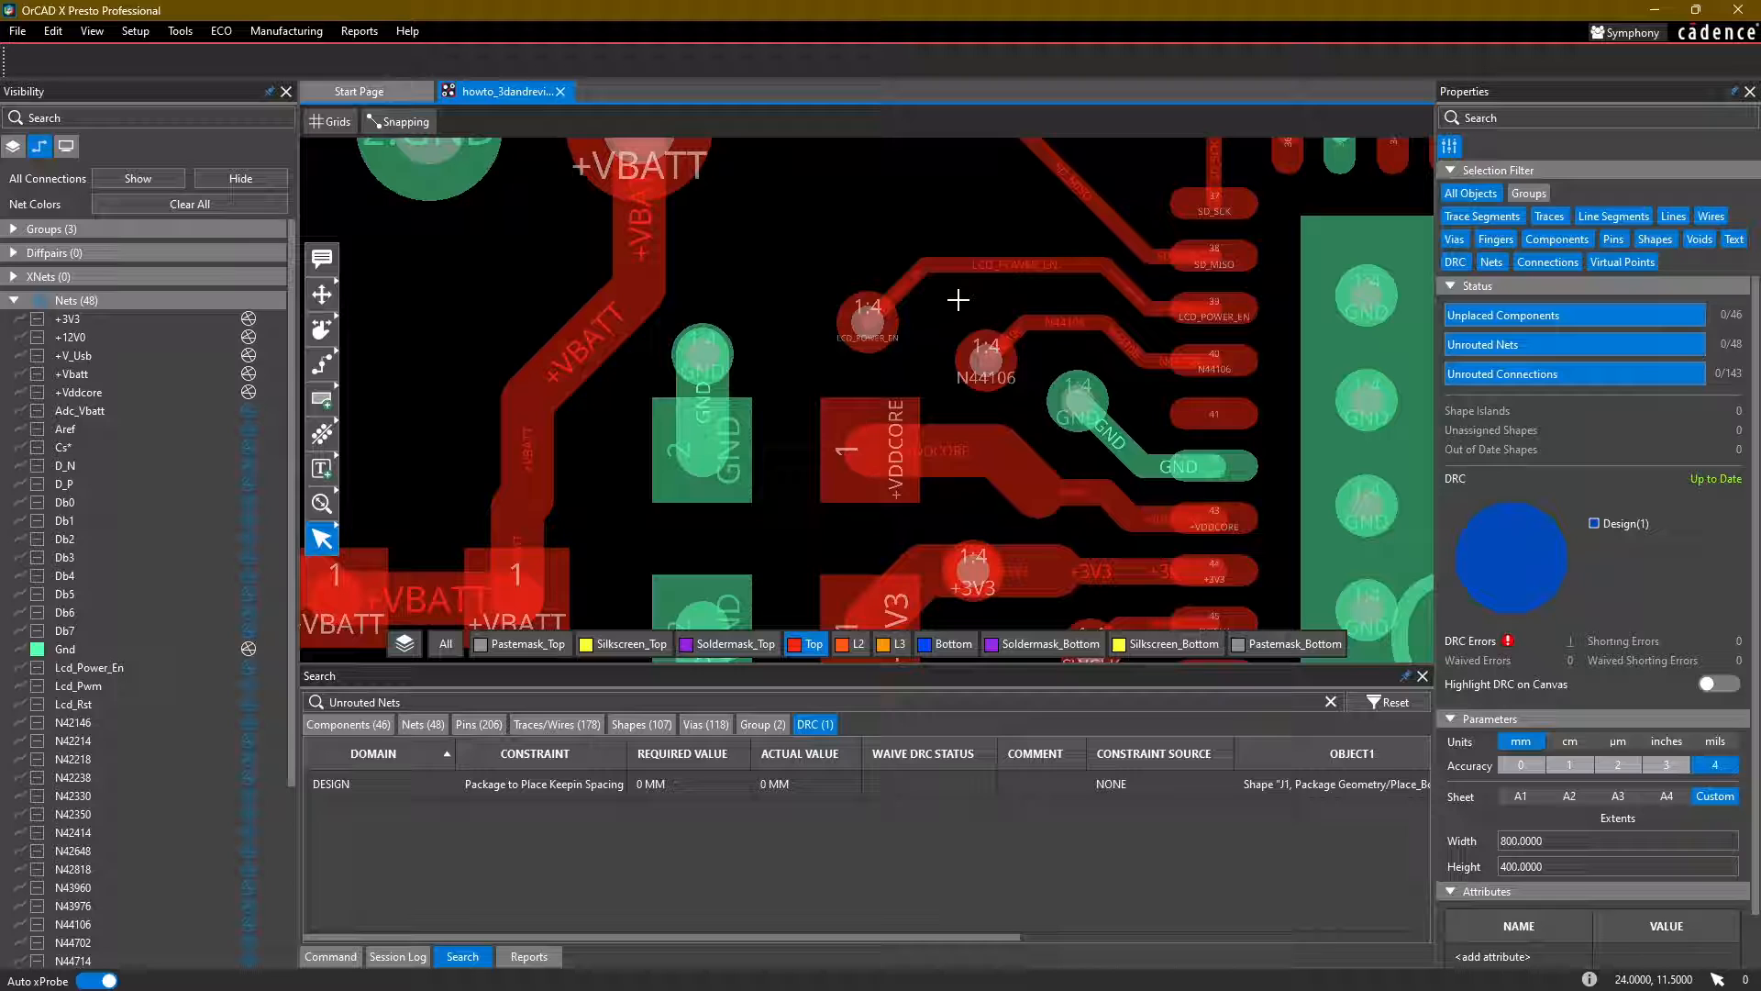
mouse_move(480, 357)
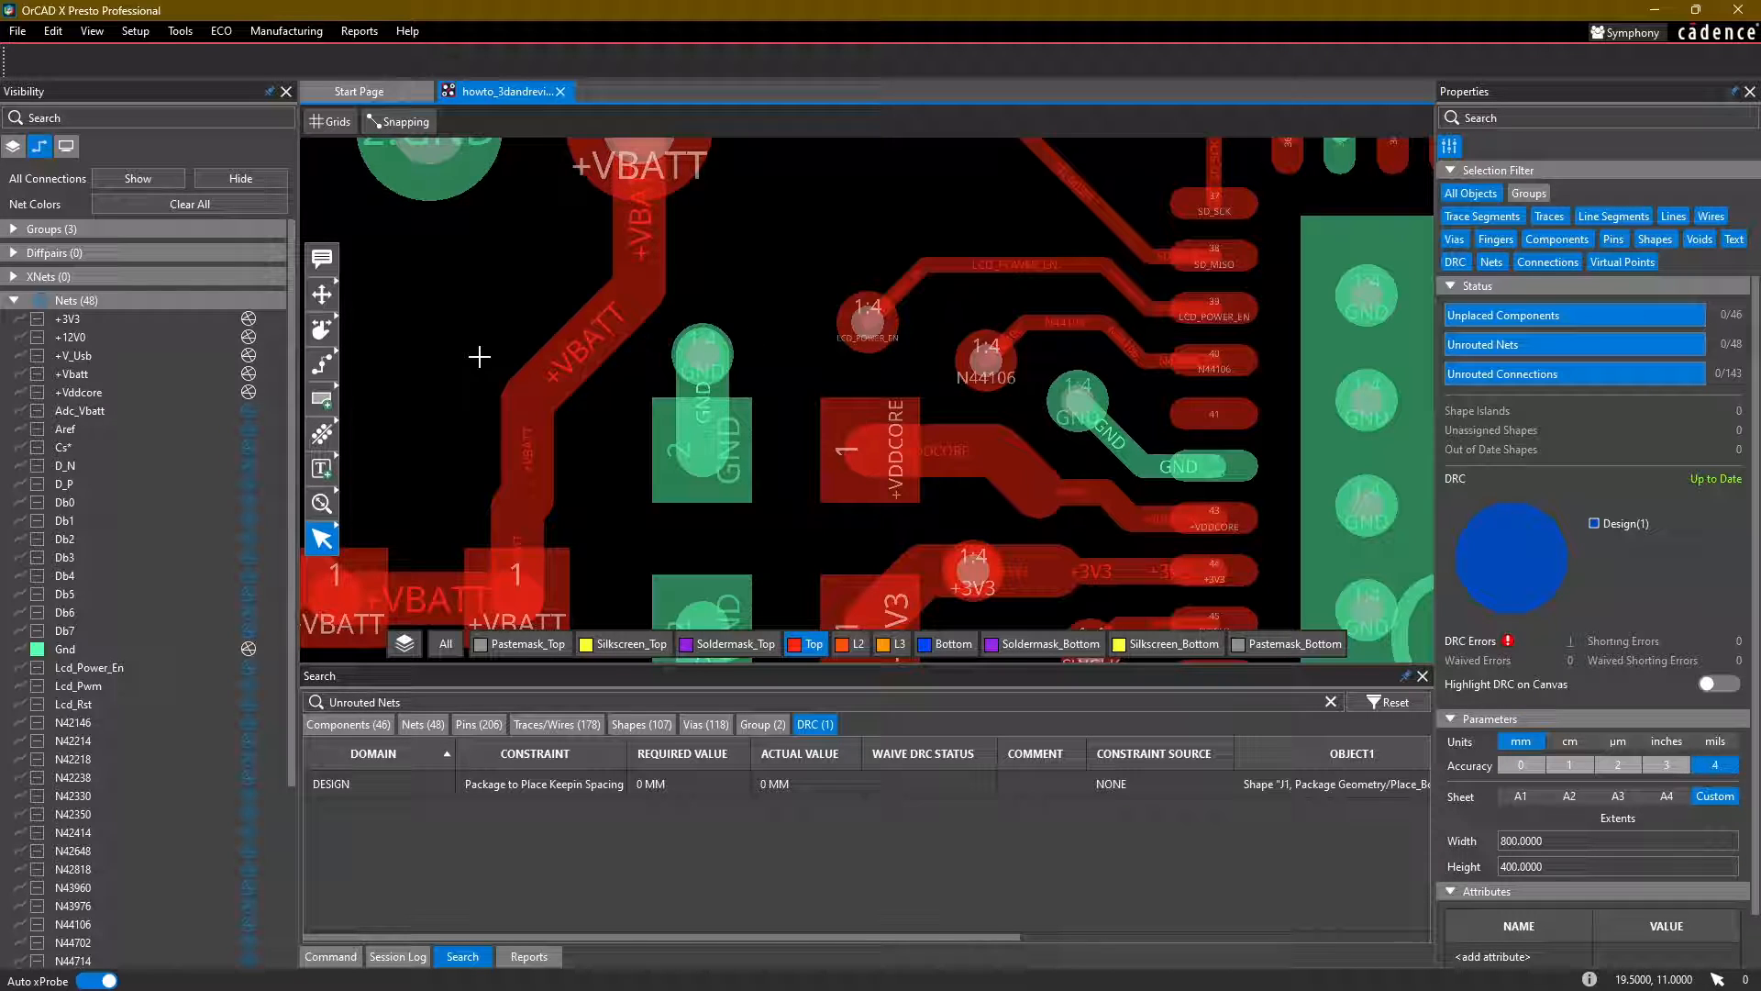
left_click(320, 432)
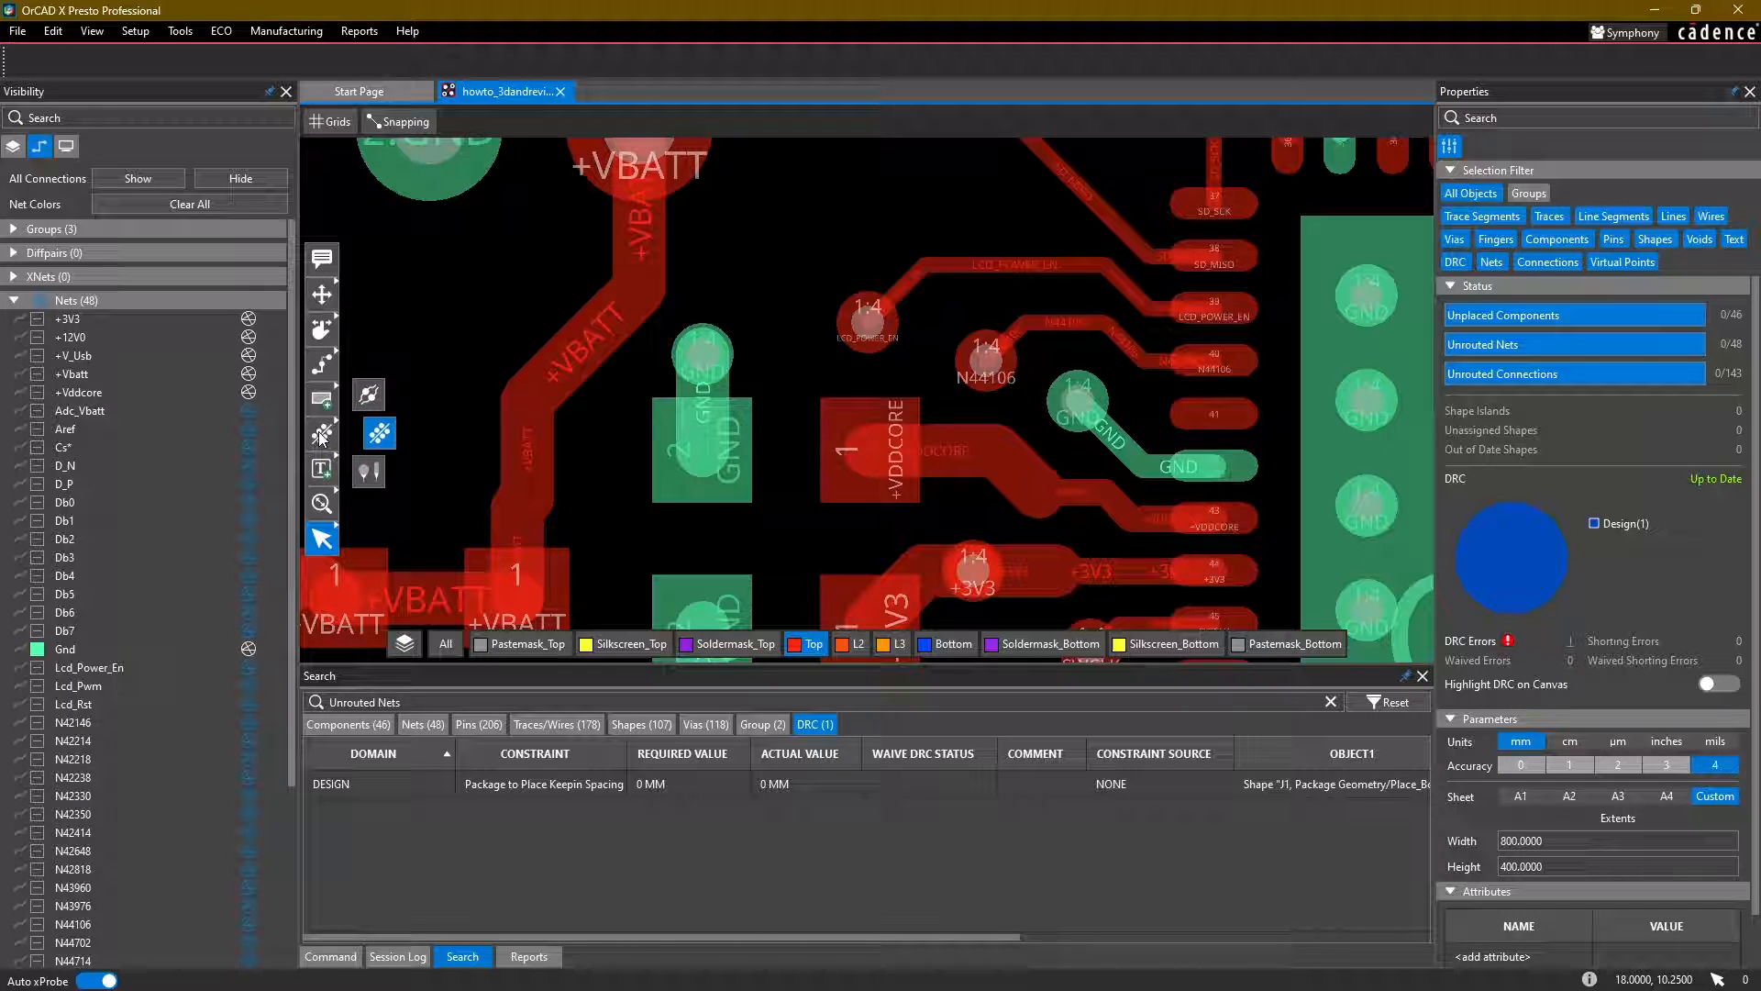
mouse_move(367, 471)
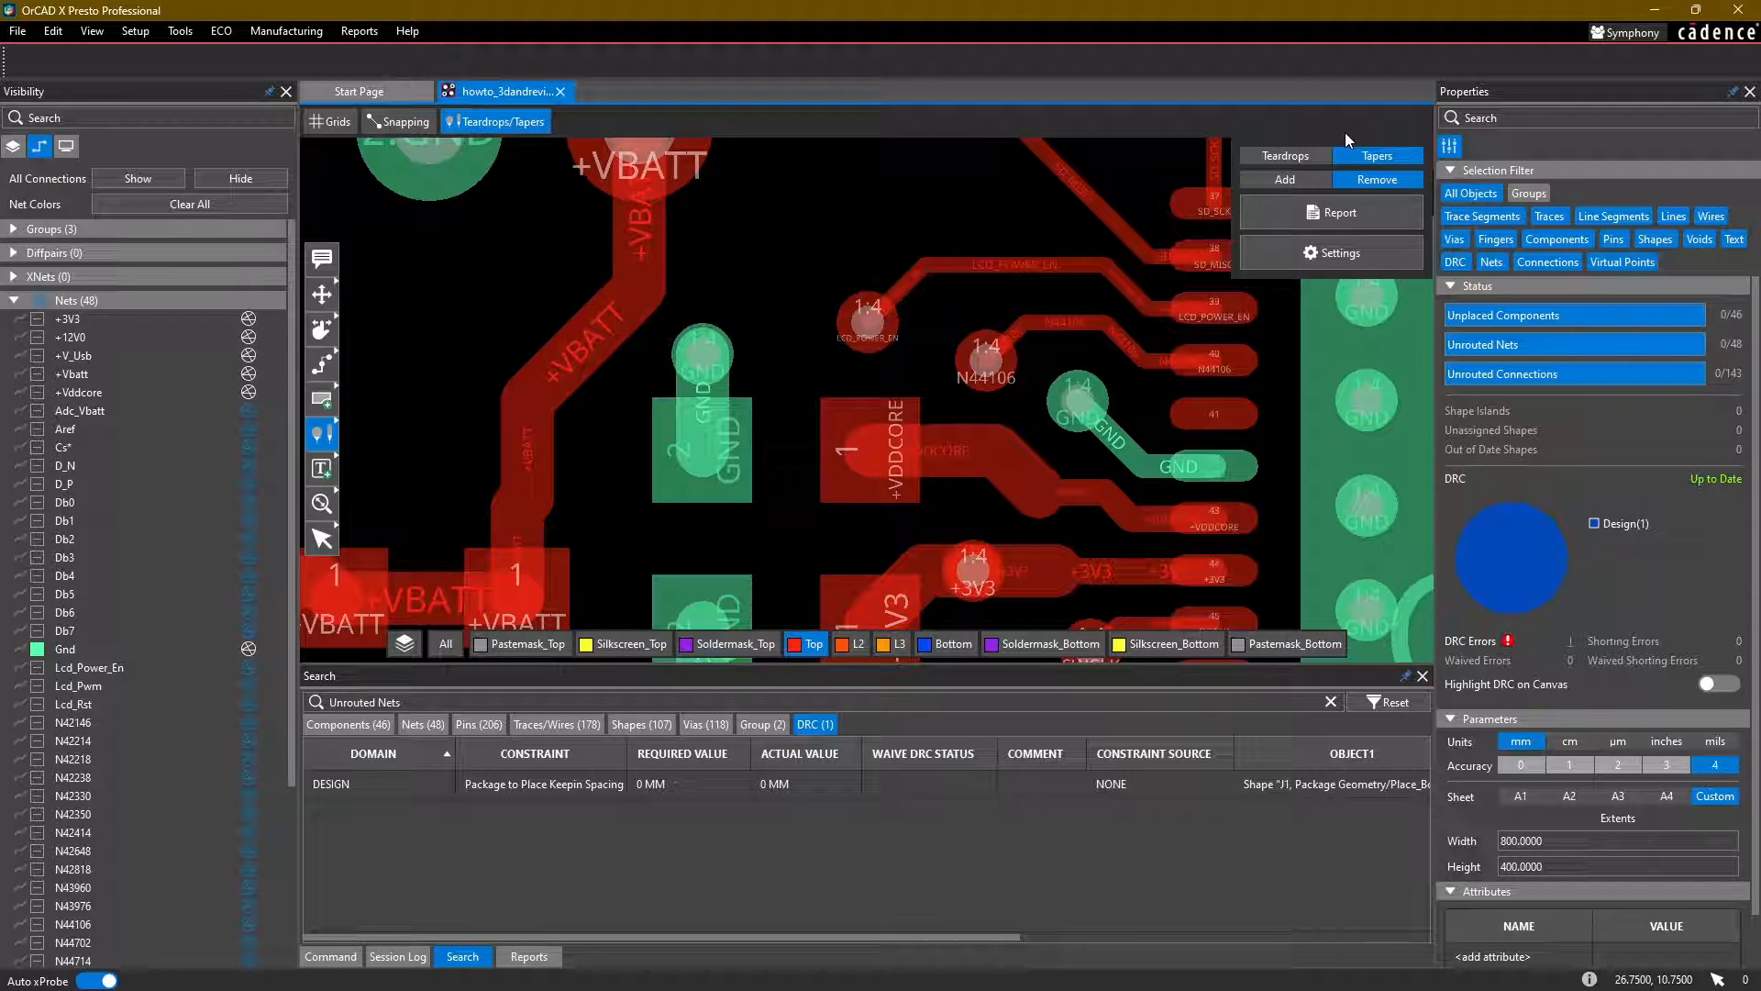
left_click(1284, 155)
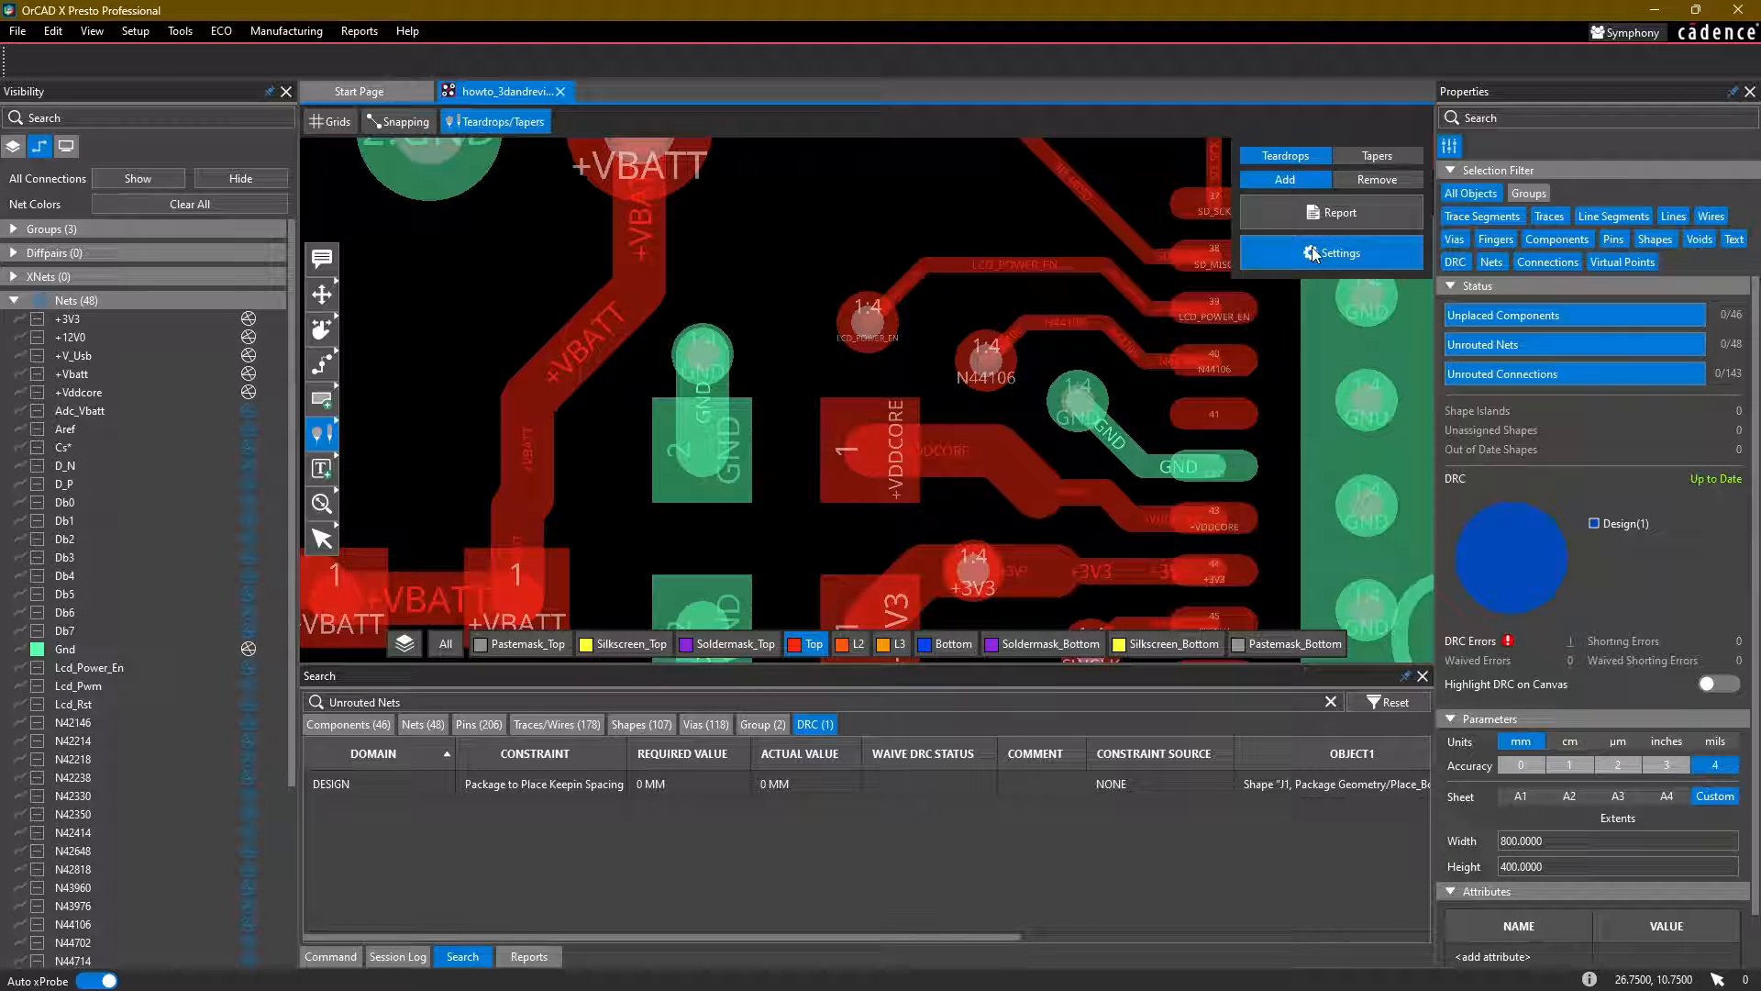
Step: Open the Teardrops & Tapers design settings and move from the TearDrops tab to Tapers
left_click(1336, 252)
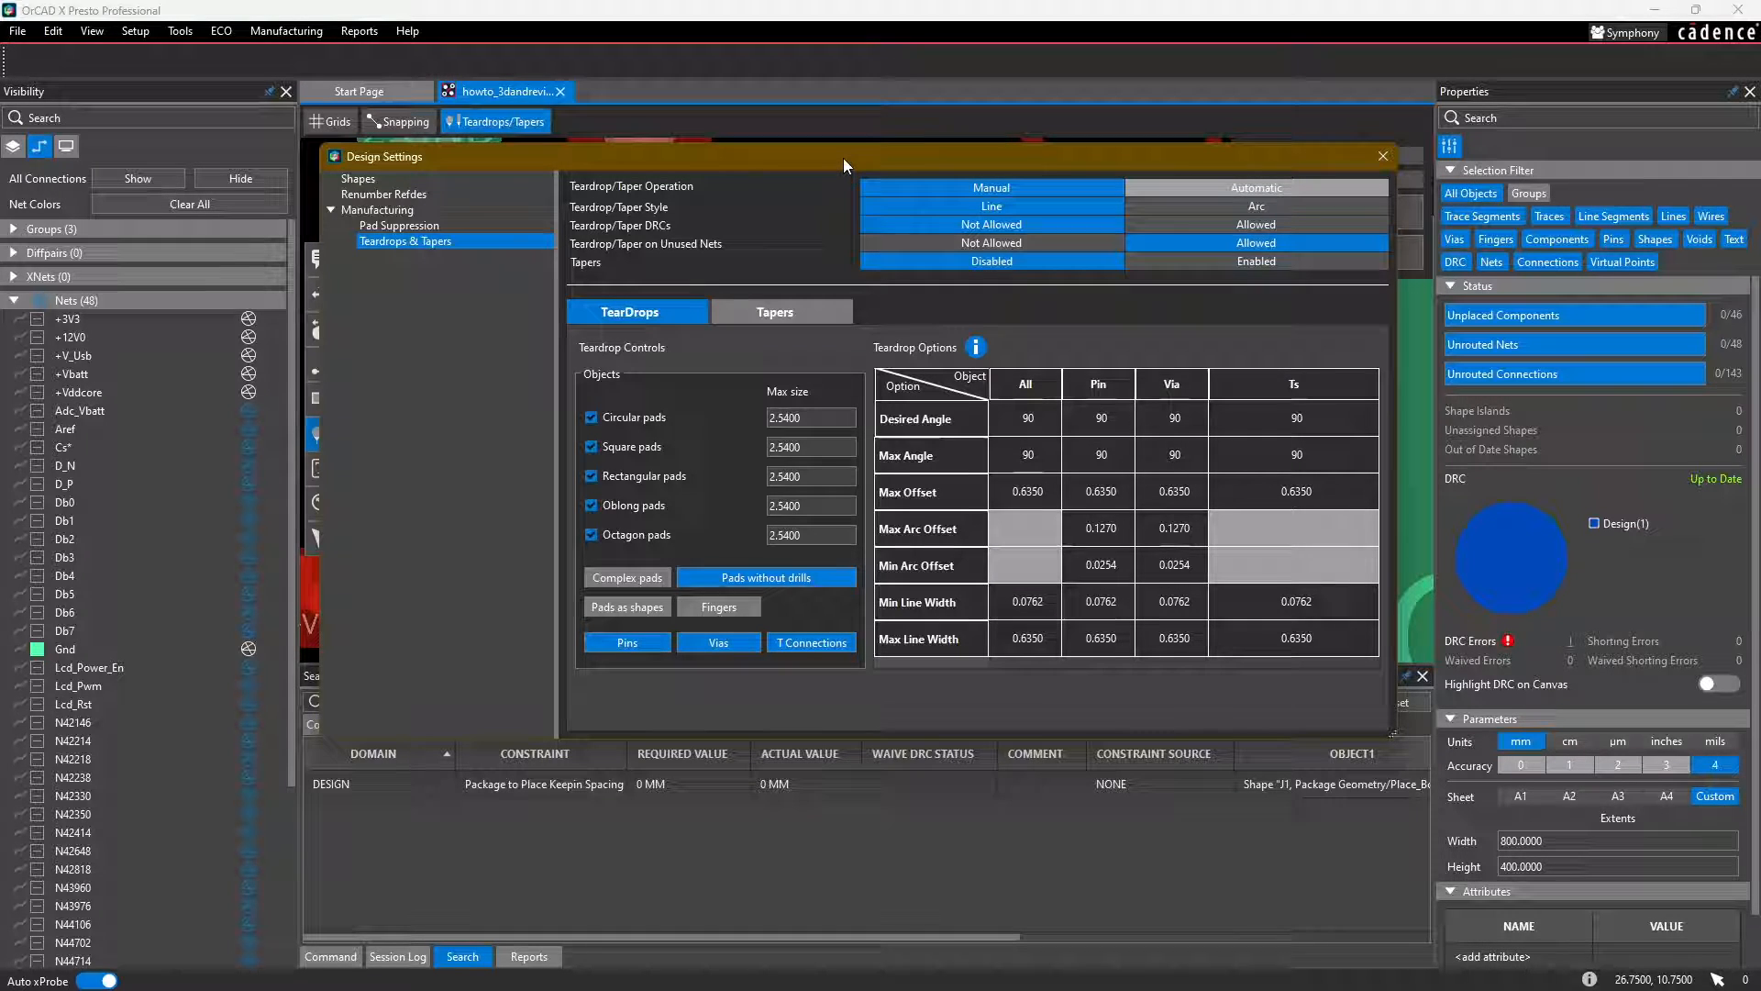
mouse_move(859, 183)
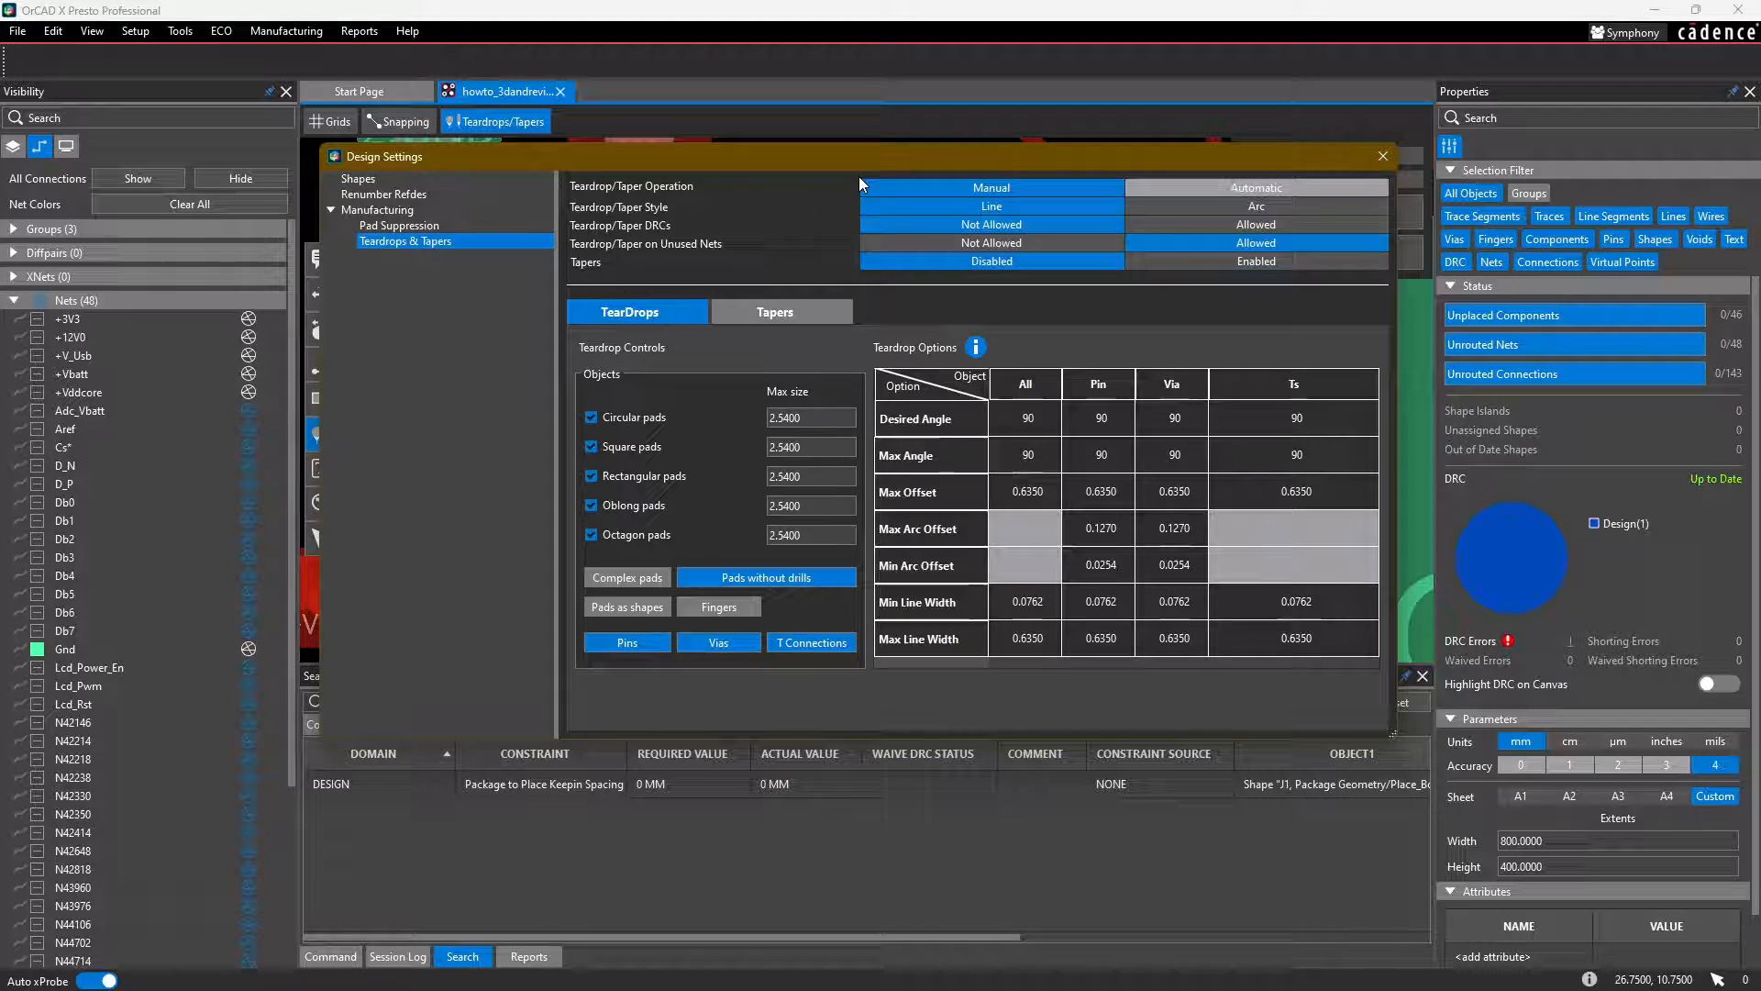
mouse_move(851, 174)
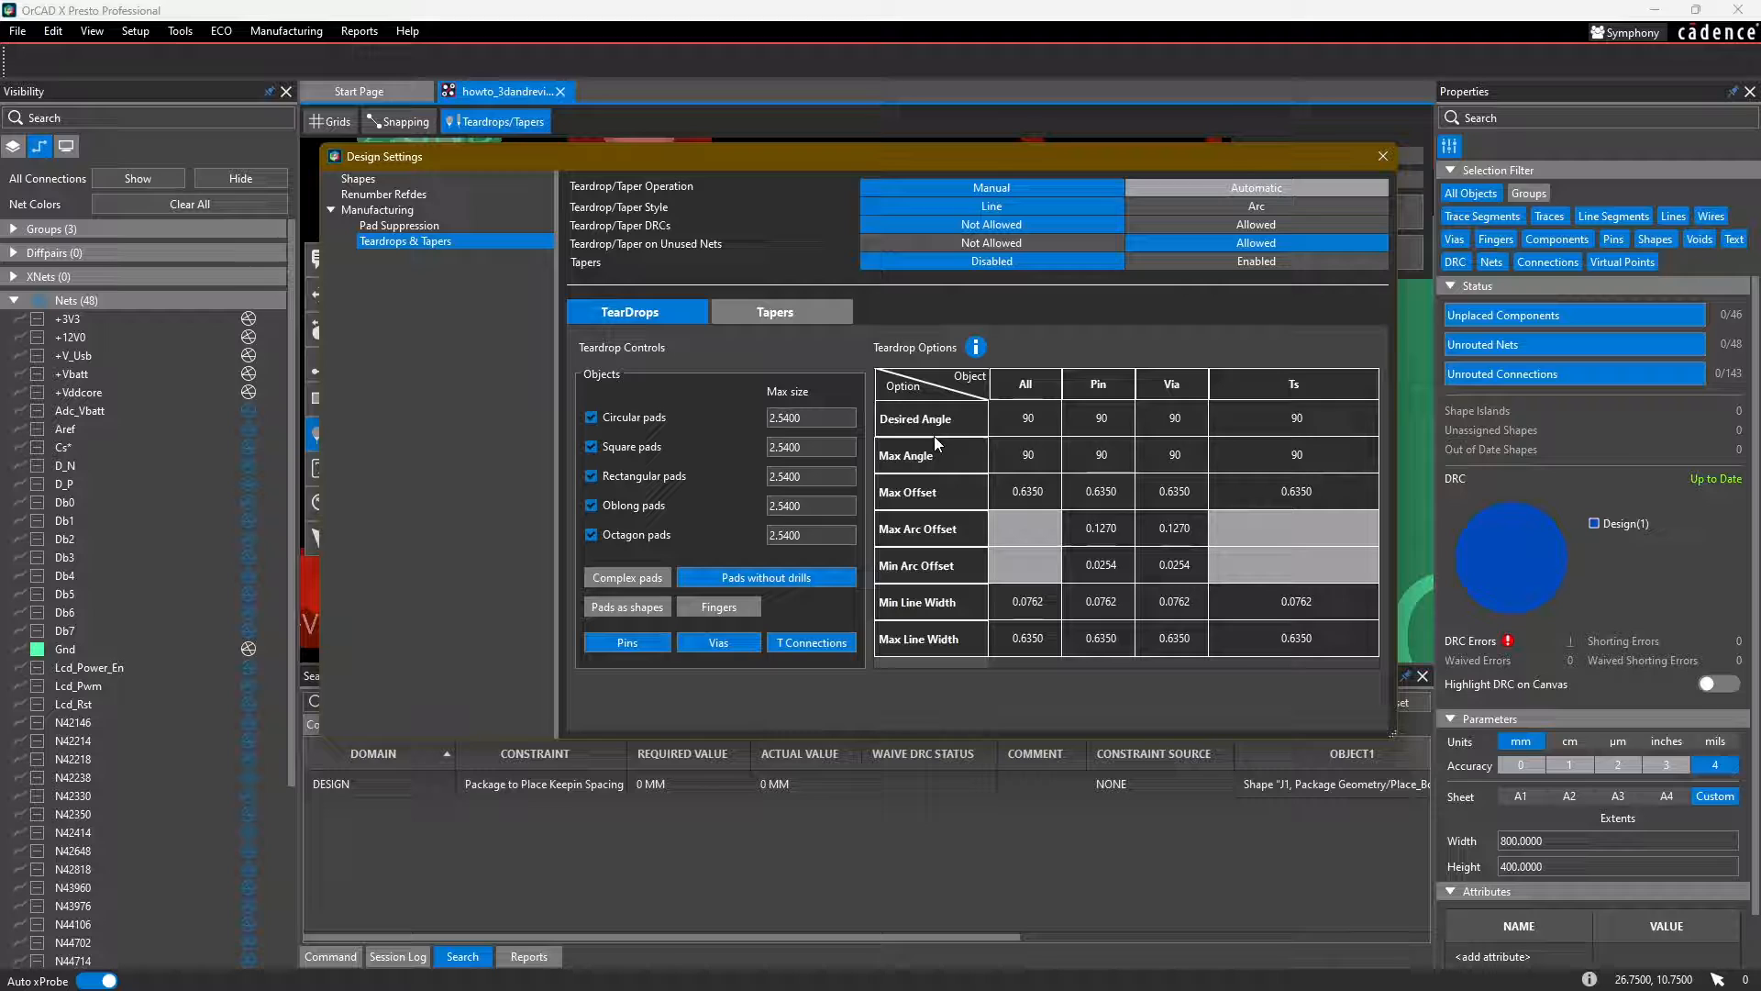
mouse_move(919, 492)
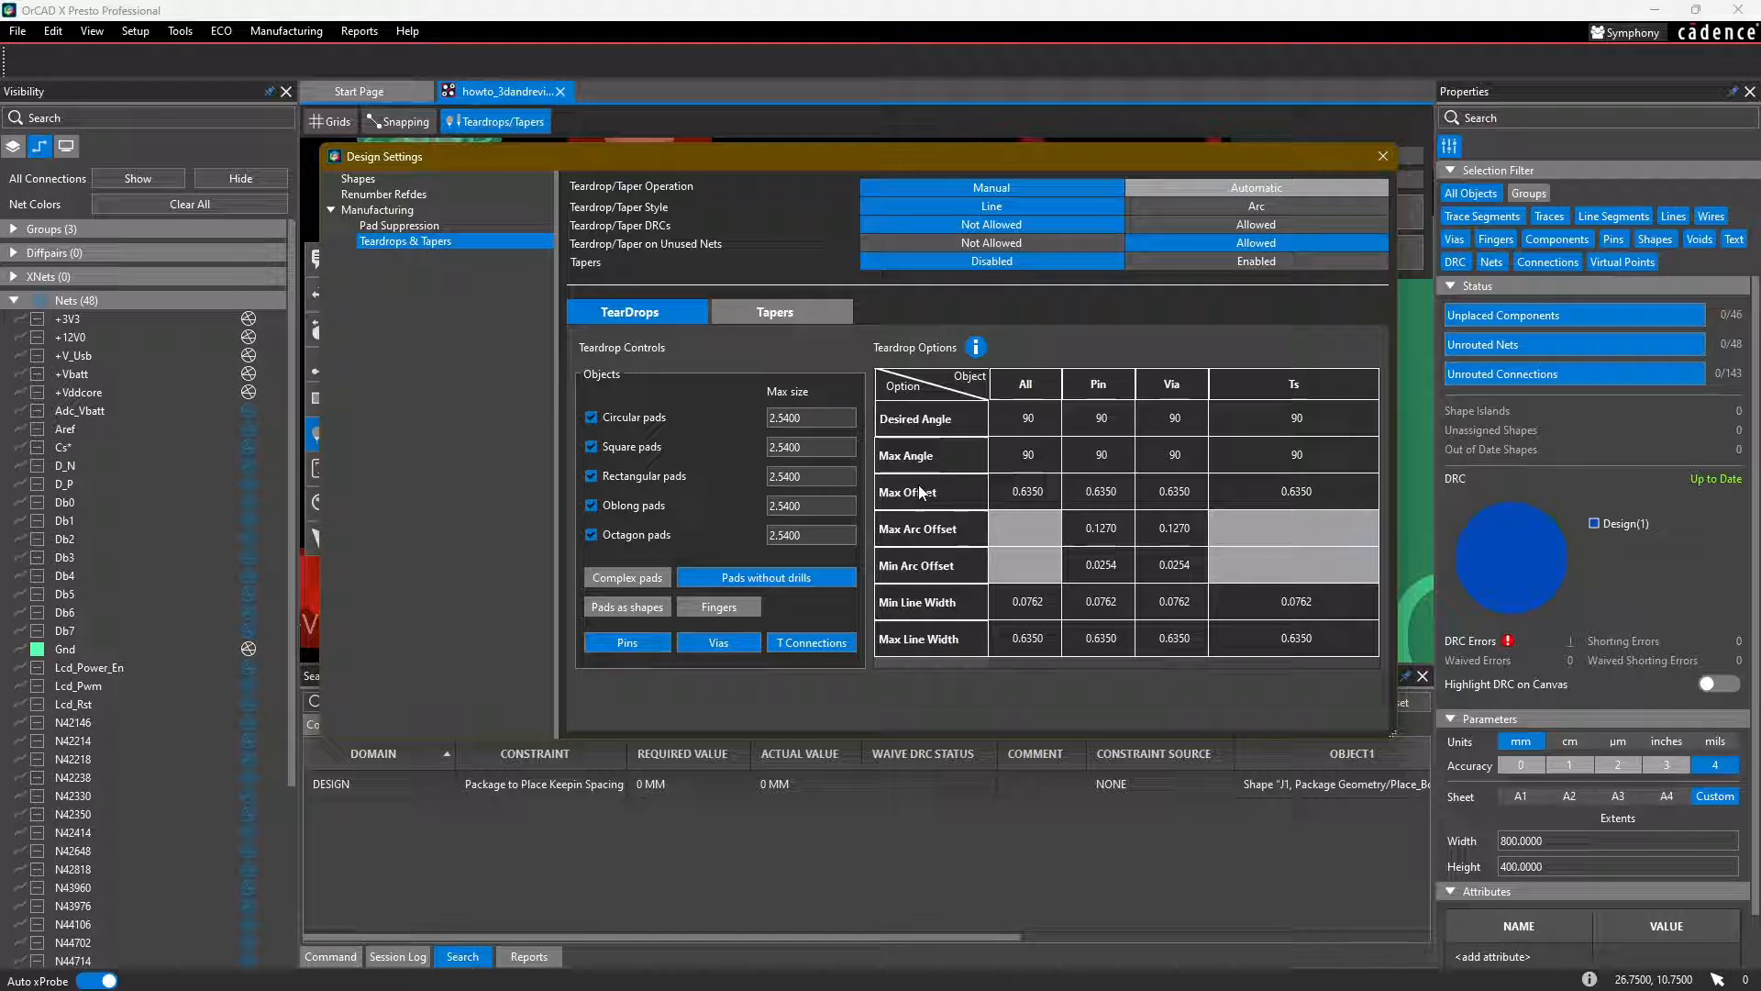
mouse_move(976, 346)
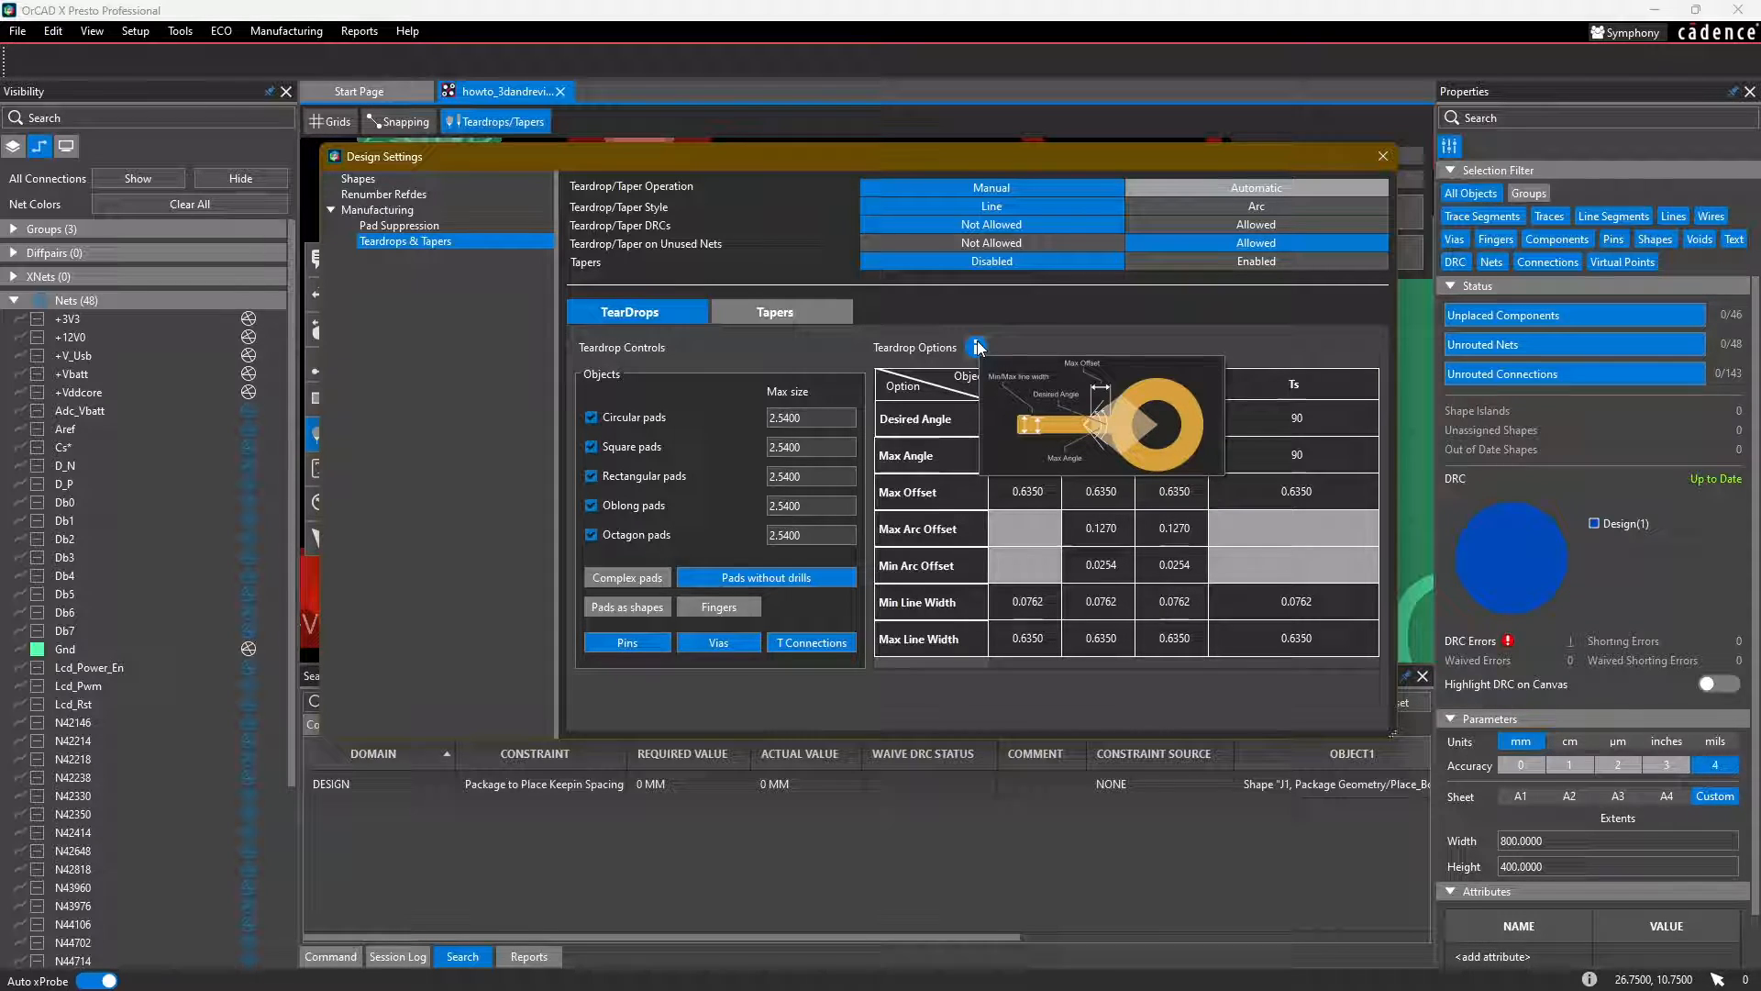
left_click(774, 311)
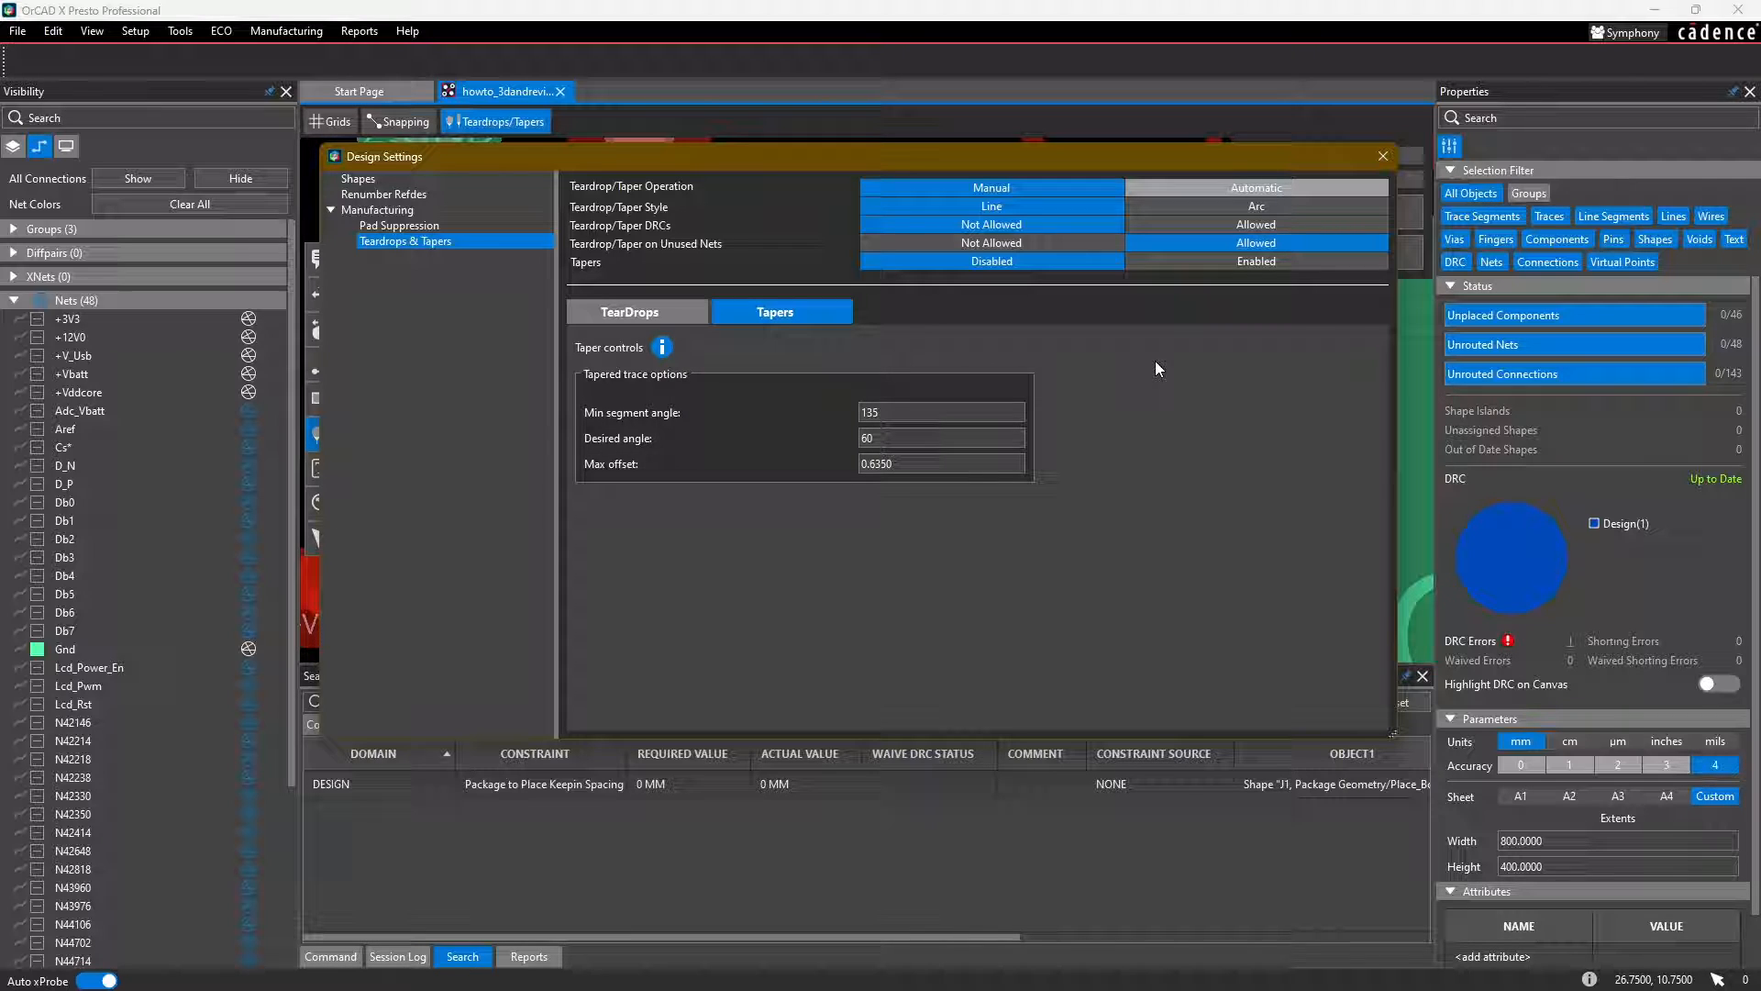
mouse_move(582, 272)
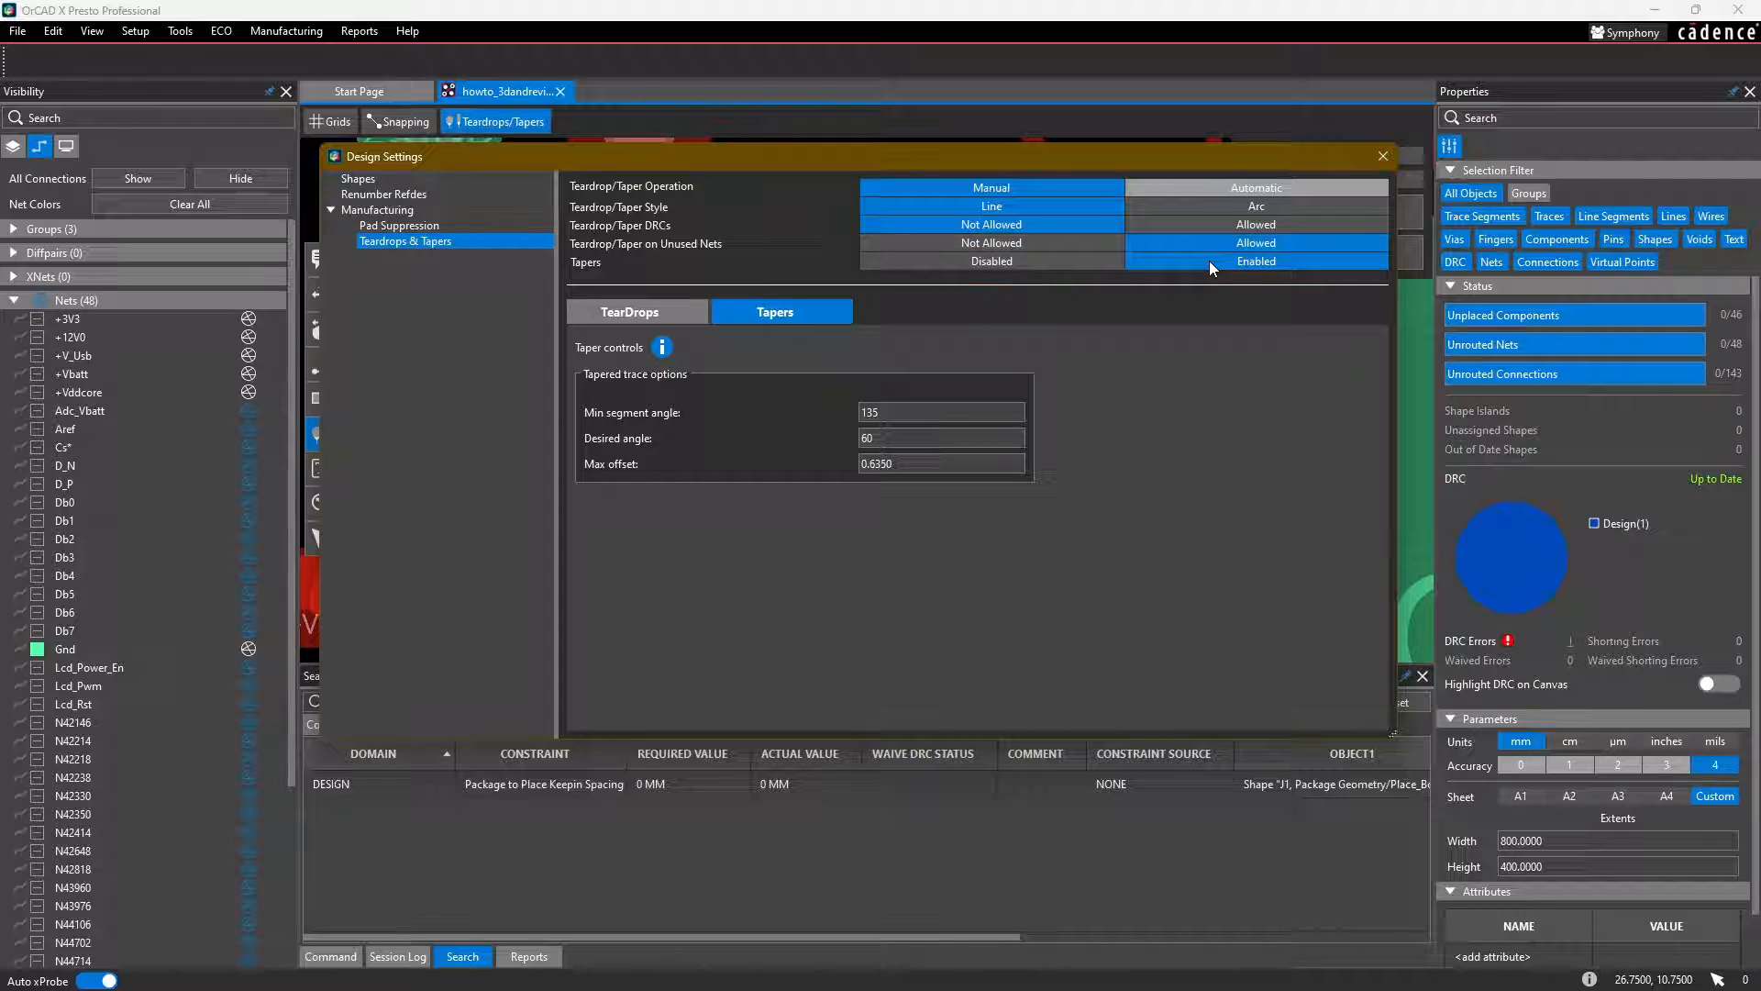
mouse_move(593, 240)
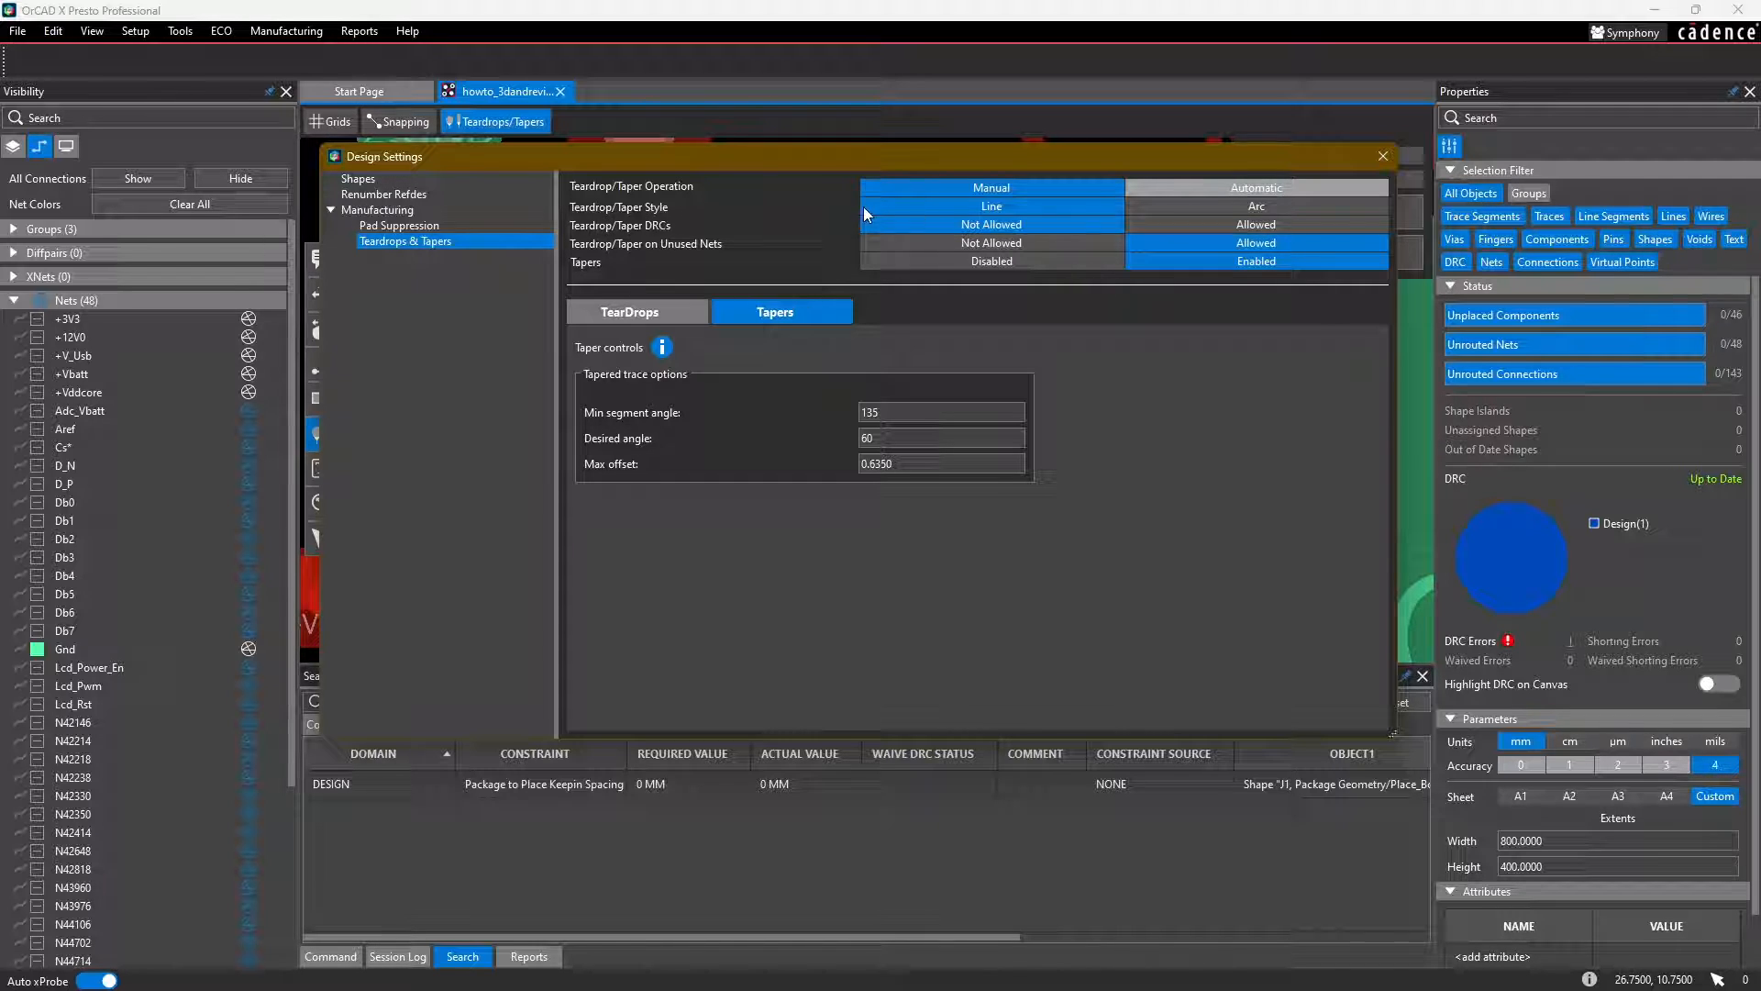
mouse_move(1214, 215)
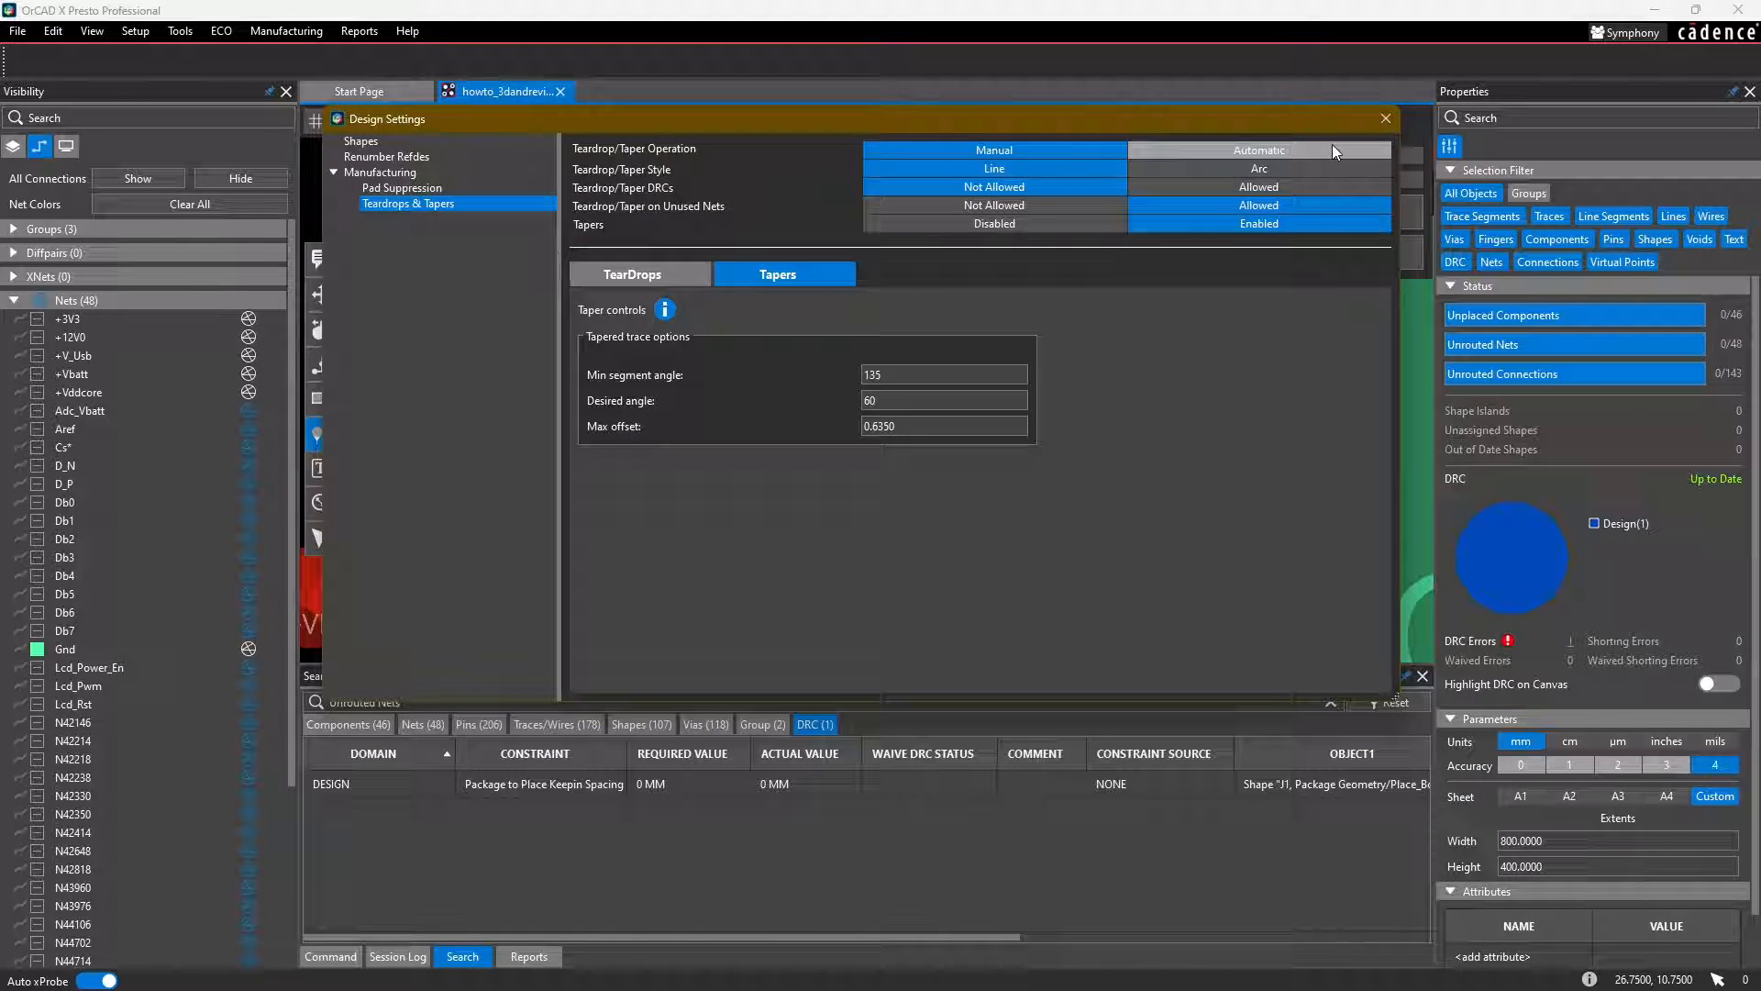
Step: Set Tapers to Enabled and close the Design Settings dialog
left_click(1384, 118)
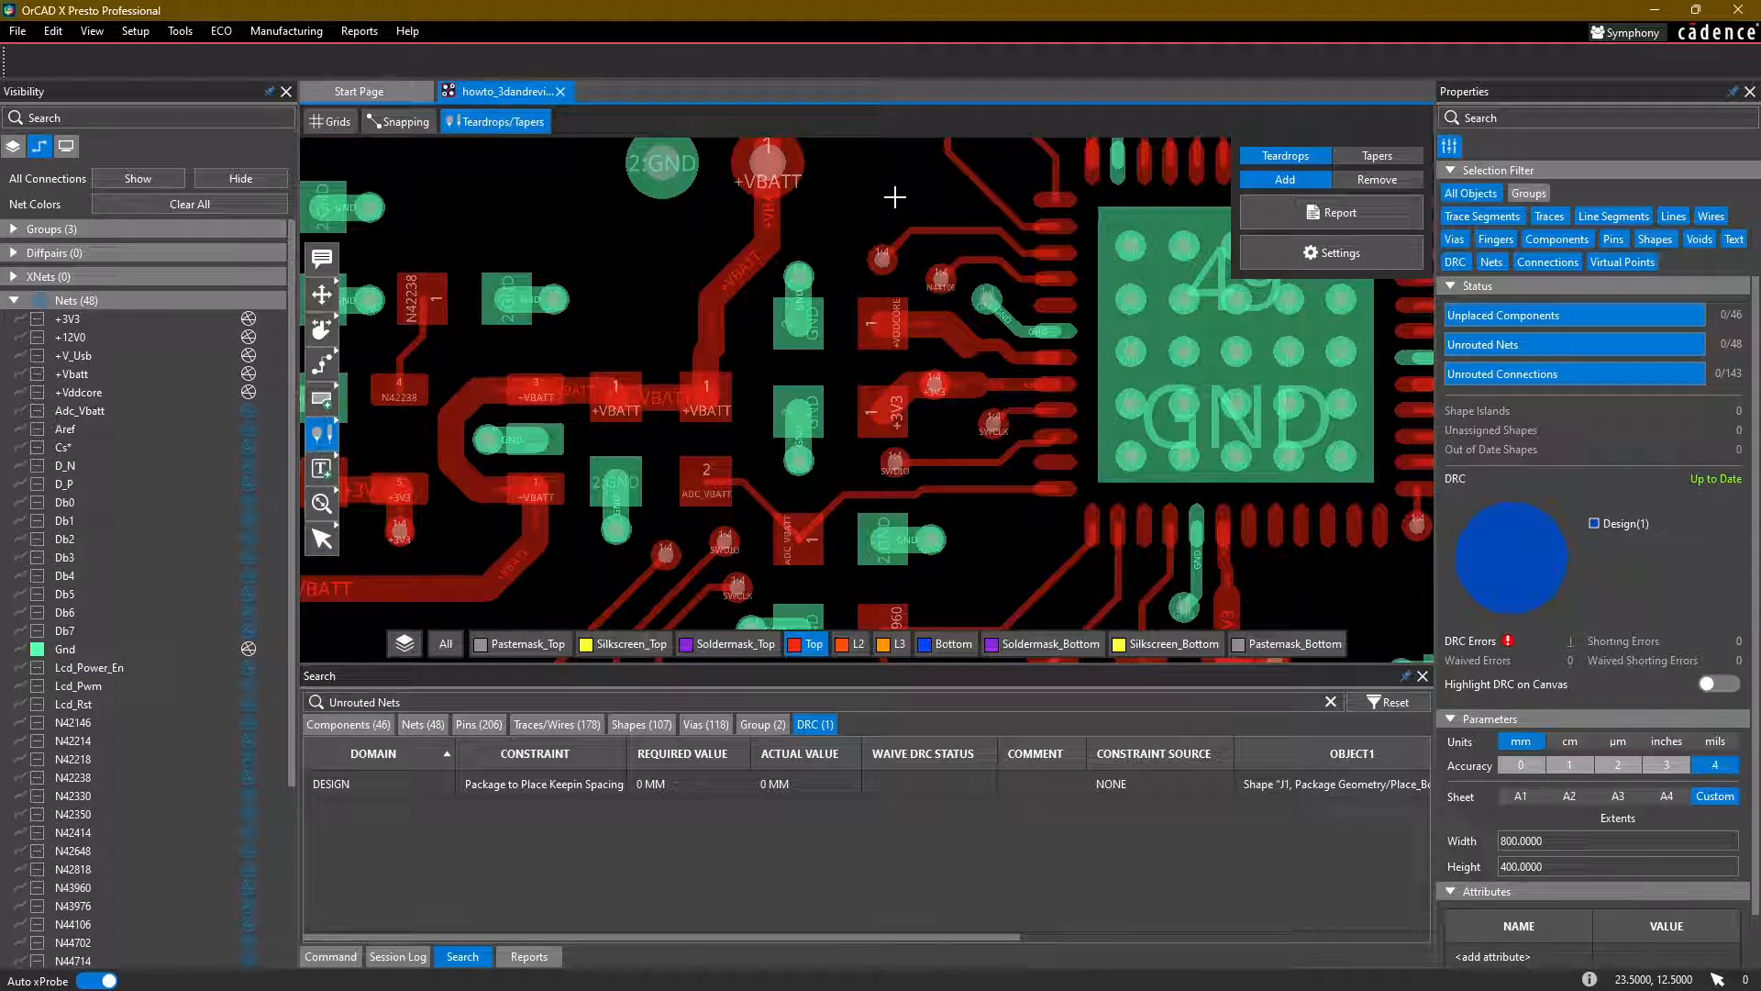
mouse_move(900, 180)
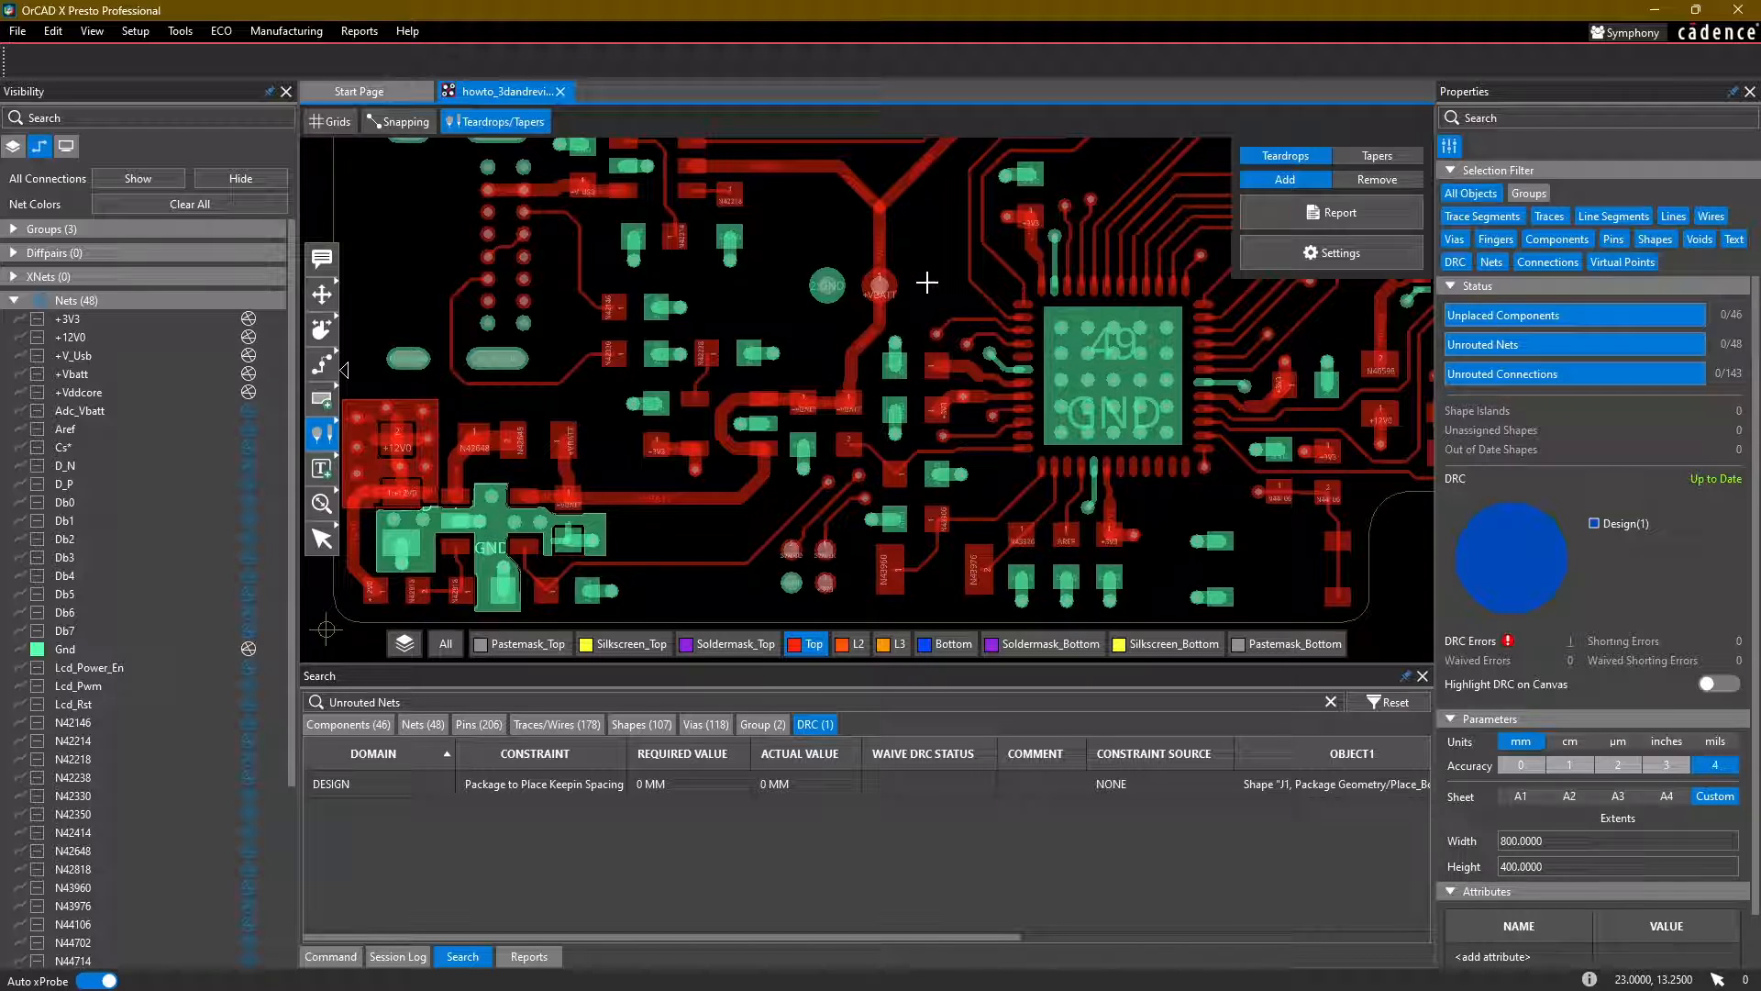
Step: Add teardrops at trace-to-pad and trace-to-via joints, including the D_P pad
scroll("up", 3)
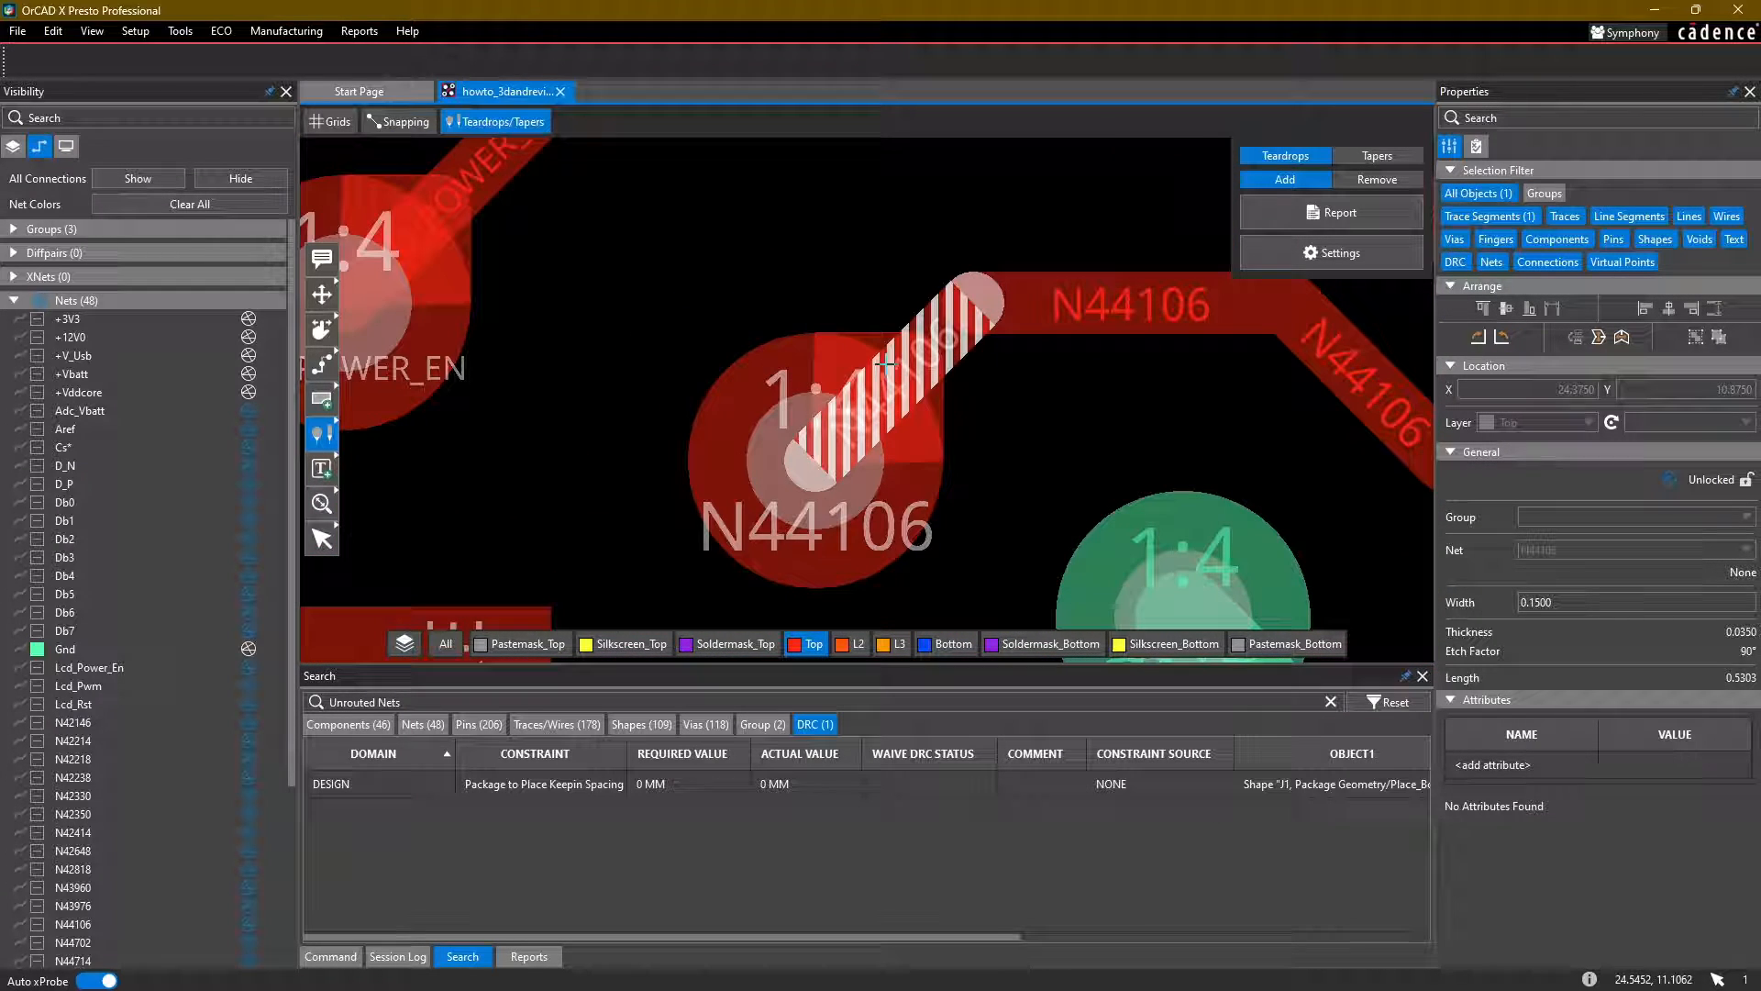
mouse_move(874, 461)
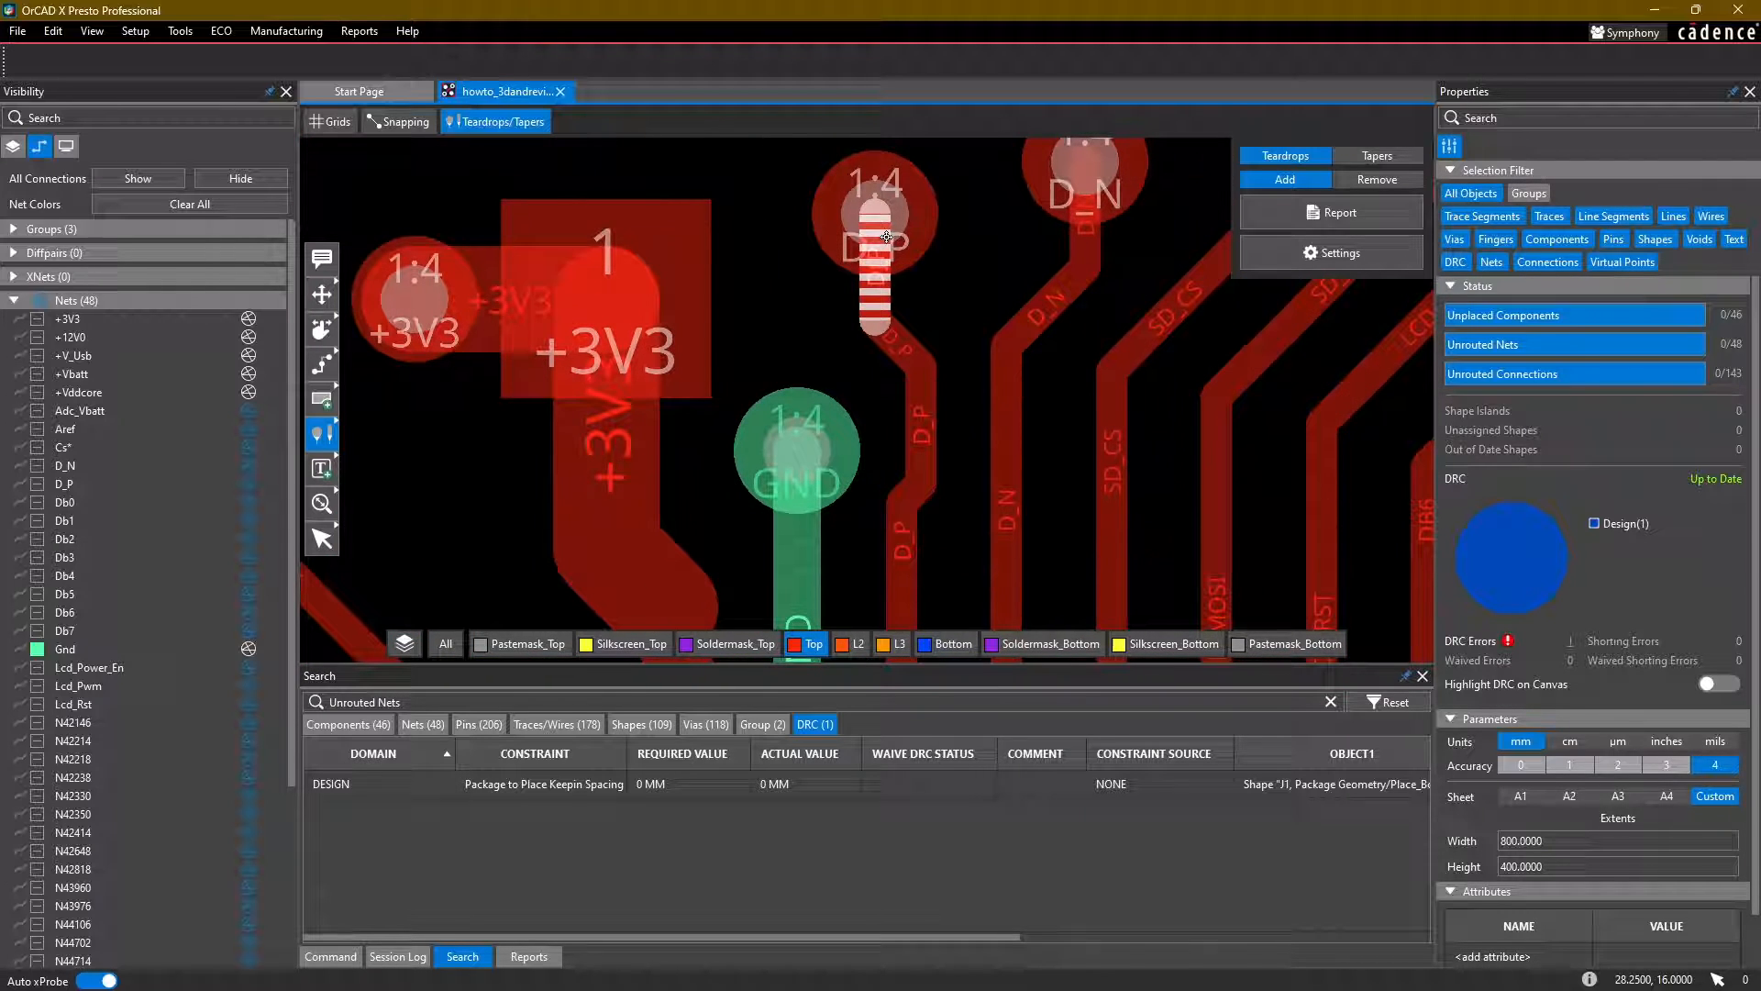
left_click(1079, 224)
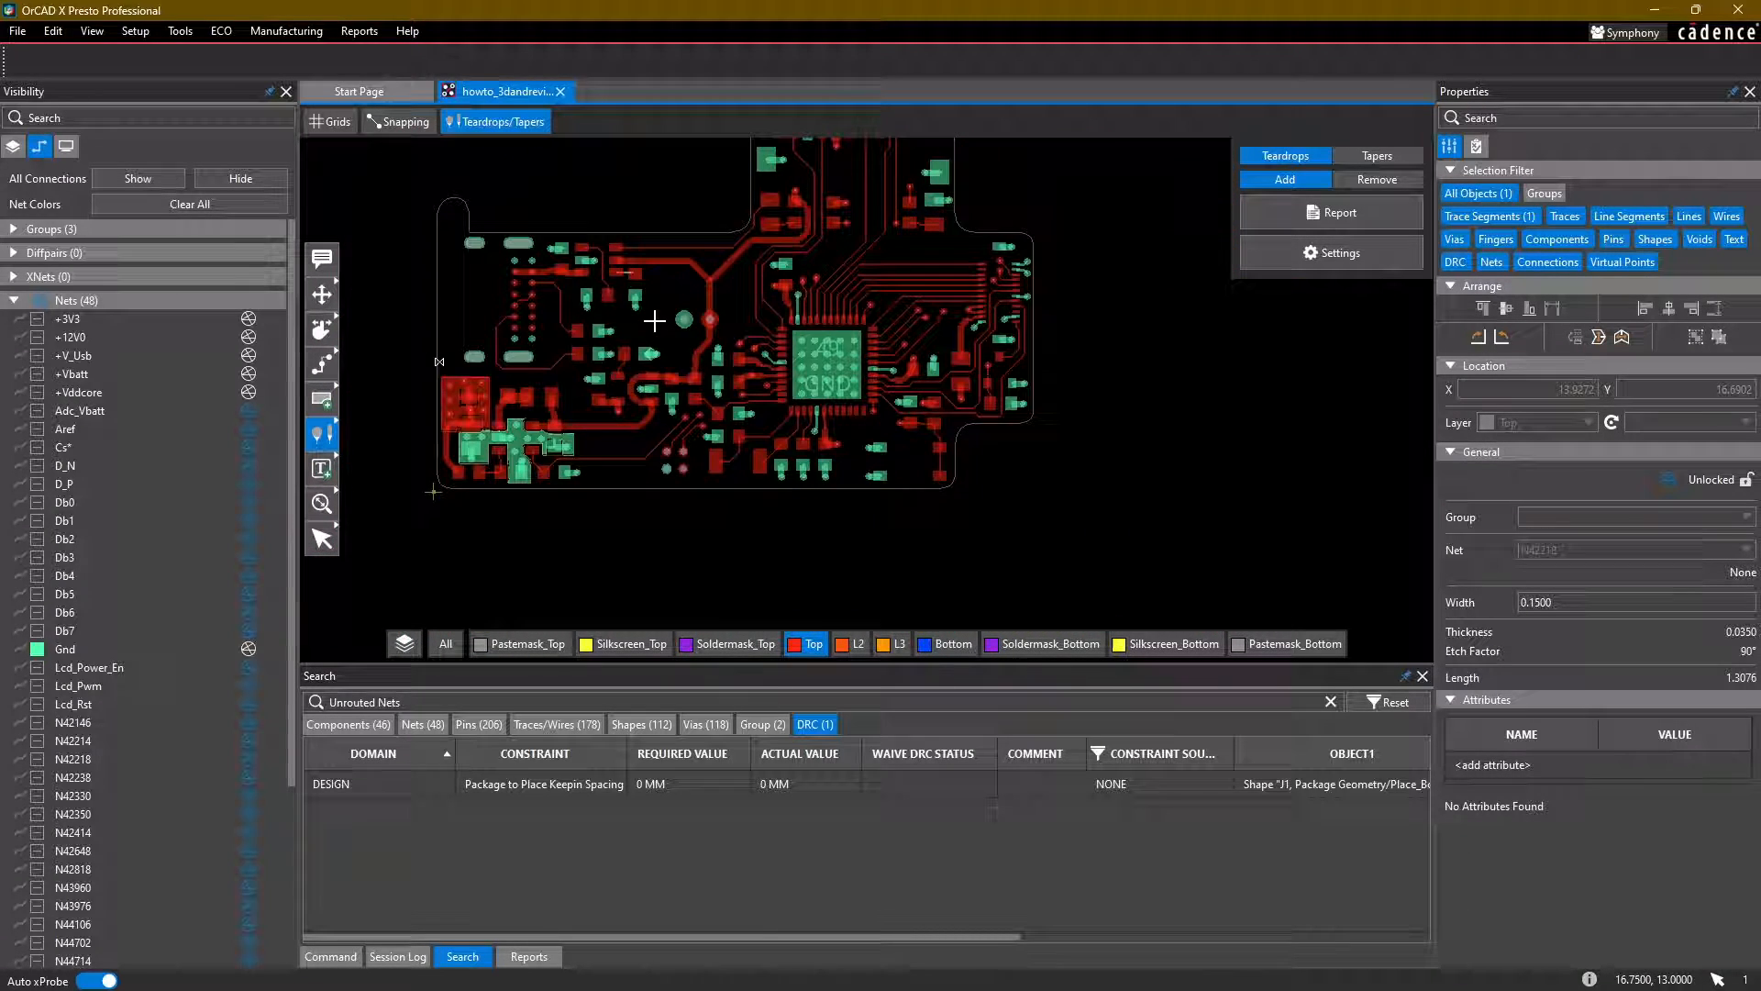
Step: Inspect the SWDIO/SWCLK pin teardrops around the board, then select Tapers mode
scroll("up", 3)
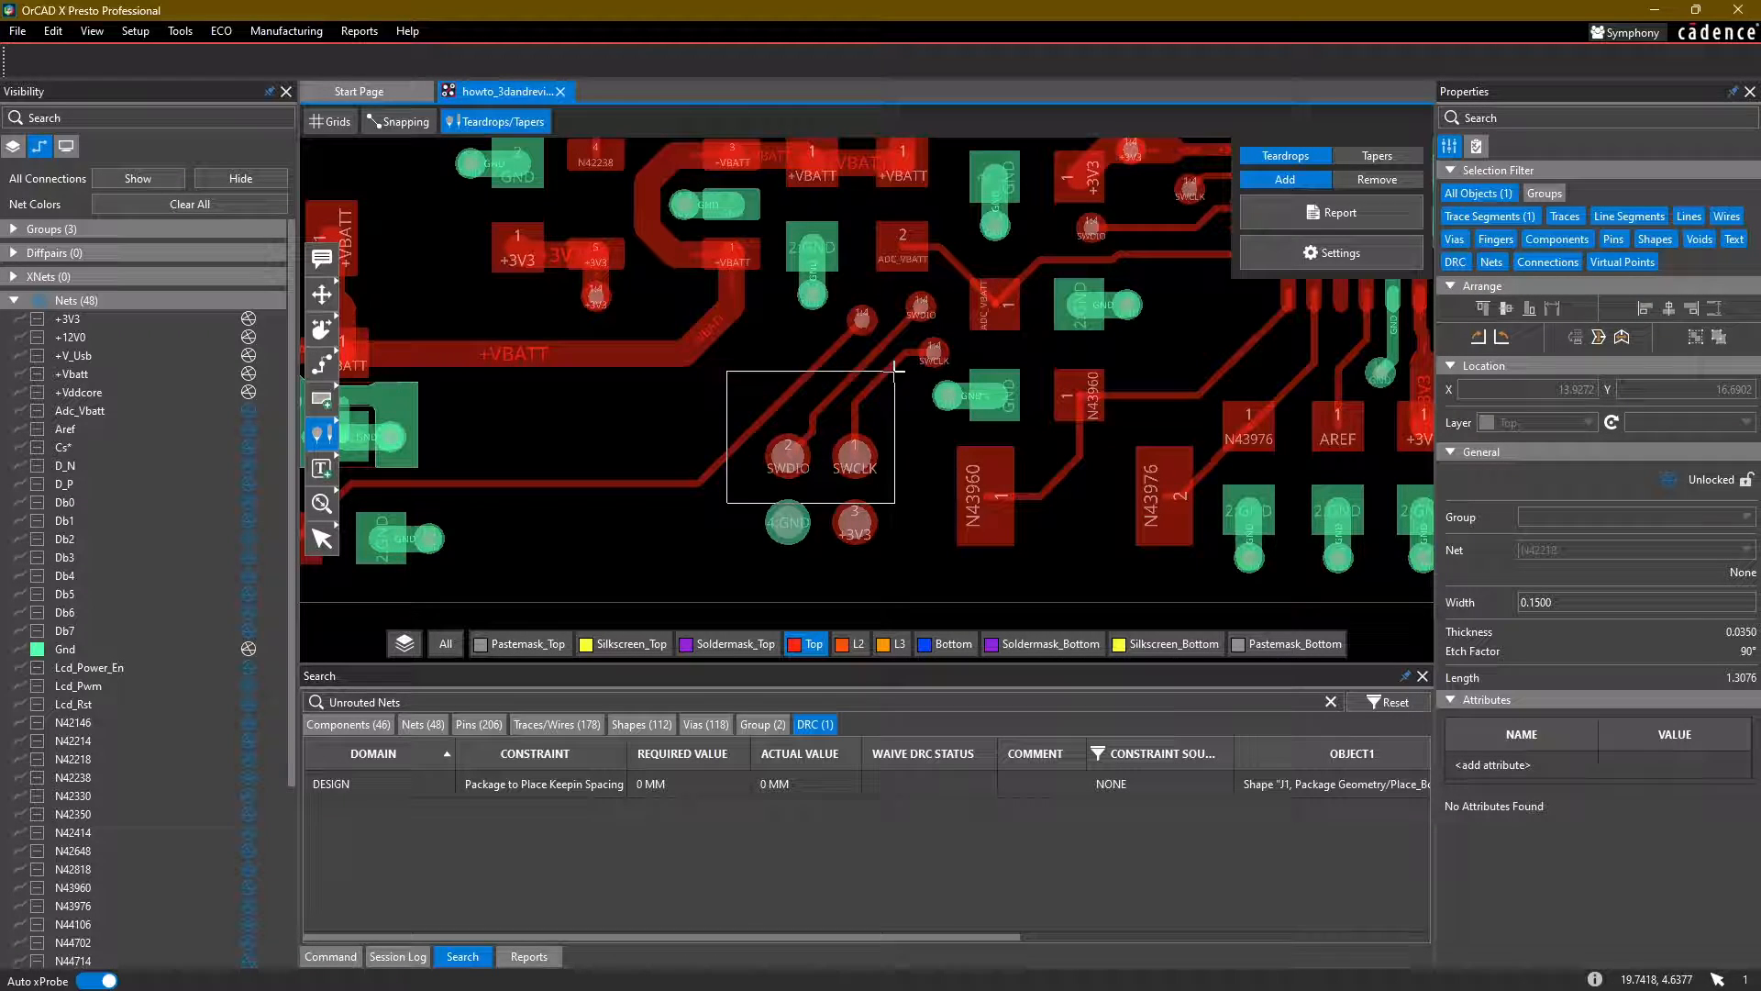
scroll("up", 3)
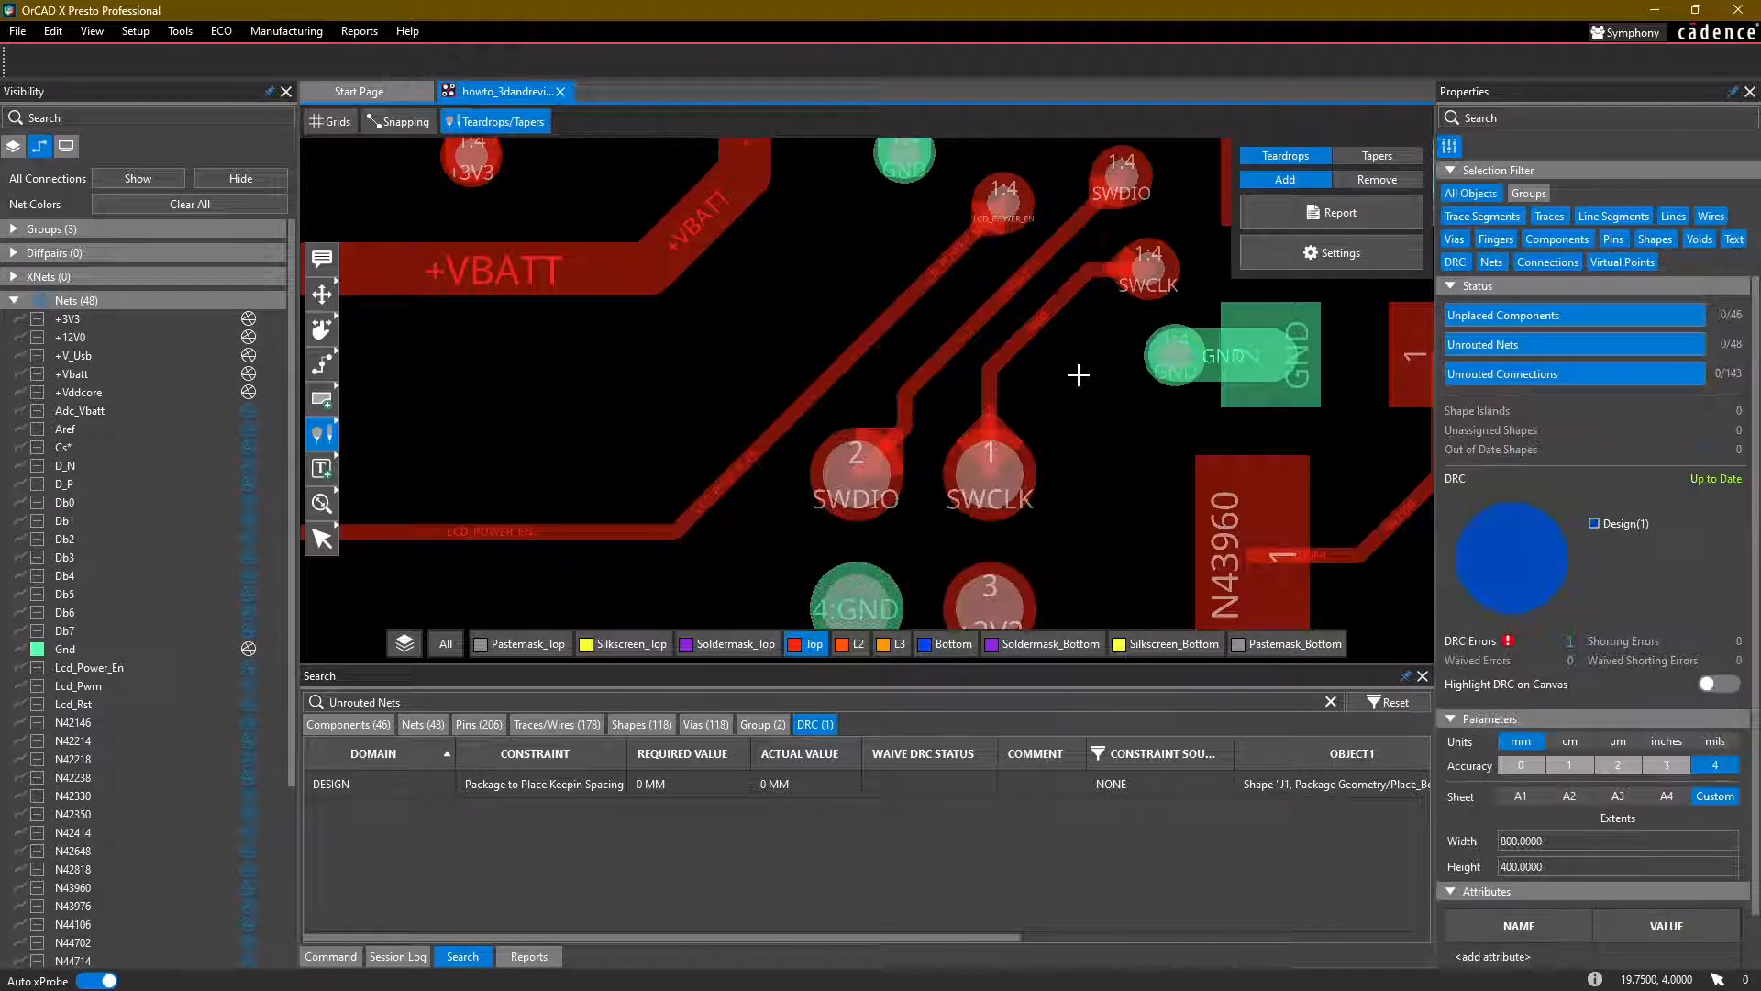
scroll("down", 3)
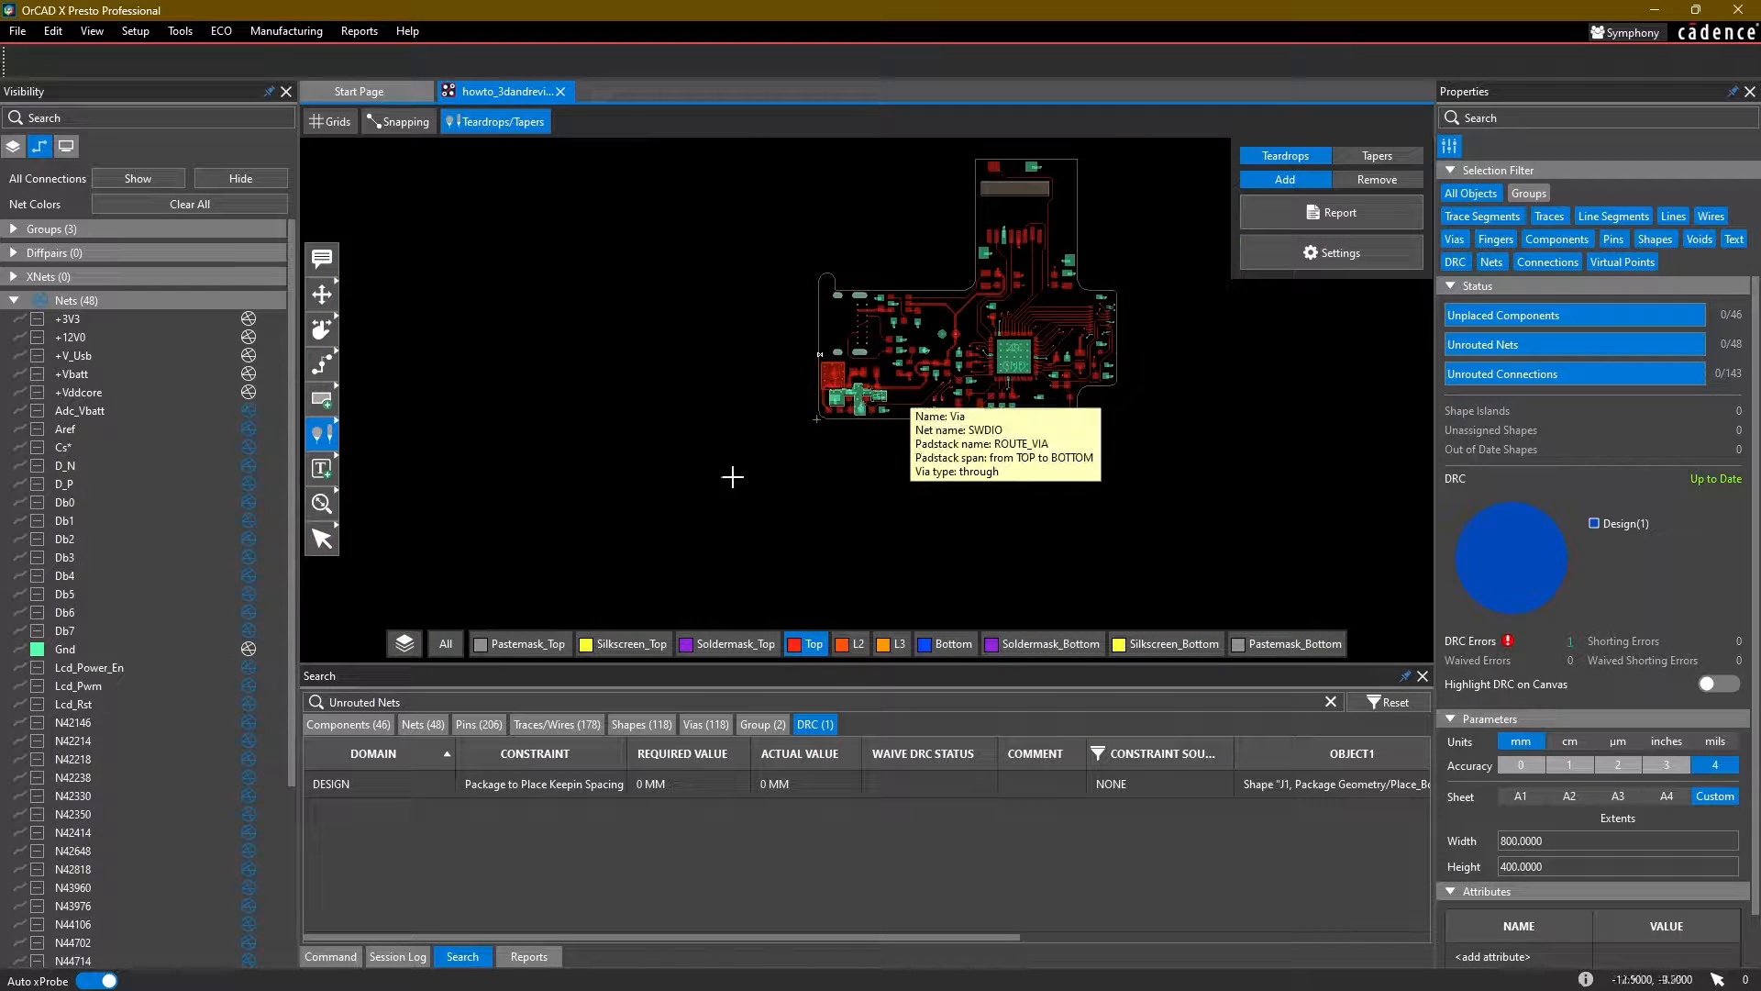
scroll("up", 3)
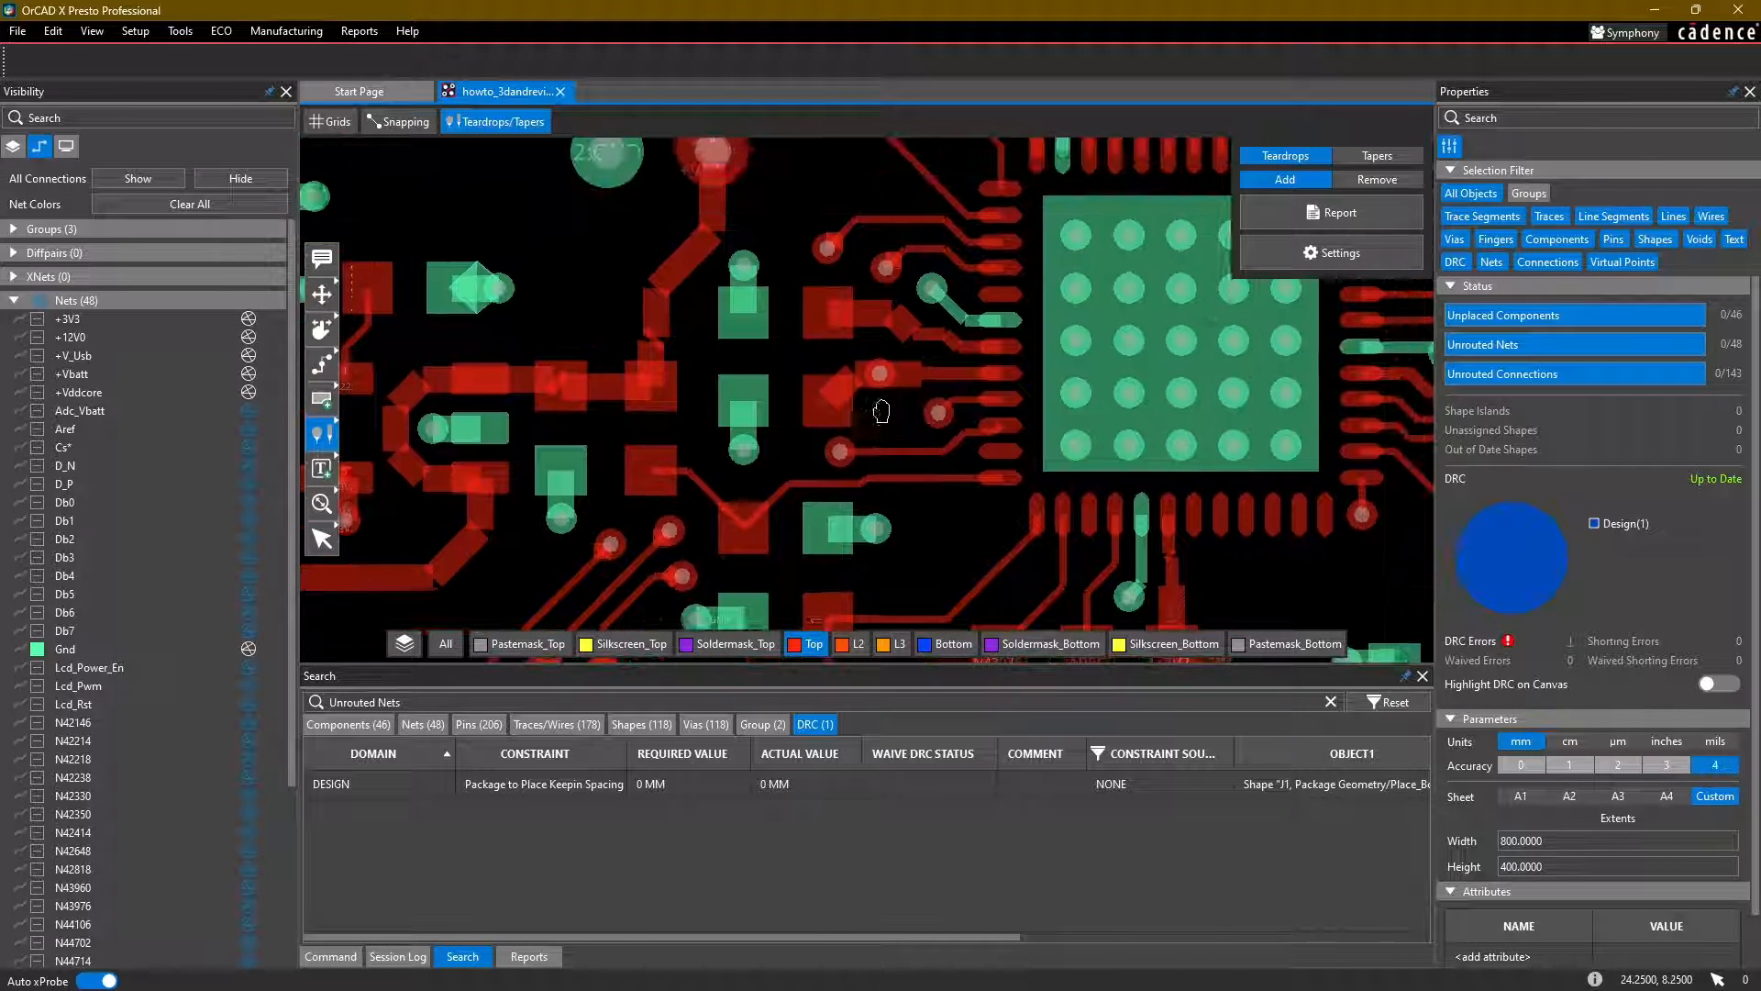
left_click(1378, 155)
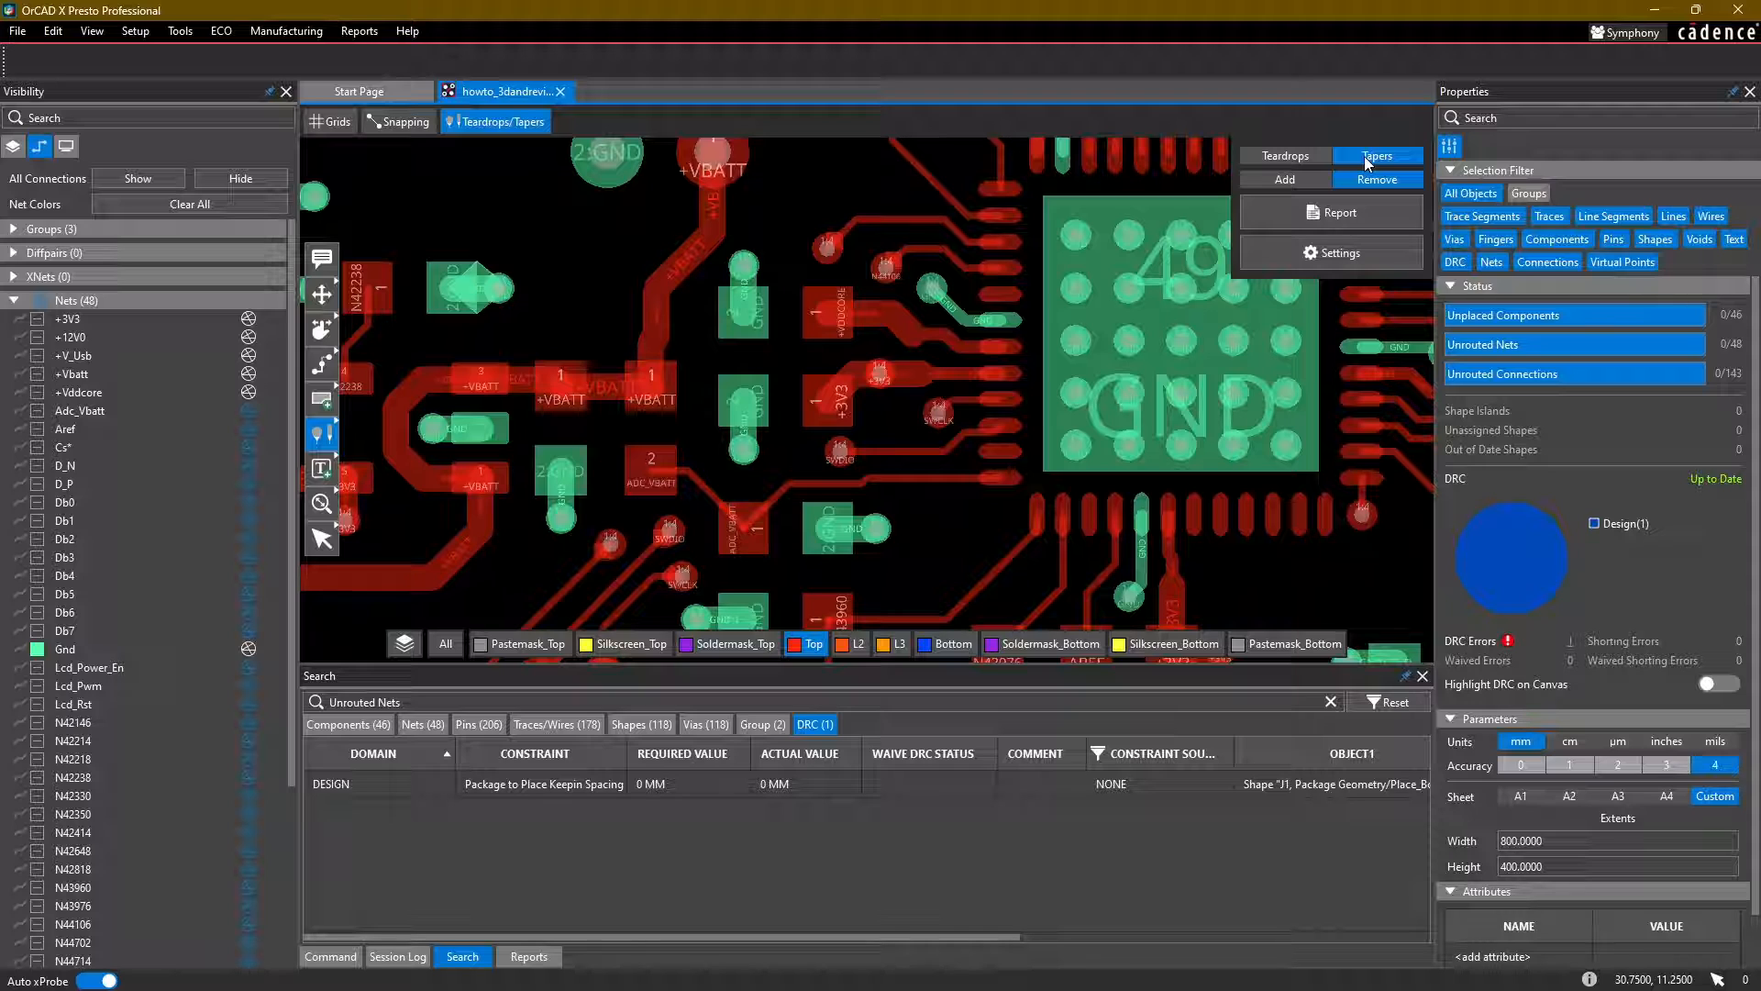
mouse_move(951, 300)
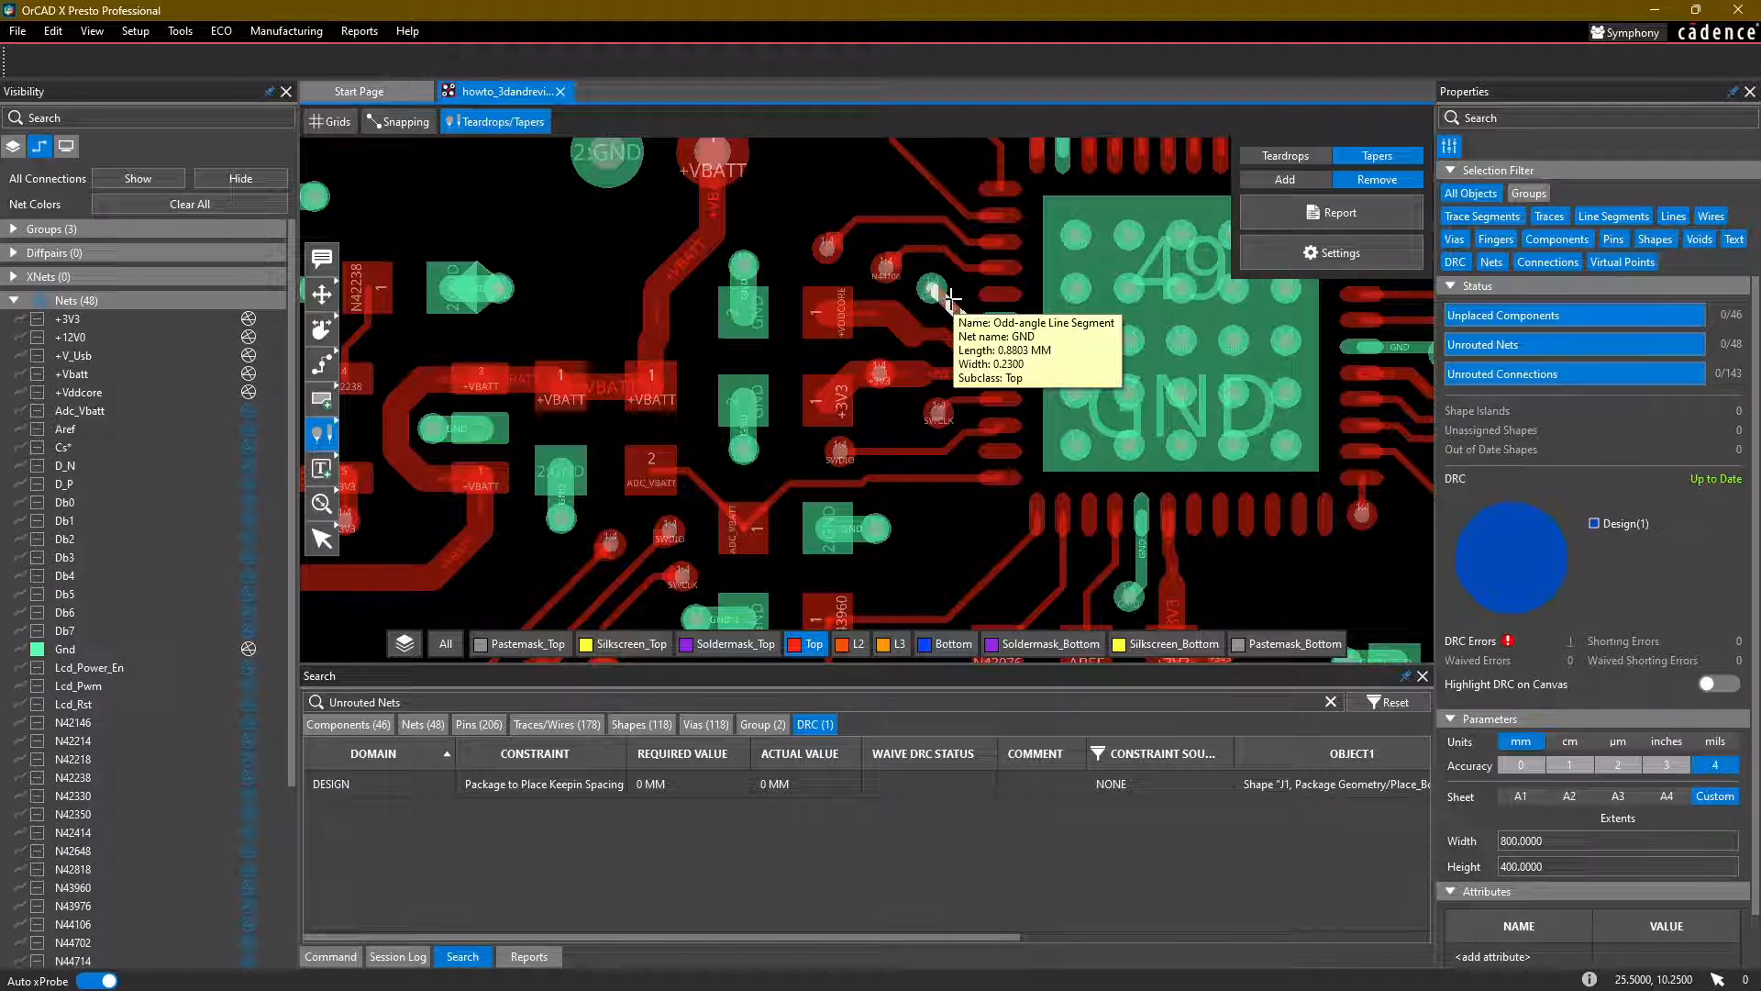
mouse_move(861, 195)
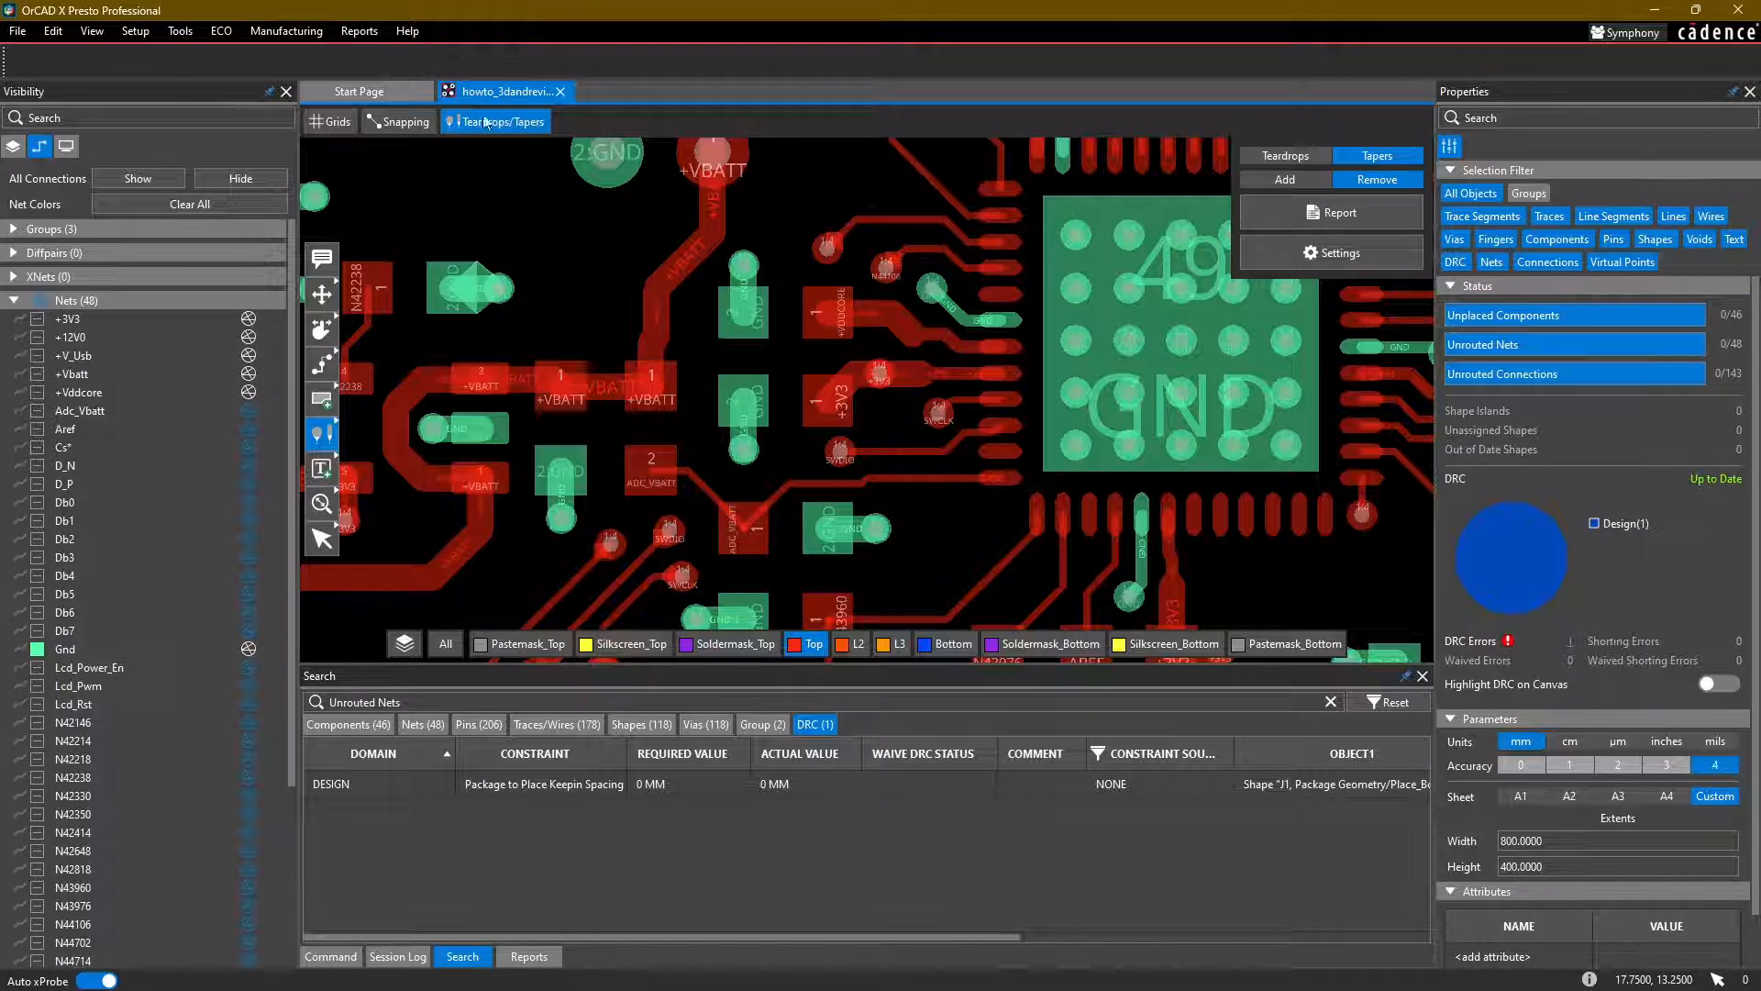
Step: Set tapers to Remove mode and bring up the board report options
left_click(359, 30)
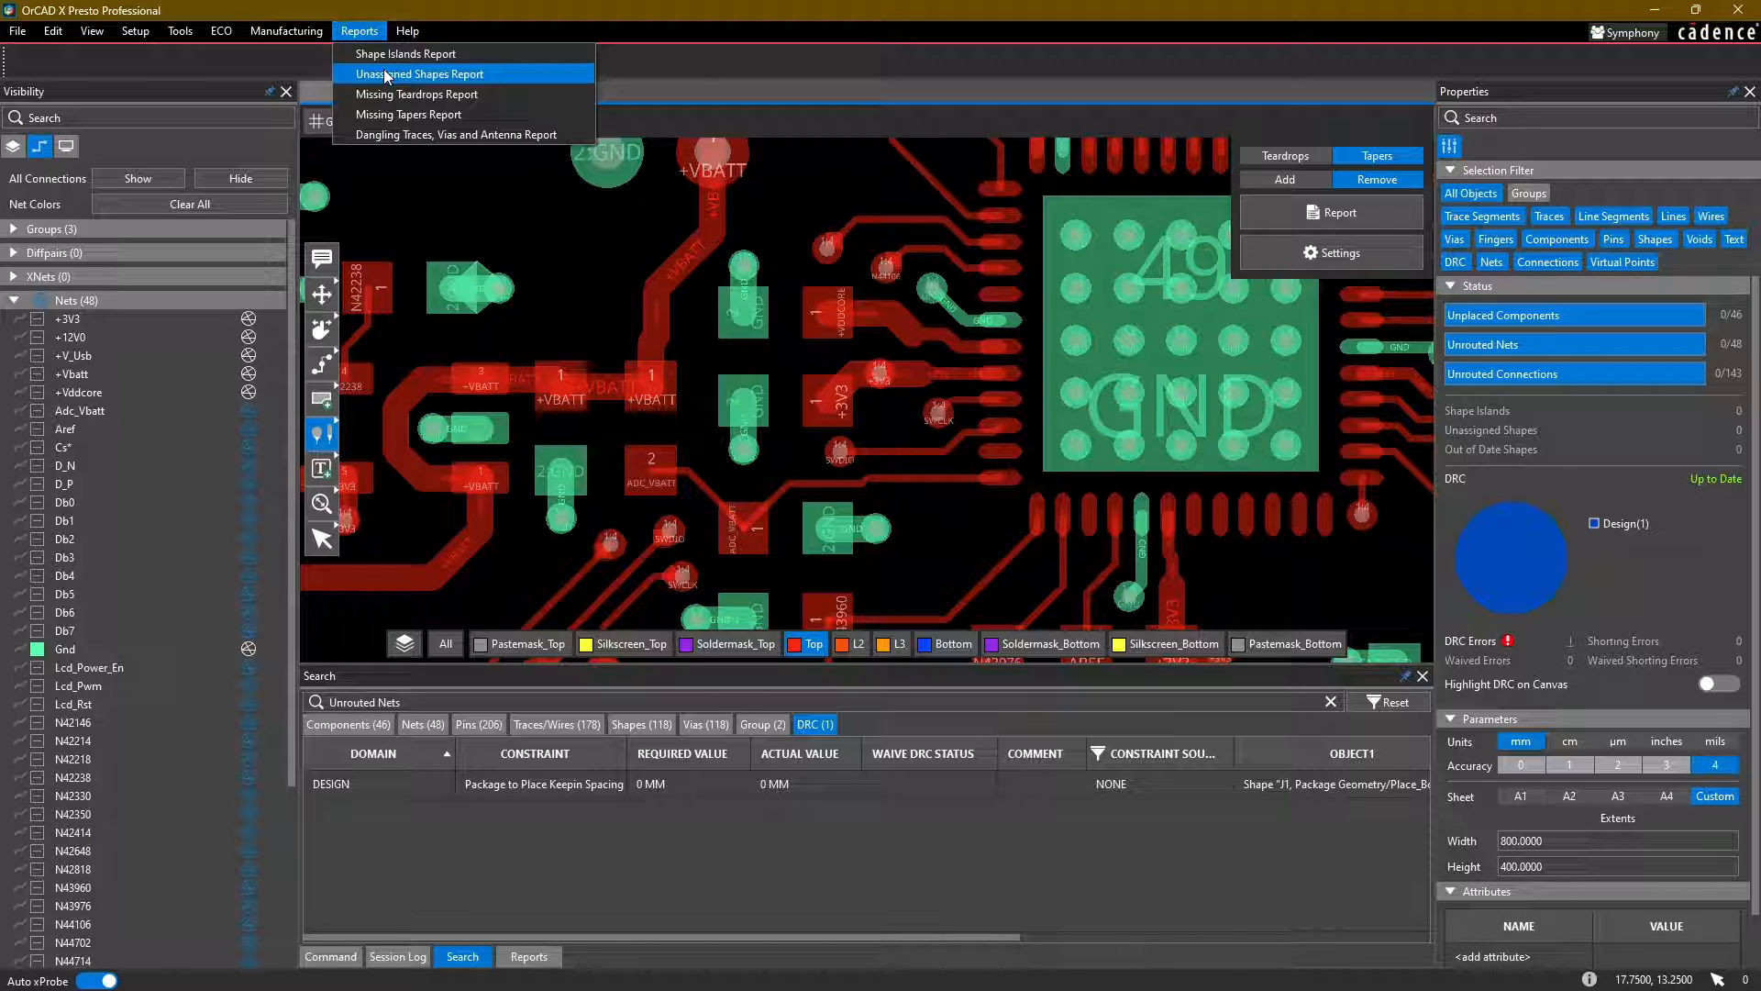
mouse_move(410, 115)
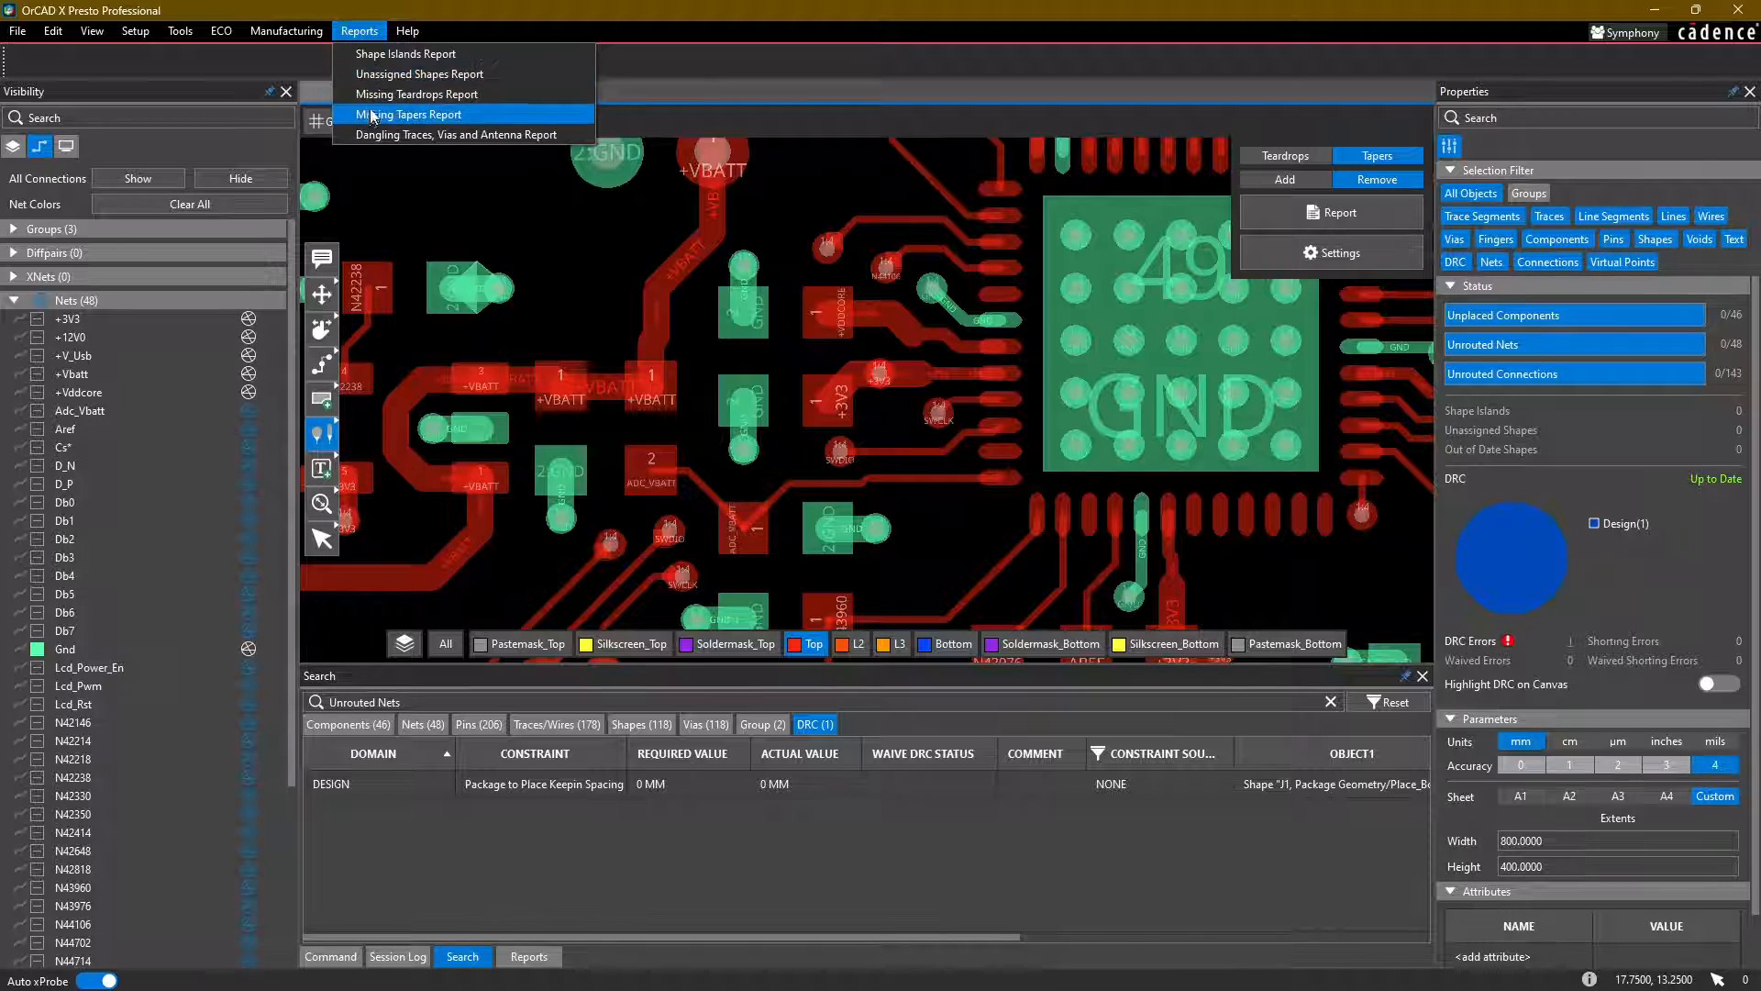
Step: Run the Missing Tapers report, which lists seven traces without tapers
left_click(411, 114)
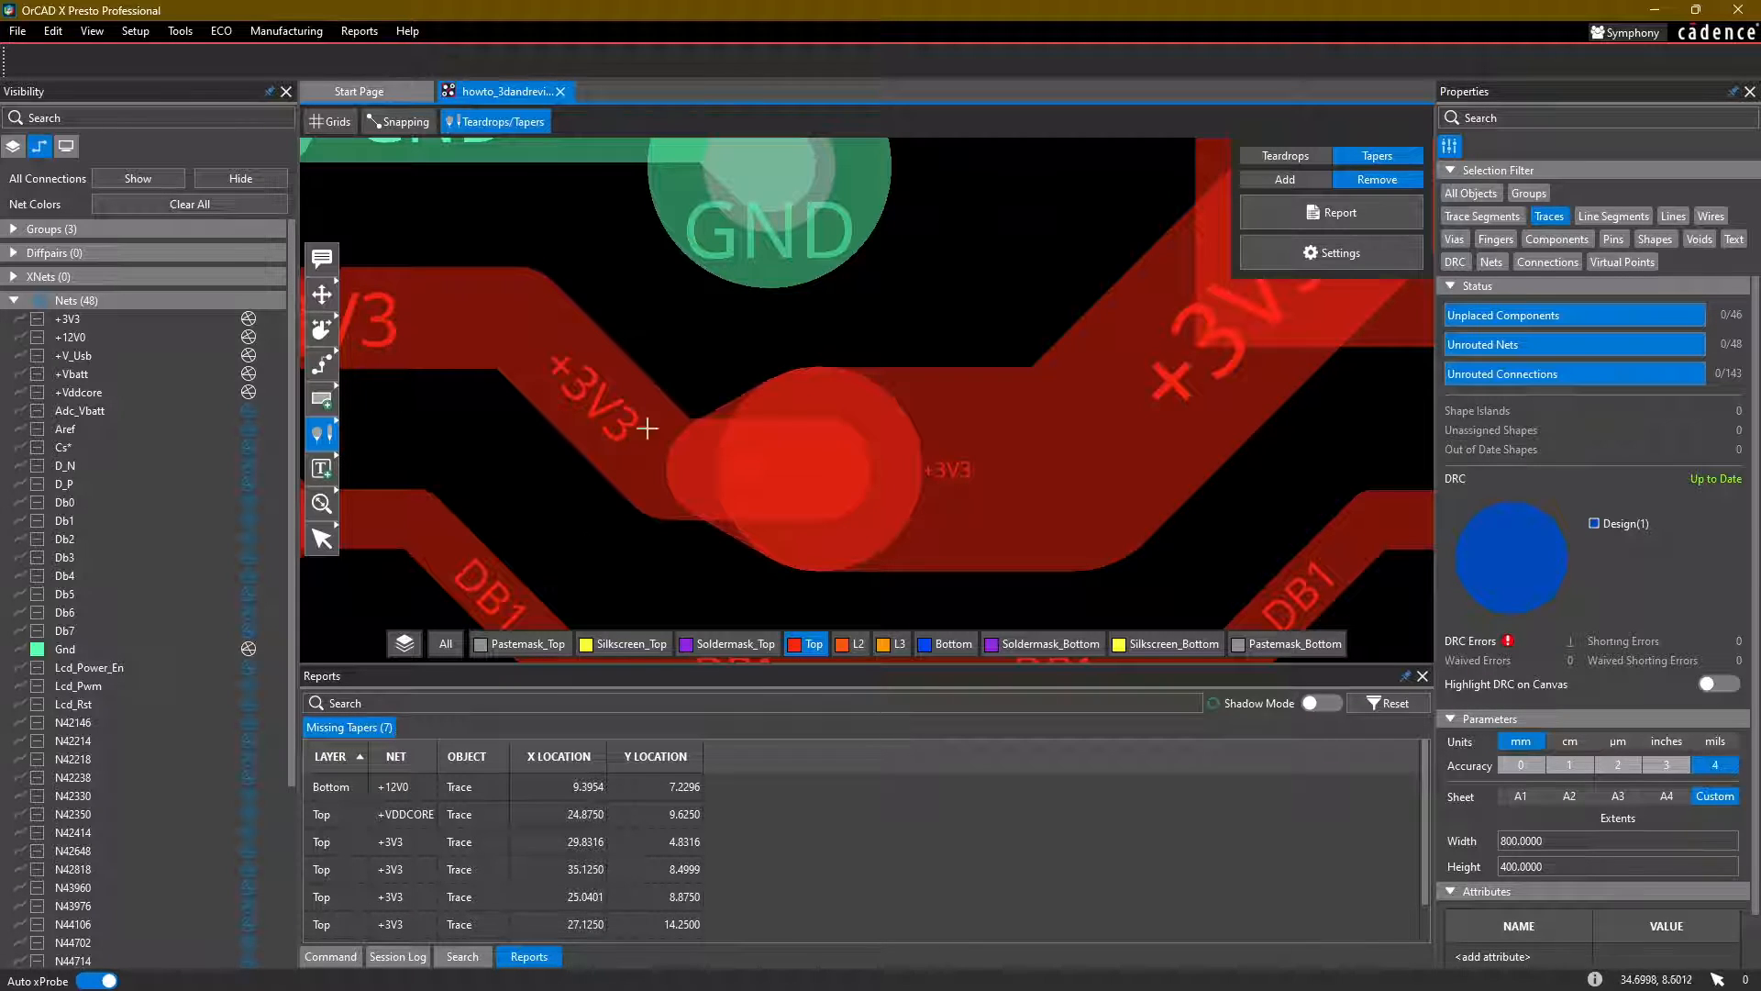
mouse_move(1222, 715)
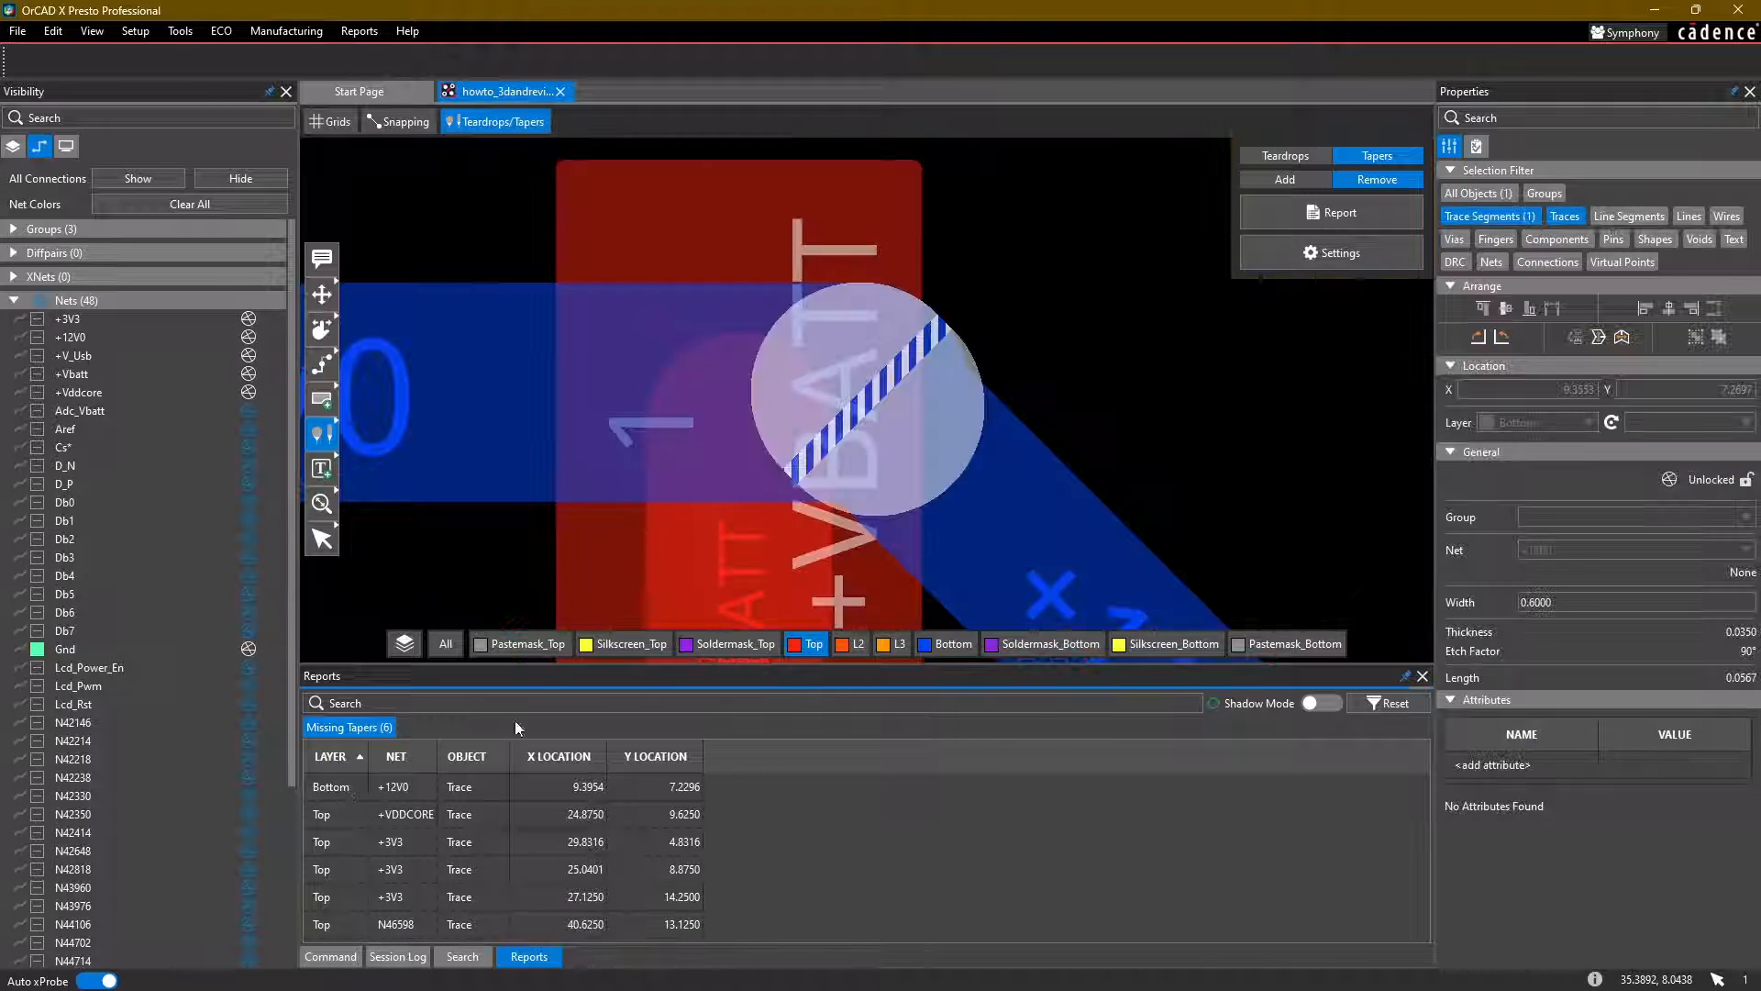
Step: Taper the +3V3 trace from the report, leaving six missing entries
scroll("down", 3)
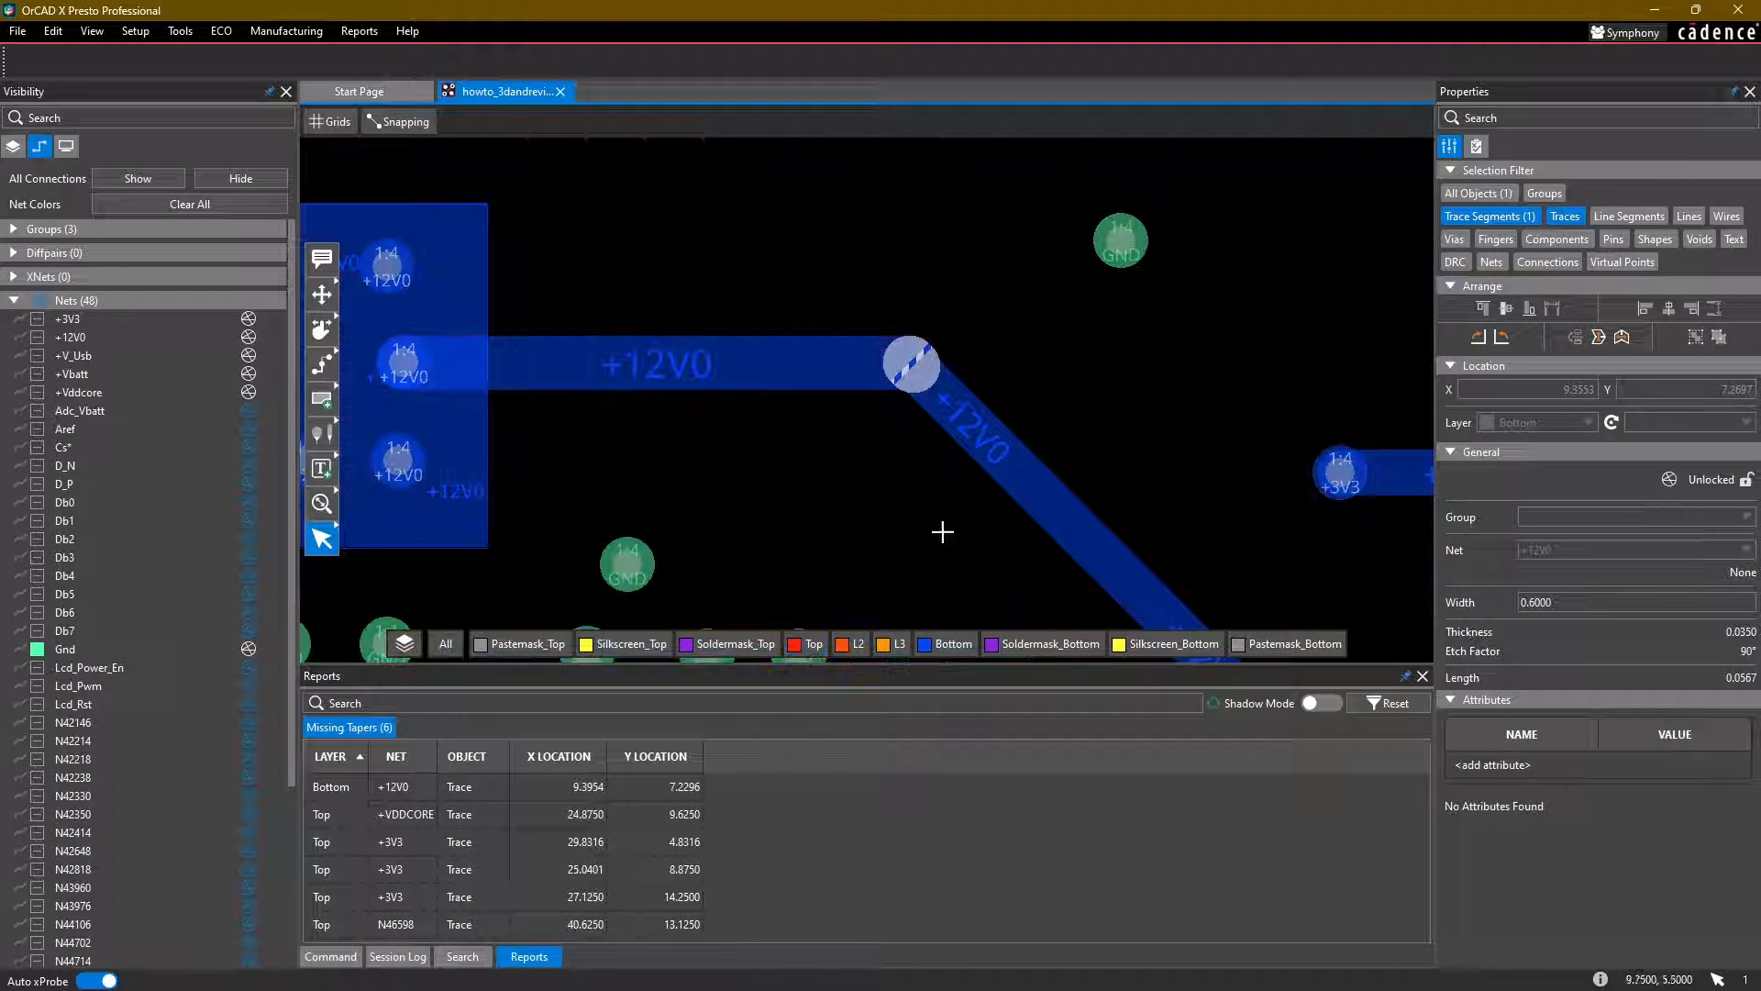
Step: Select the three bottom-layer +12V0 trace segments and set their width to 0.50
left_click(652, 361)
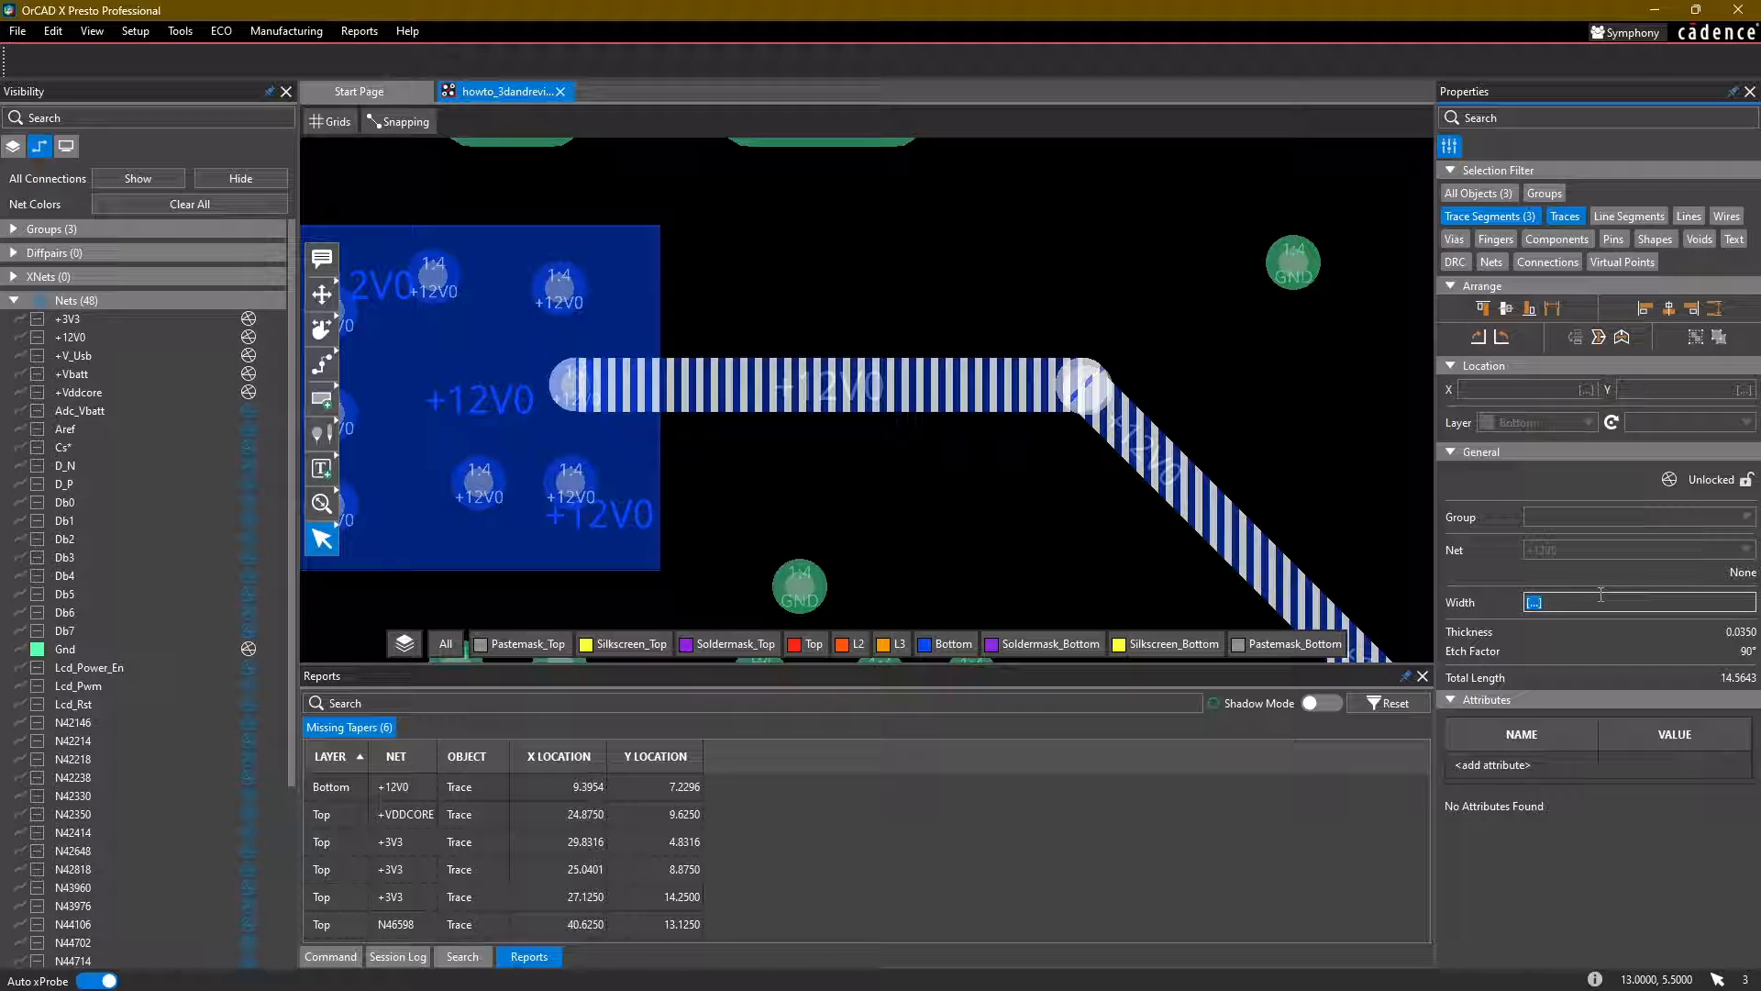
type("0.50")
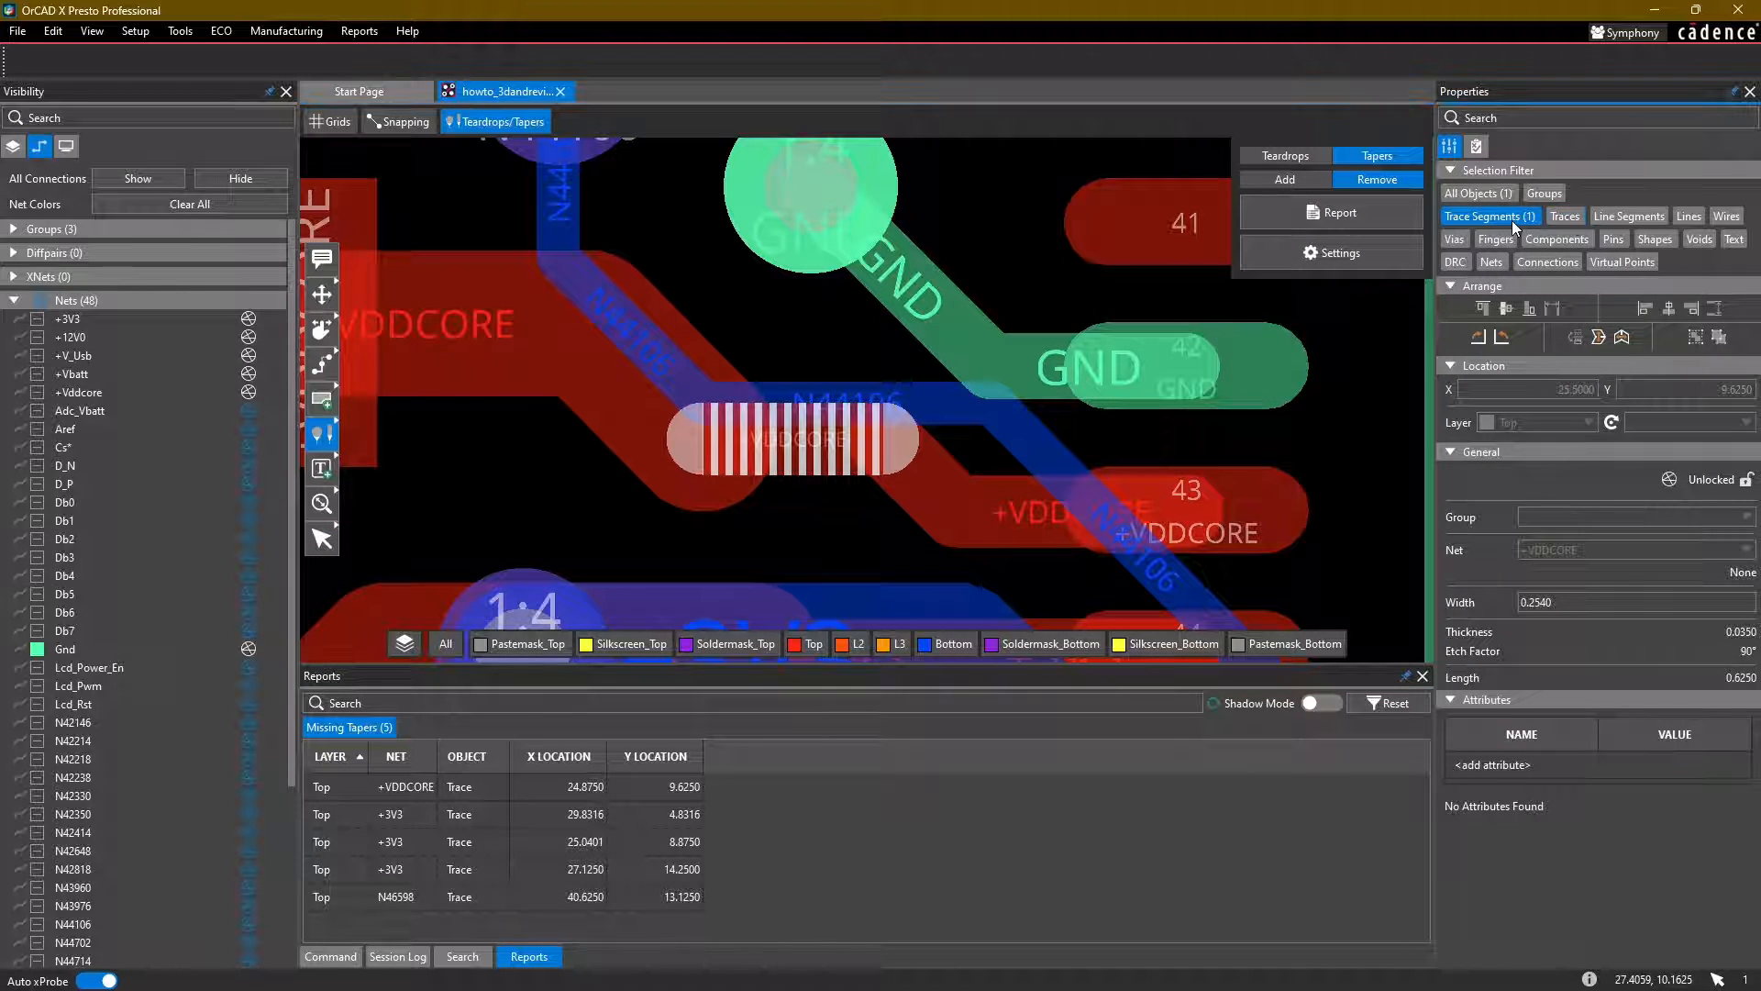
left_click(842, 494)
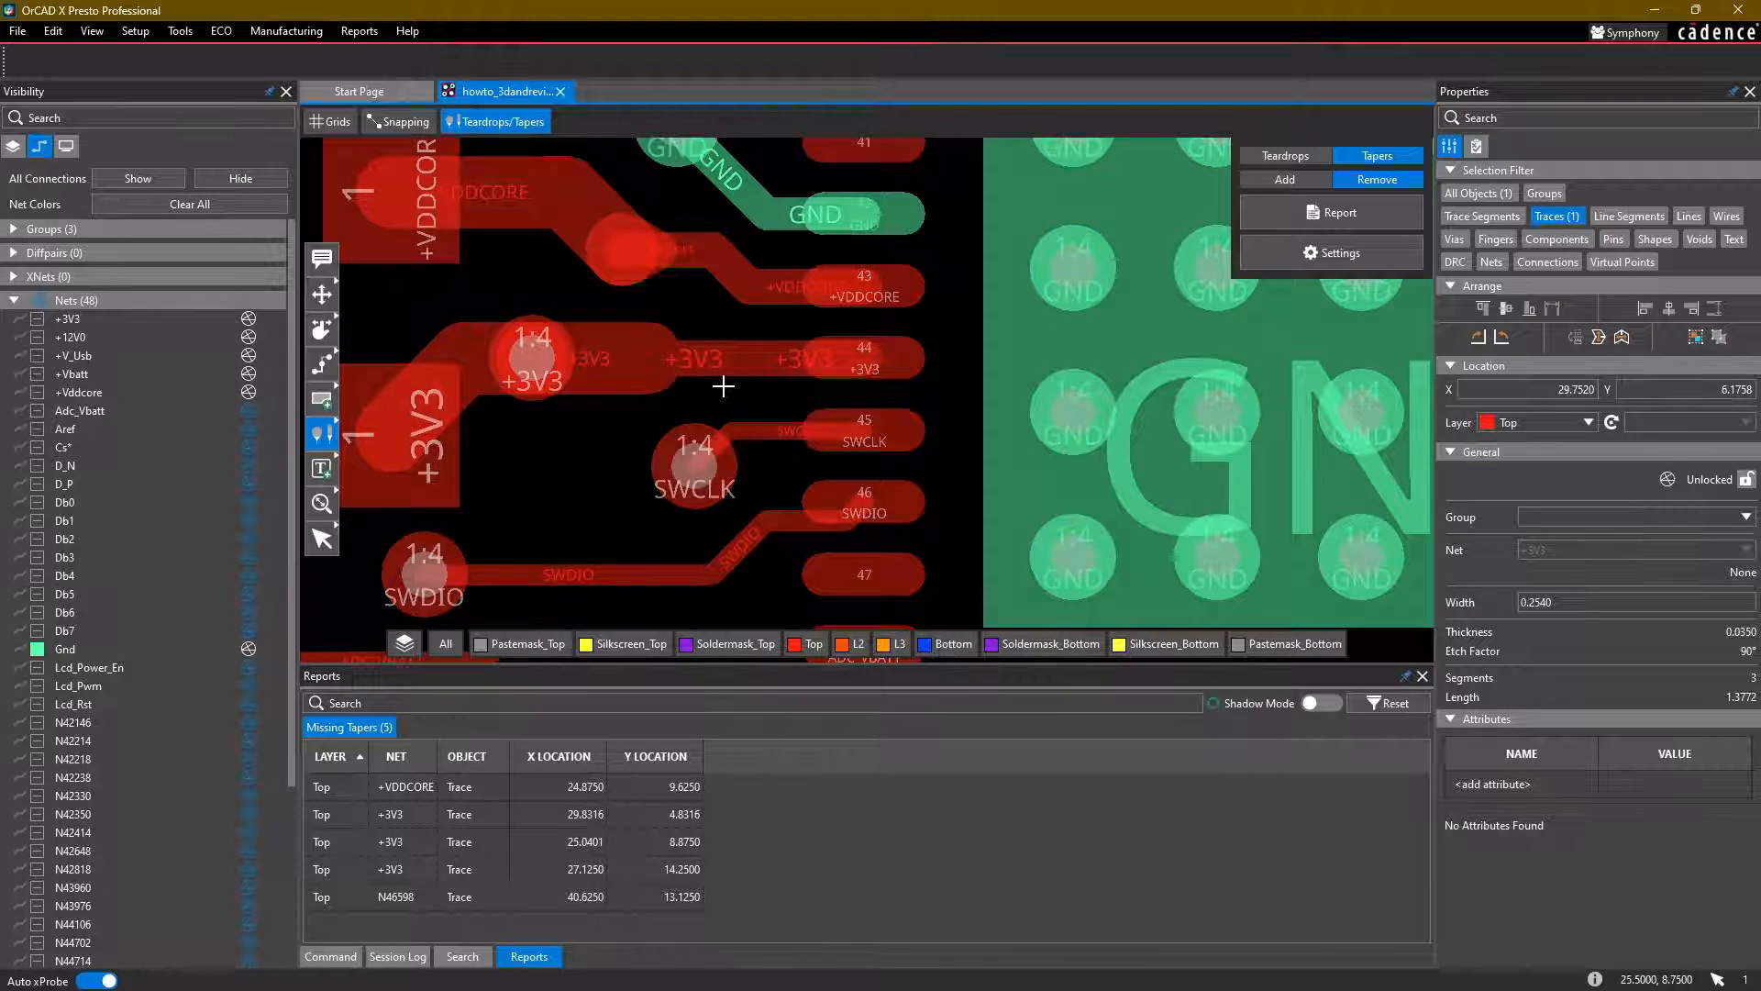
scroll("down", 3)
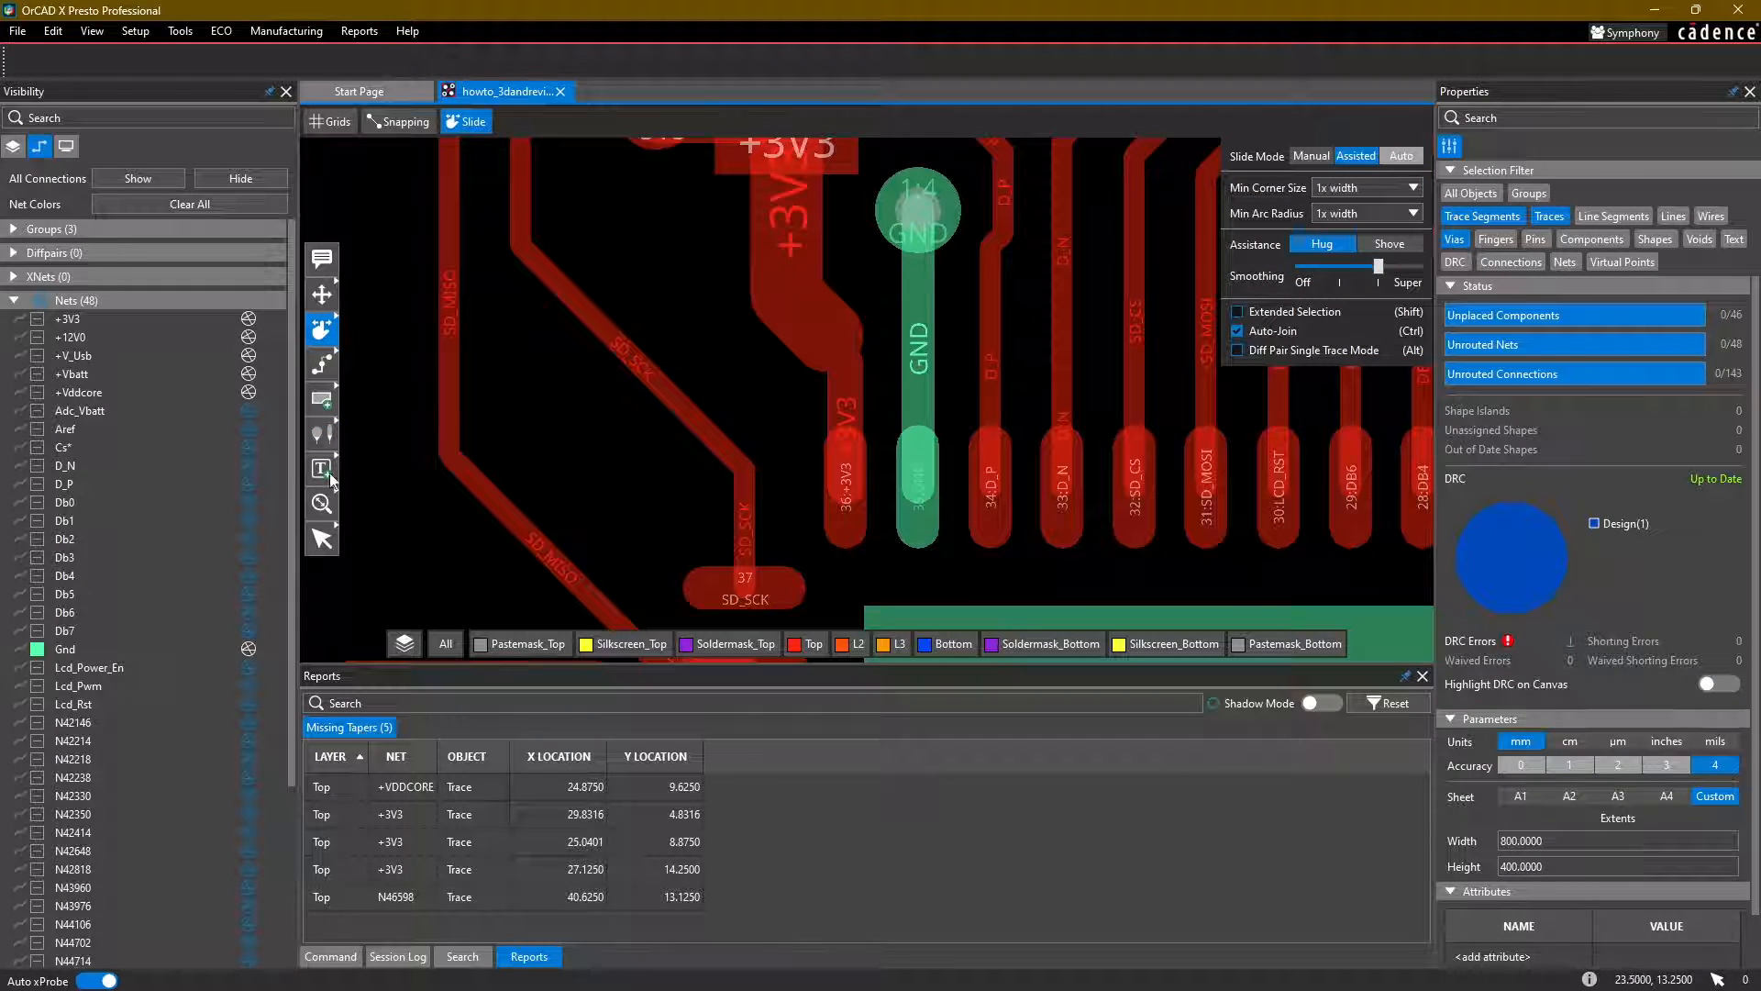
Step: Slide the wide +3V3 trace above the GND pin to resolve its missing taper
left_click(322, 432)
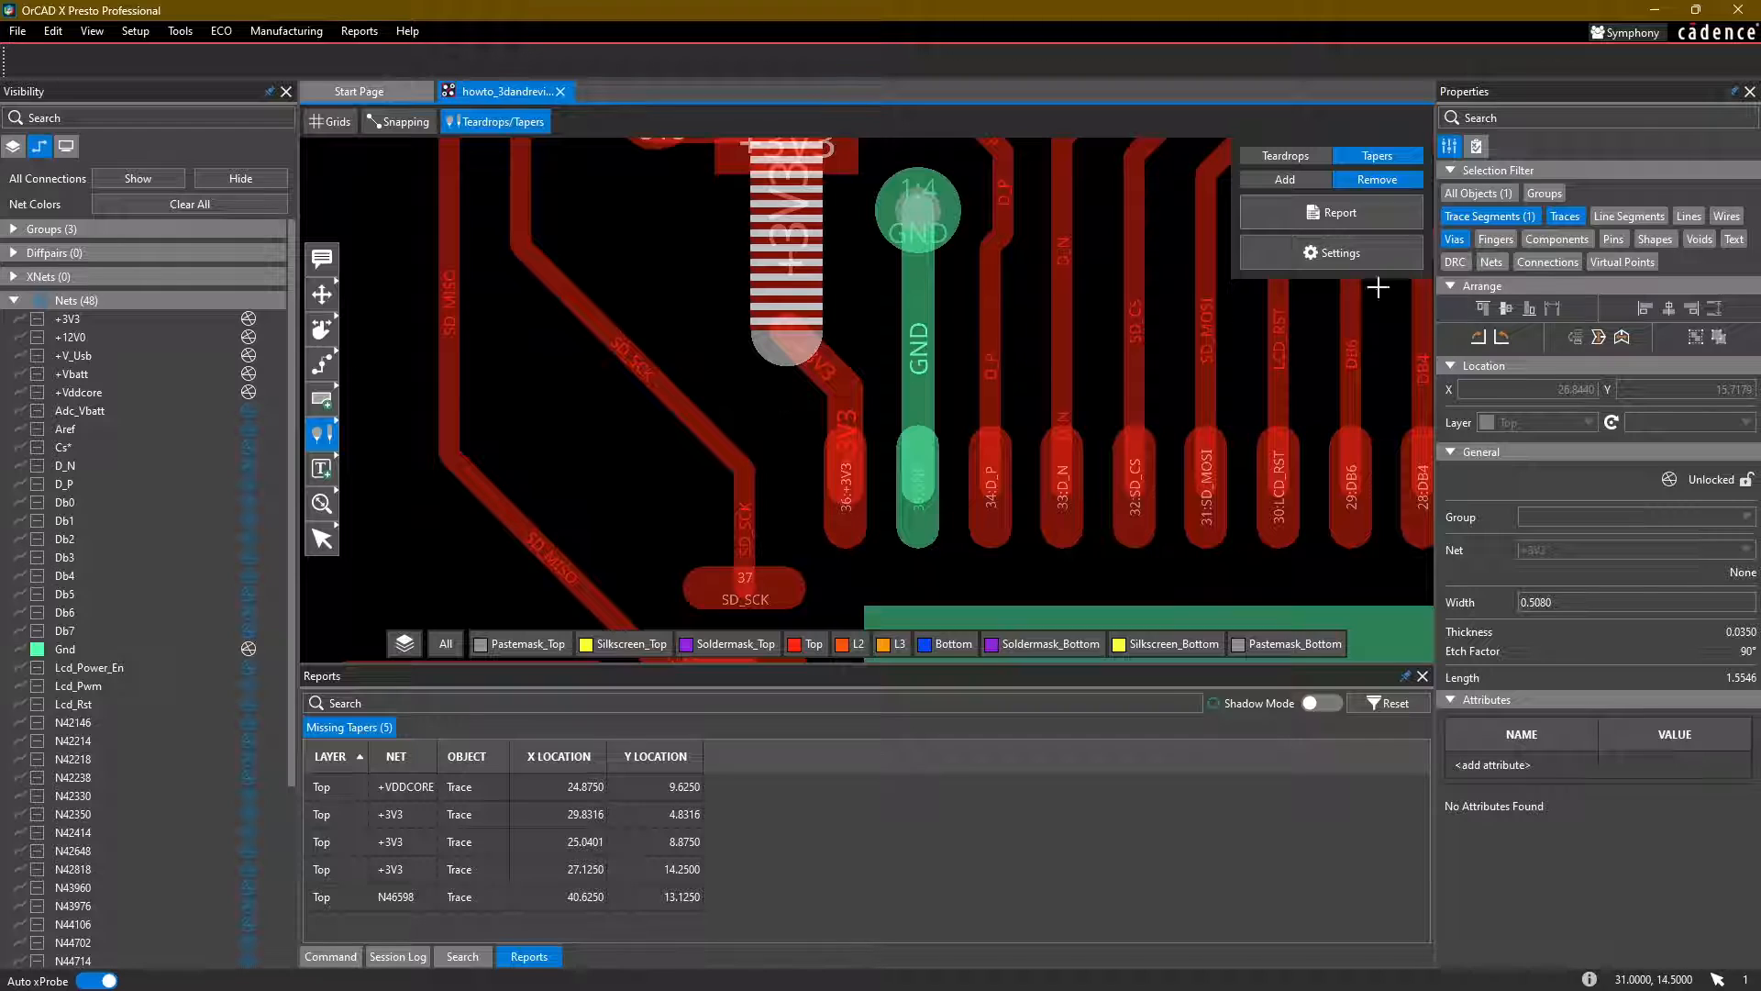
left_click(786, 332)
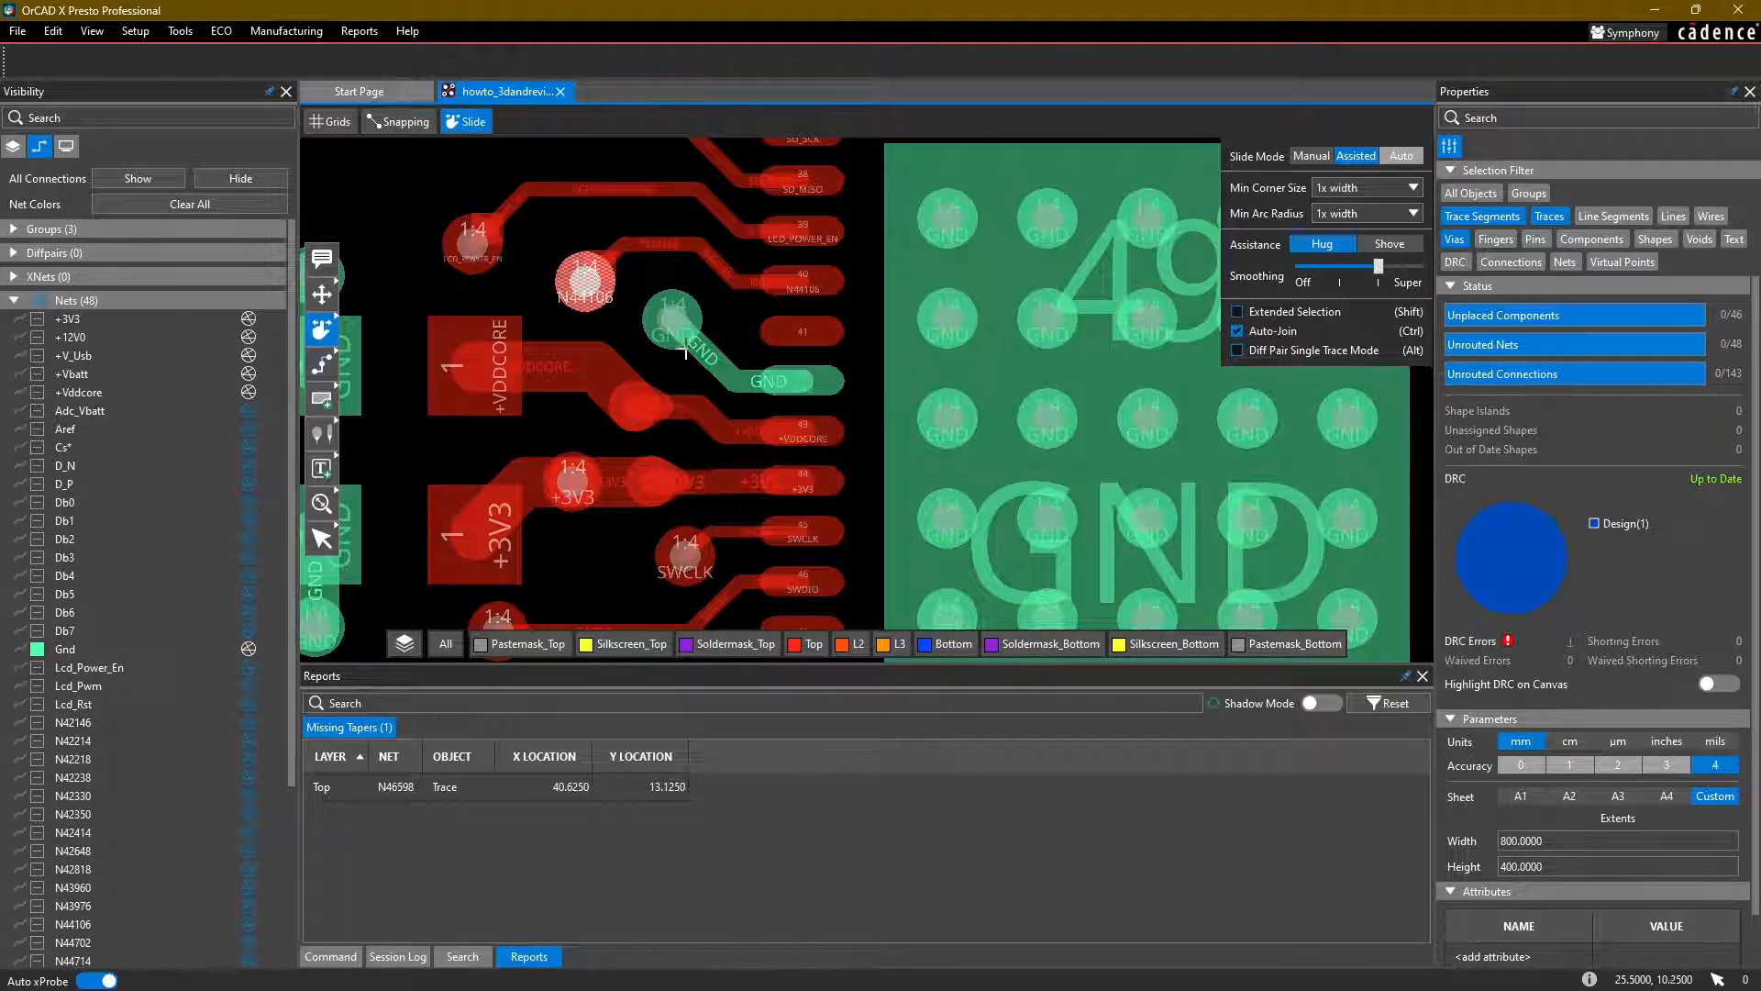
Step: Rerun the Missing Tapers report from the Reports menu to confirm zero entries remain
left_click(359, 30)
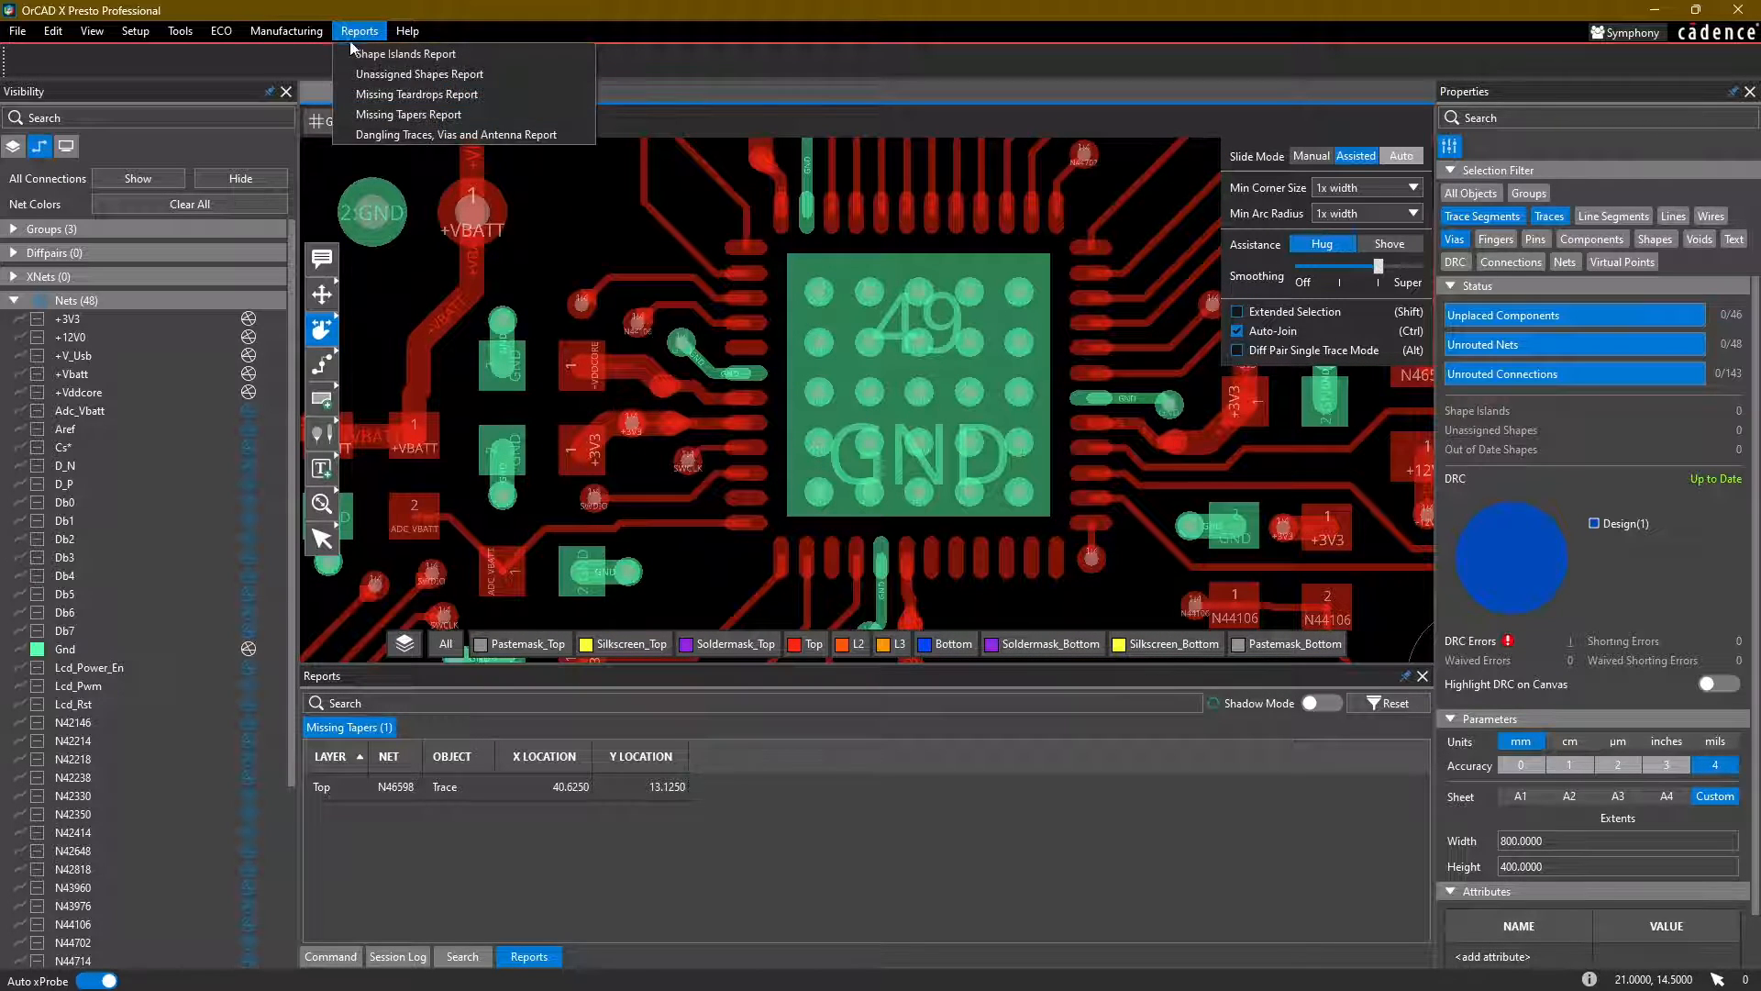
mouse_move(410, 114)
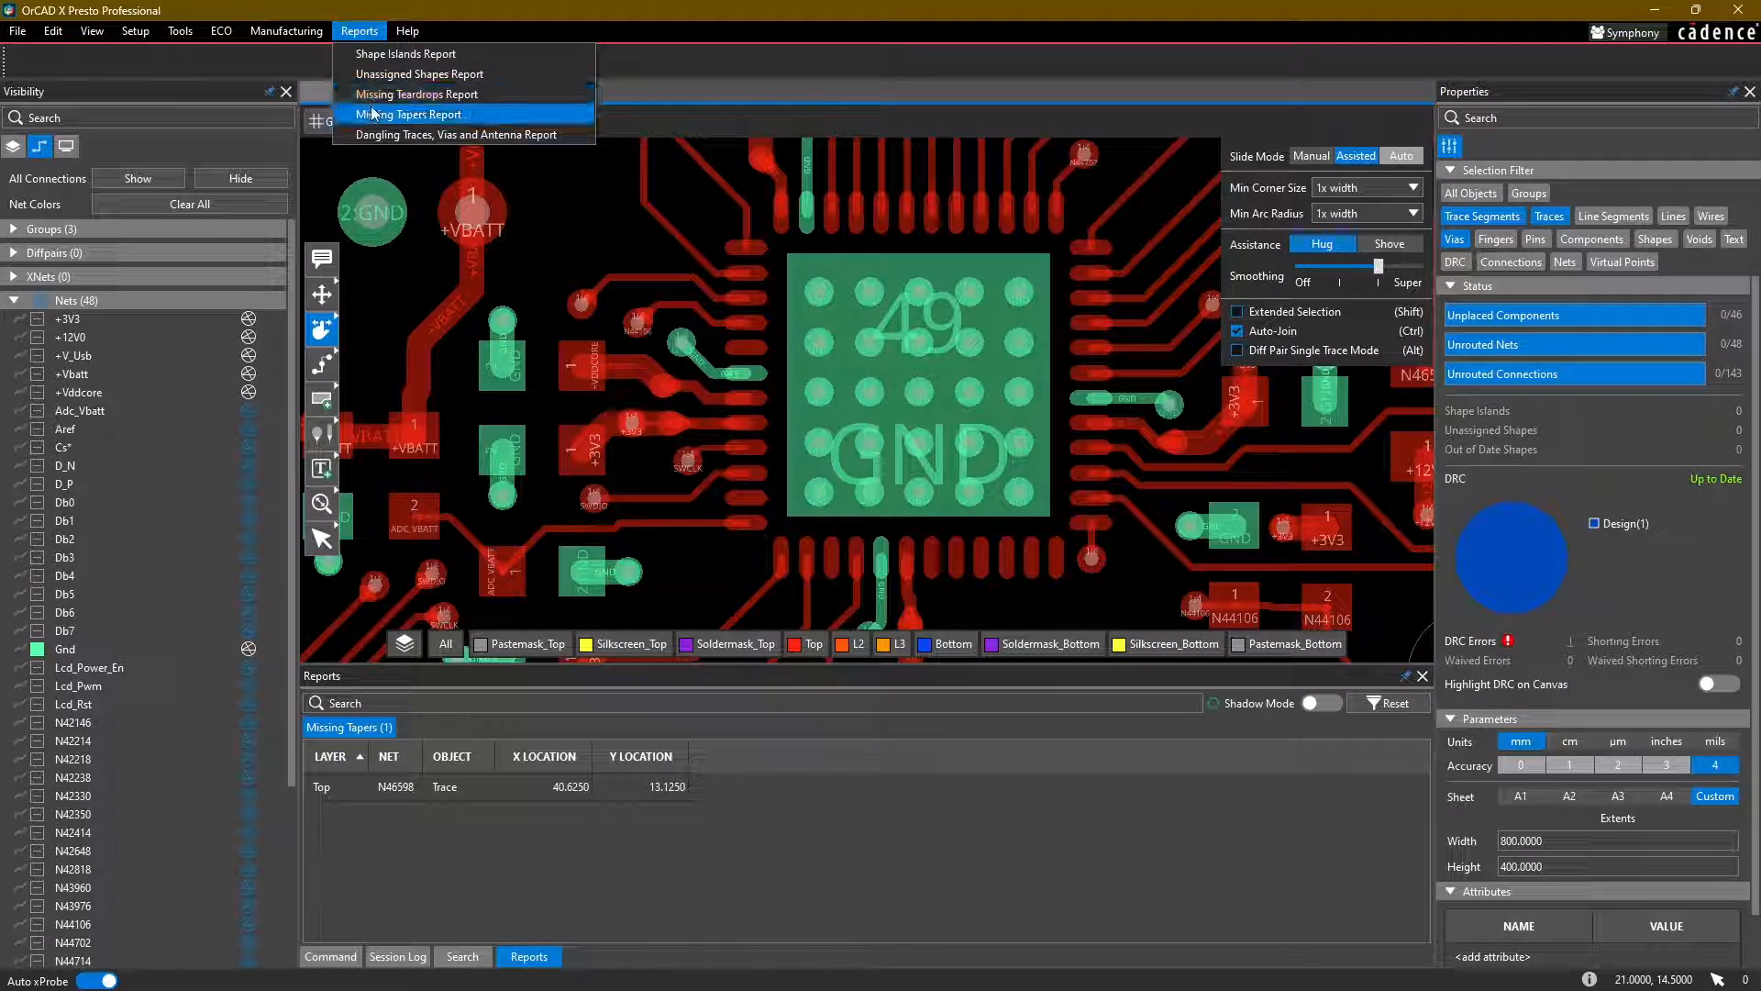
left_click(411, 114)
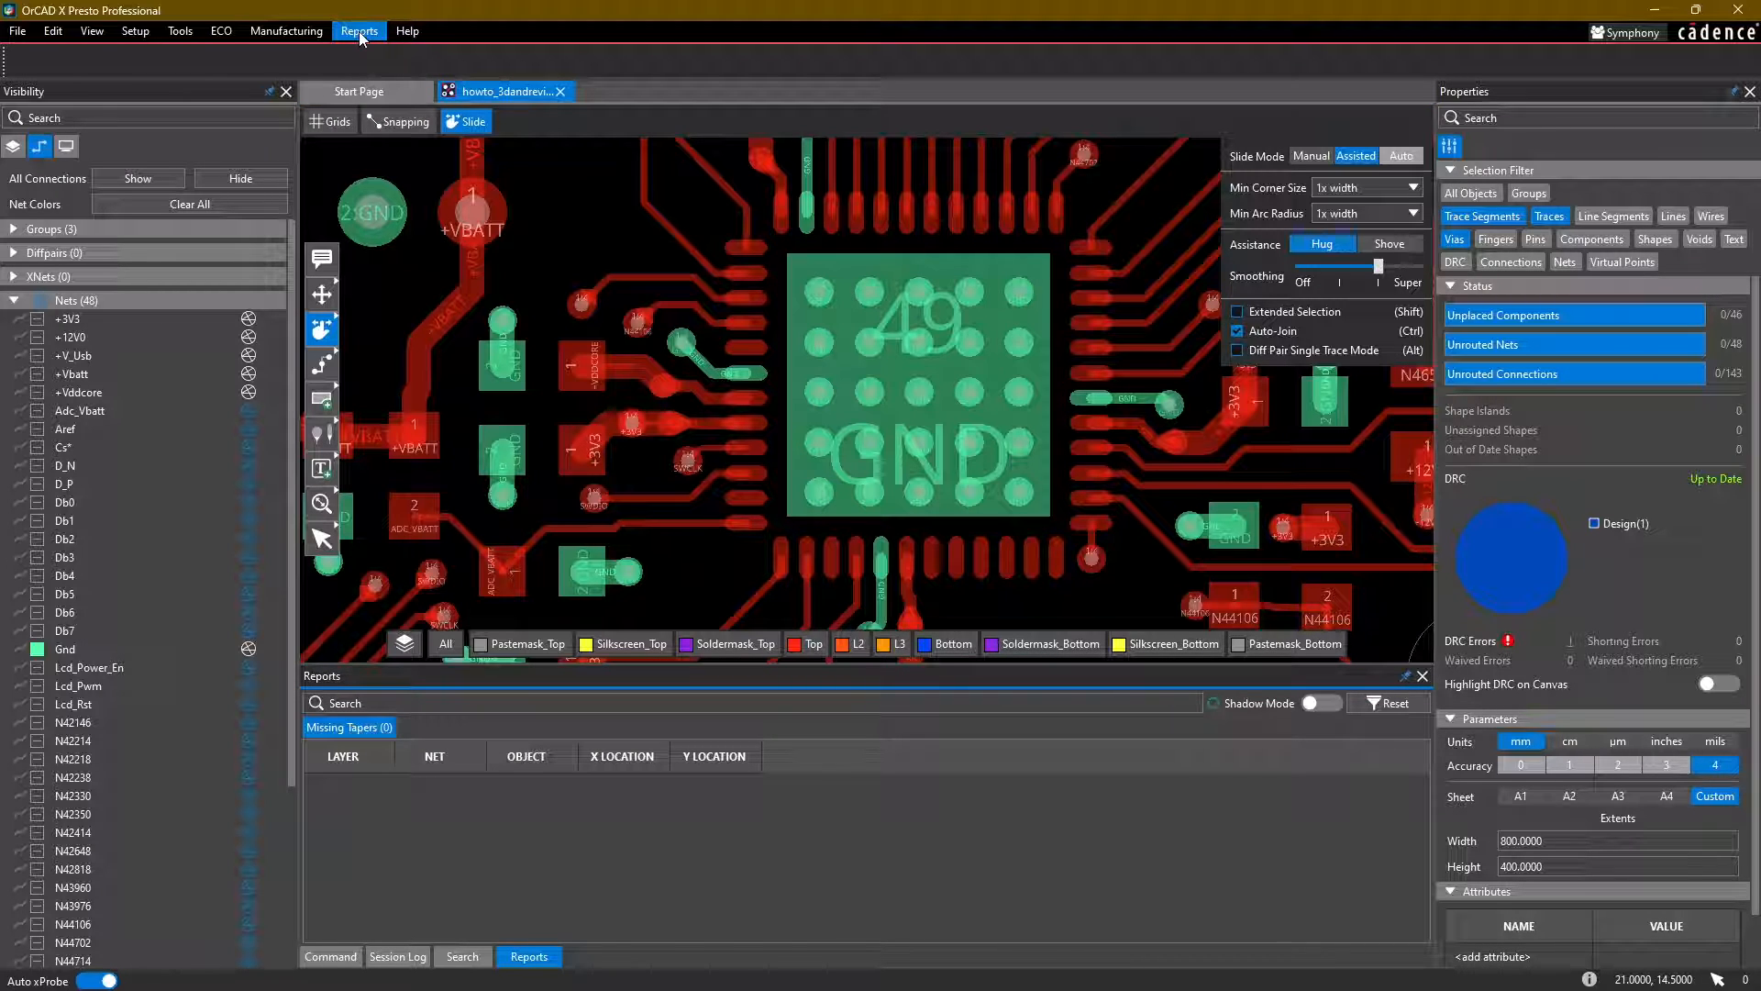